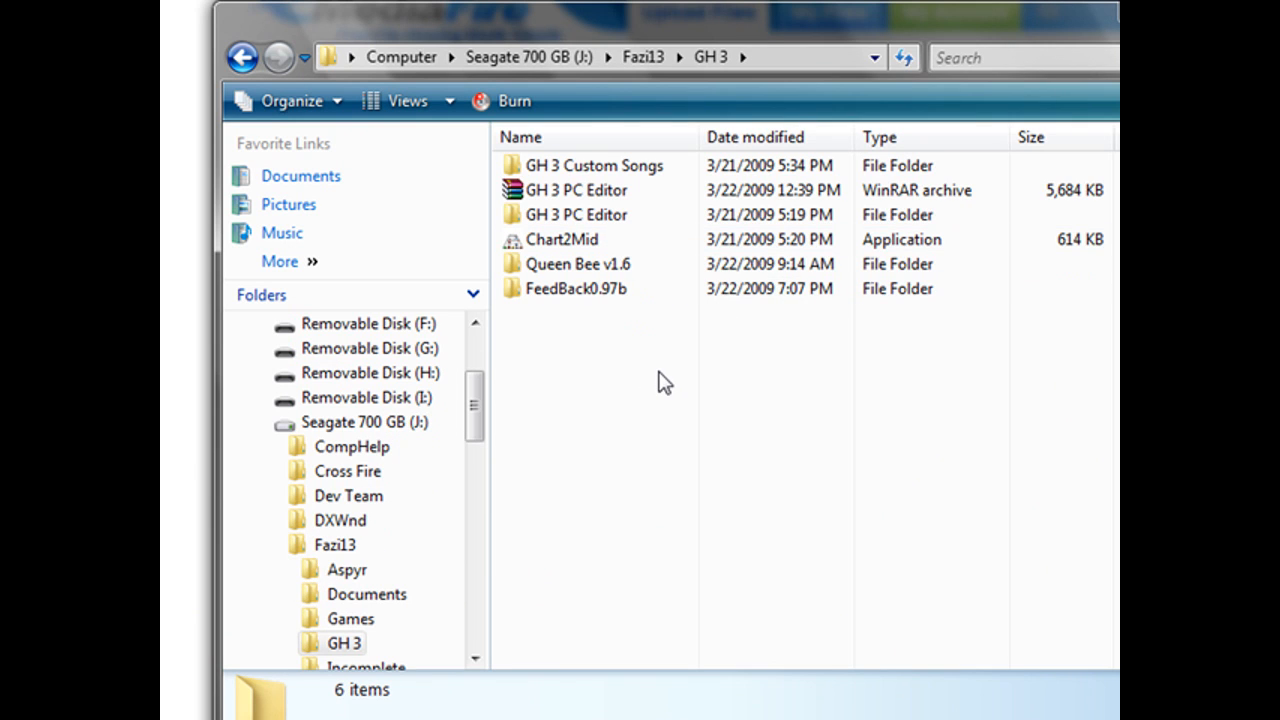
# Select the GH 3 PC Editor archive and show its context-menu actions.
pyautogui.click(564, 240)
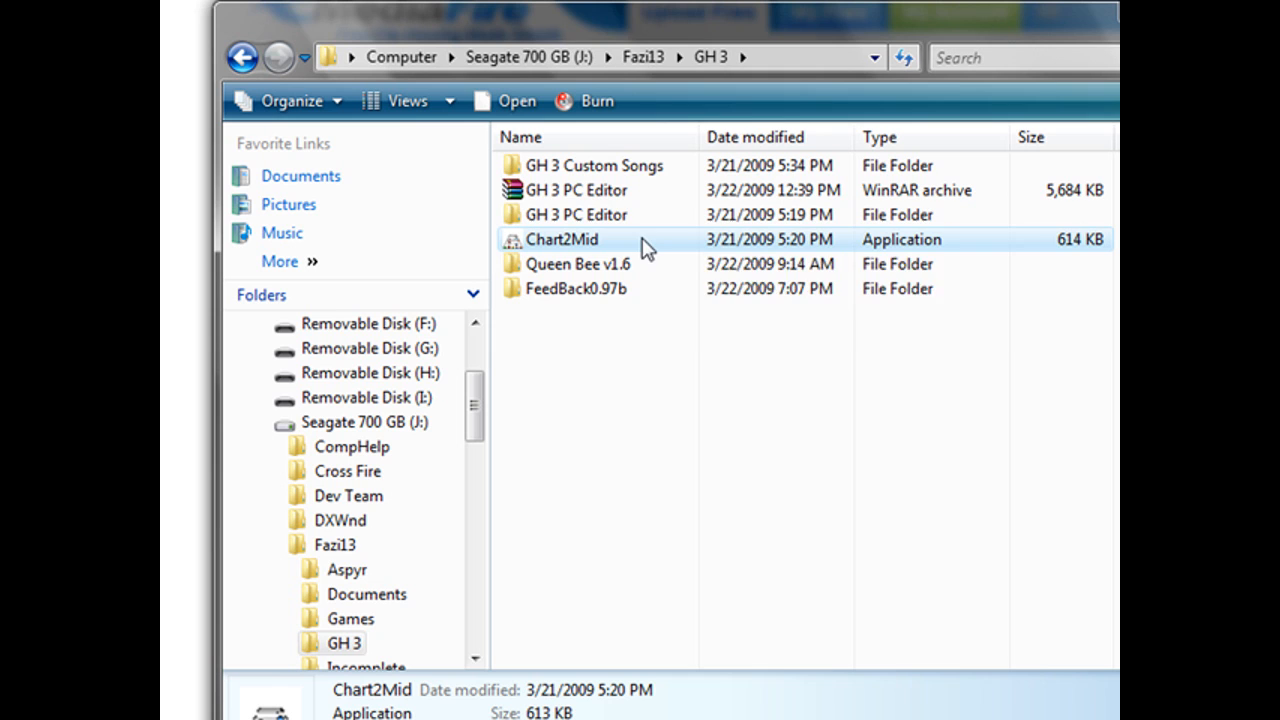
pyautogui.click(576, 190)
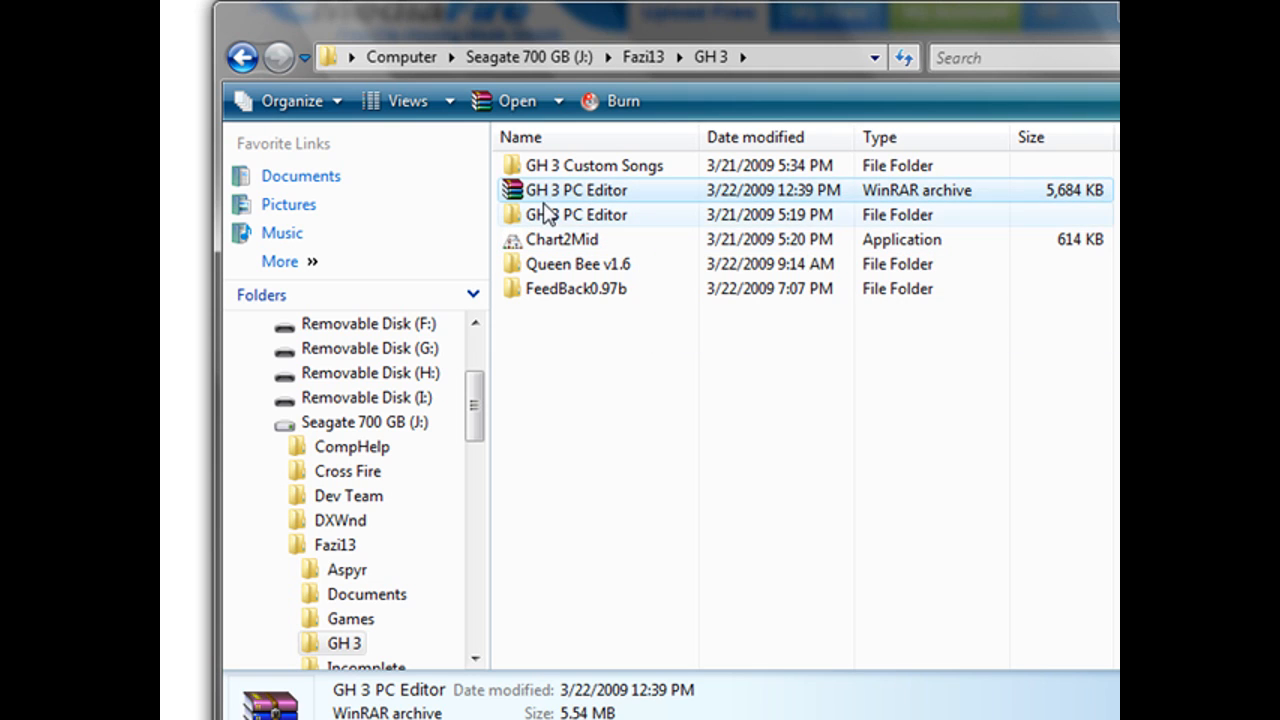
pyautogui.rightClick(576, 190)
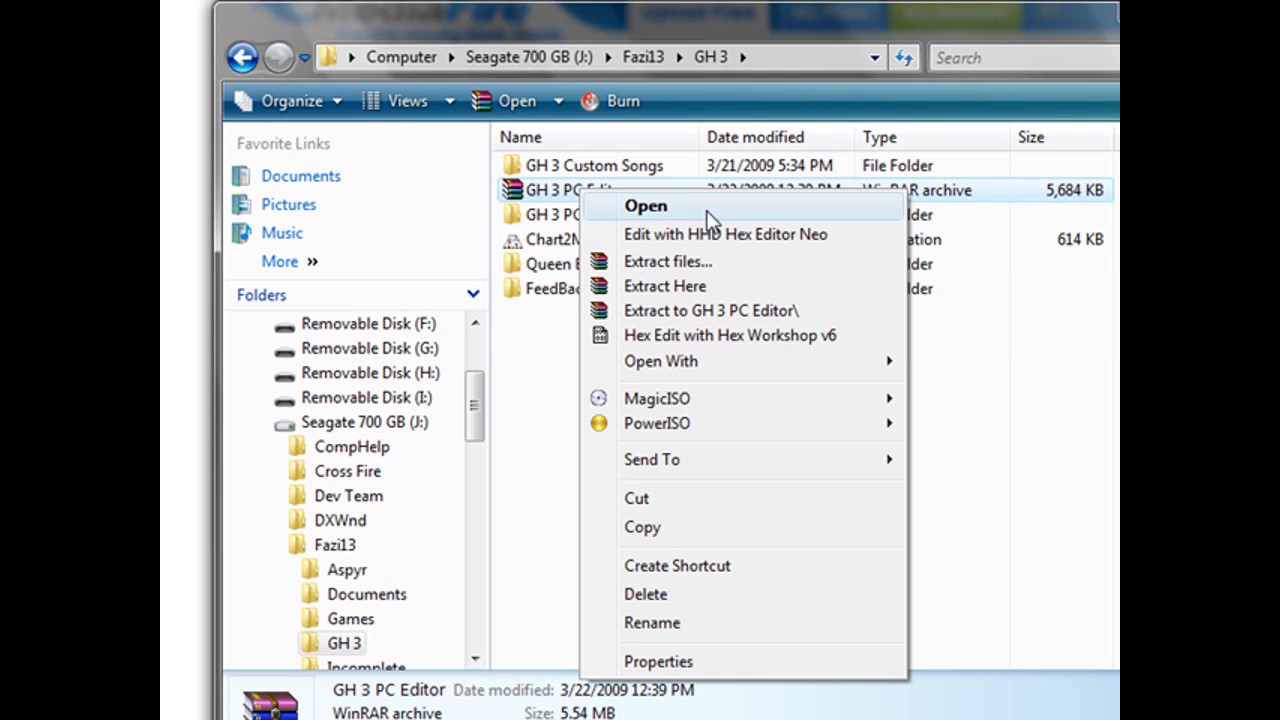
# Open the GH 3 PC Editor archive in WinRAR, select its folder, then close the window.
pyautogui.click(644, 206)
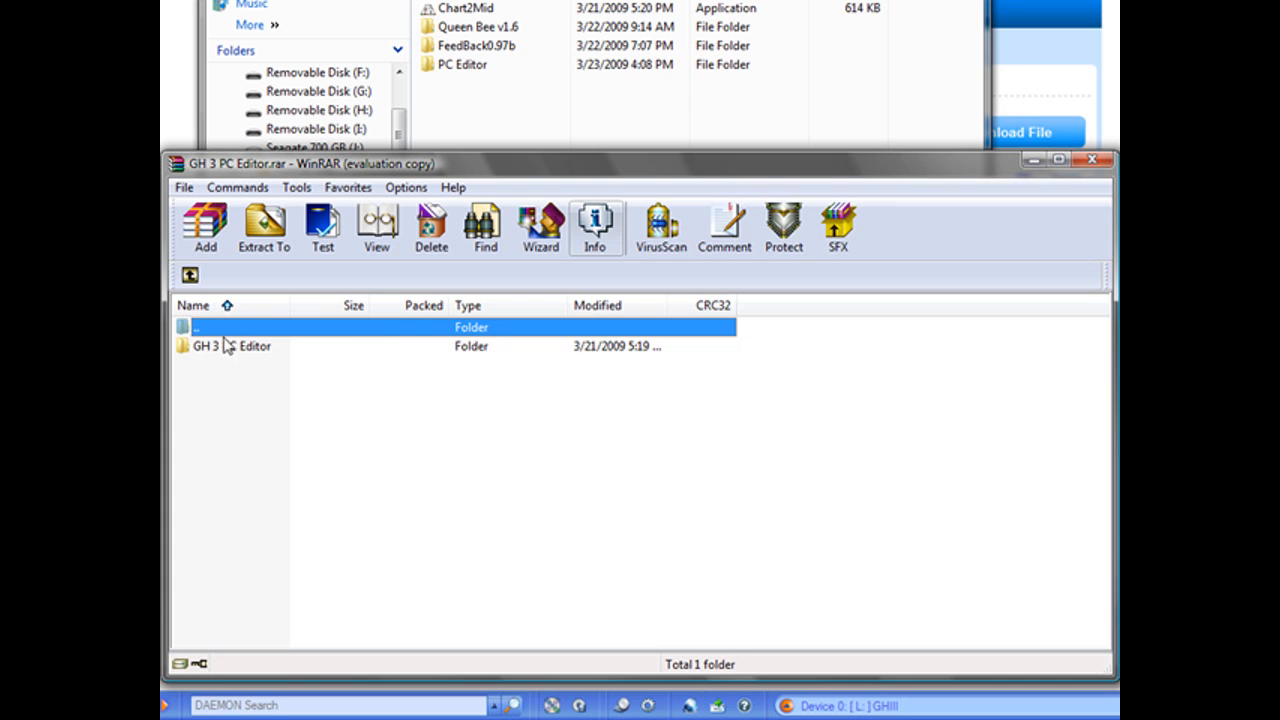
pyautogui.click(230, 344)
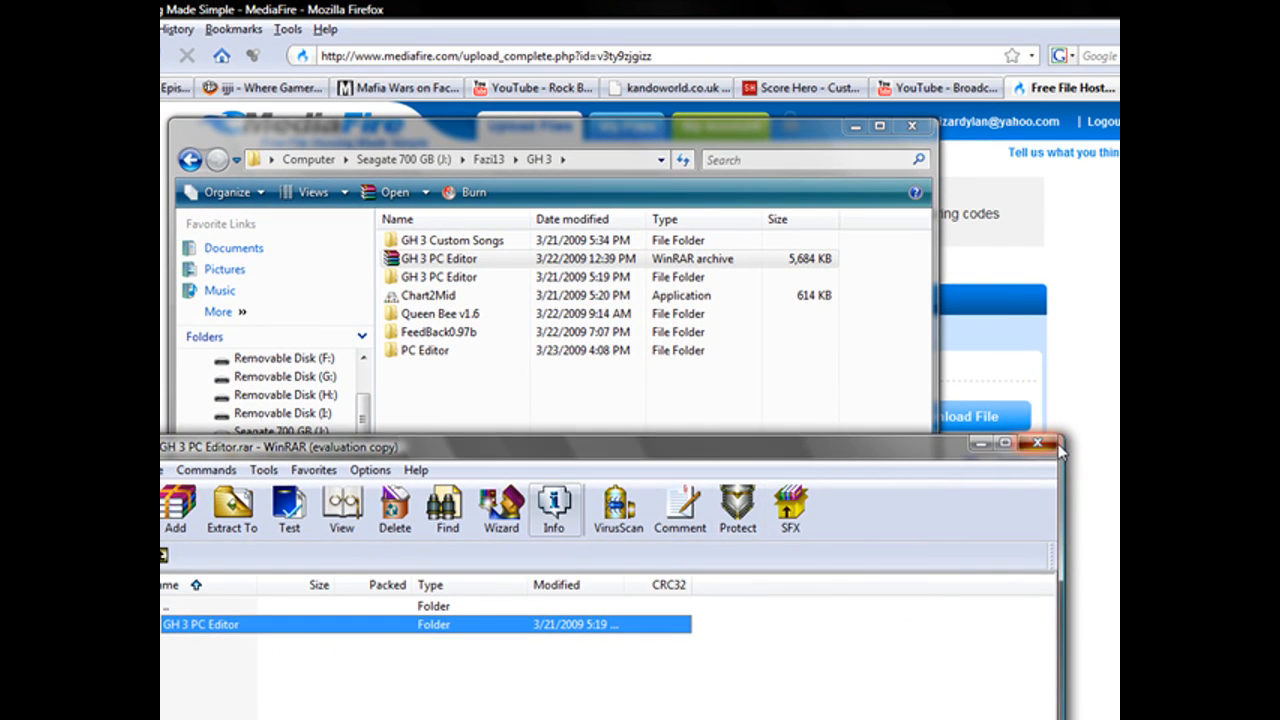
pyautogui.click(1036, 444)
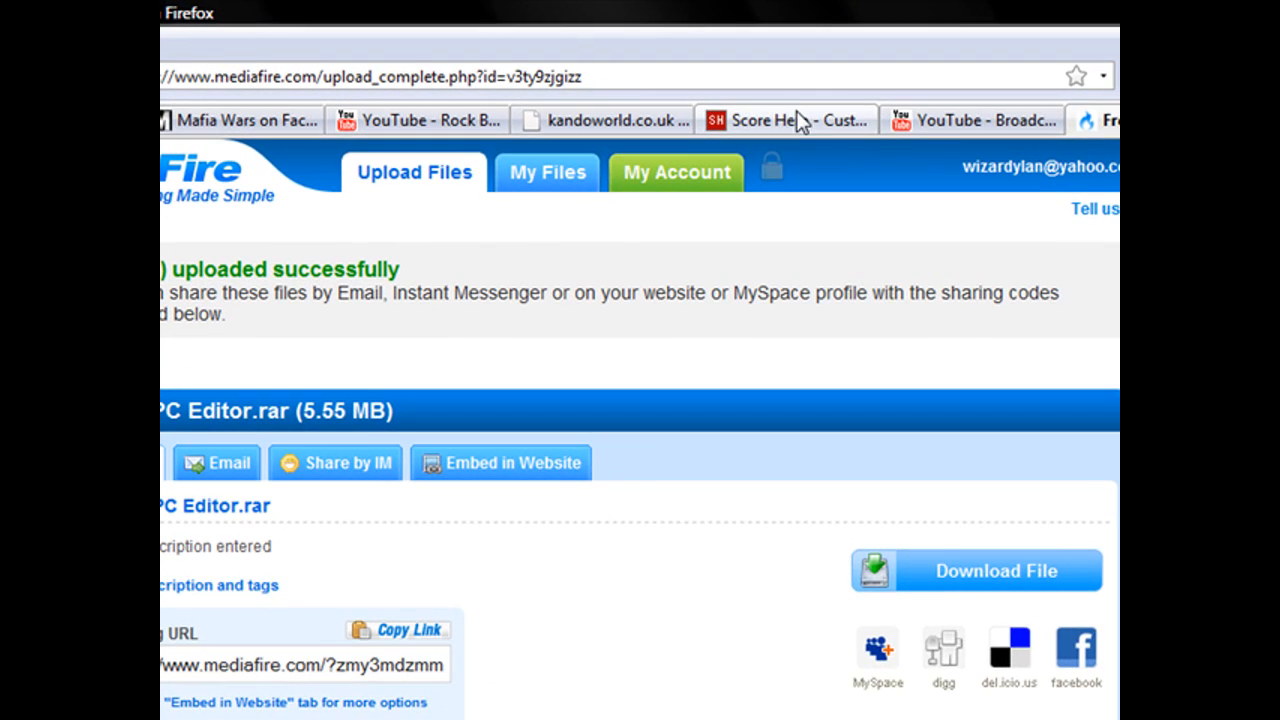
# Log out of ScoreHero and bring up the new member registration form.
pyautogui.click(786, 120)
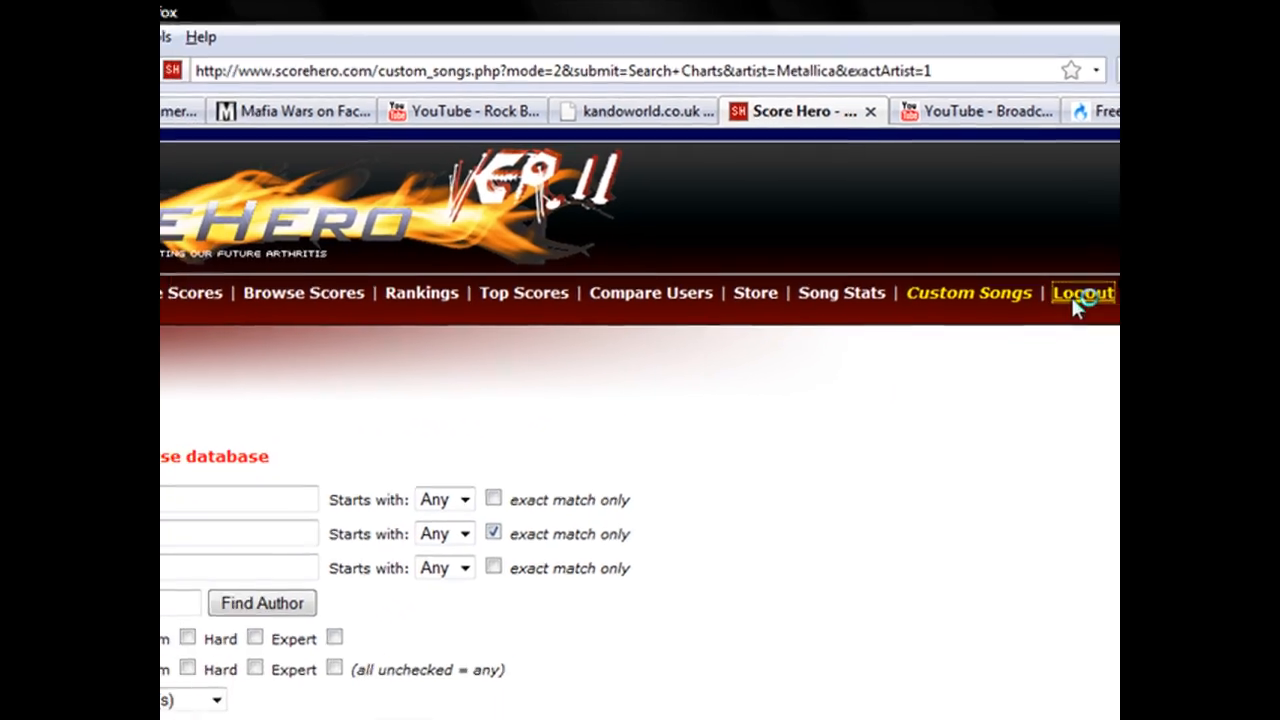
pyautogui.click(1082, 292)
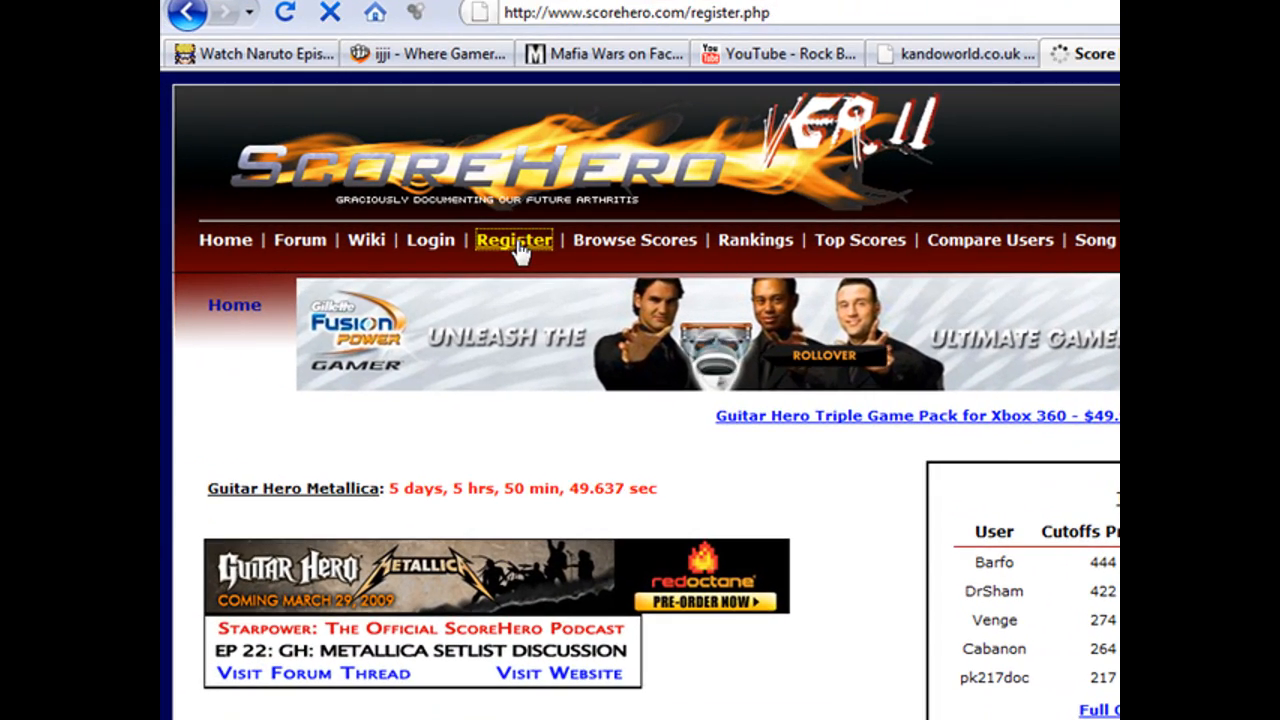
pyautogui.click(514, 240)
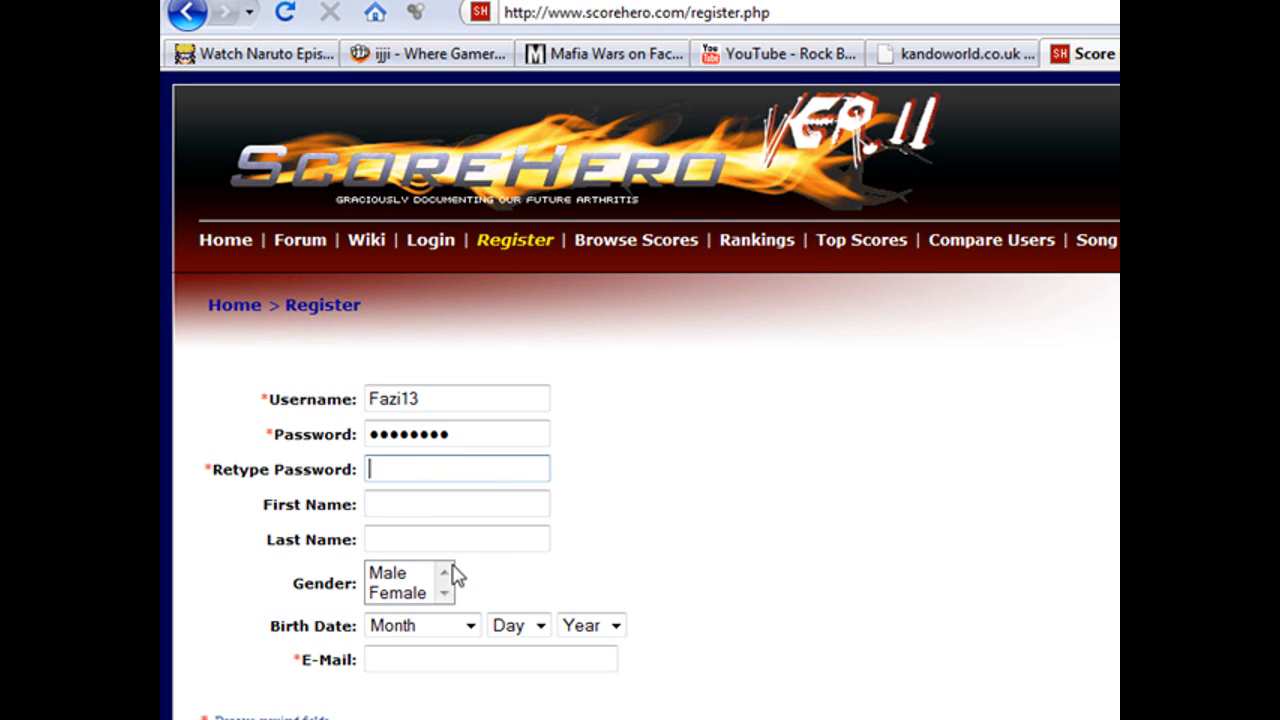
pyautogui.click(456, 504)
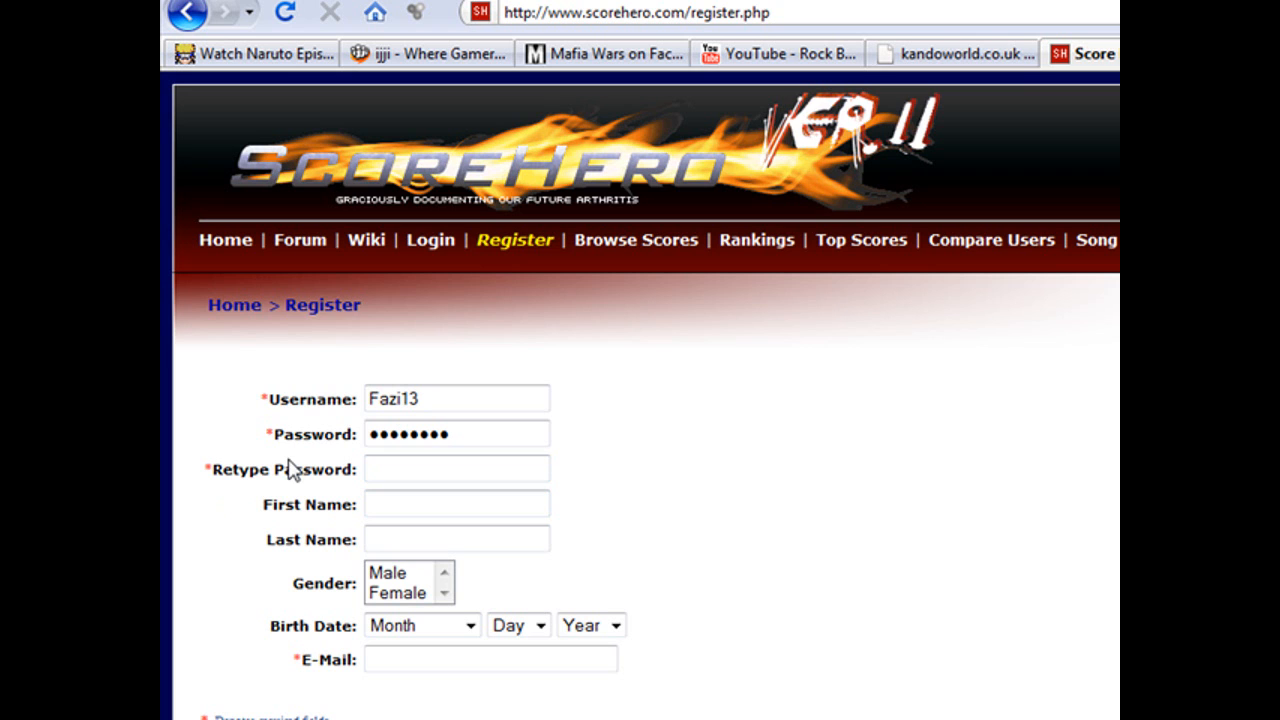
pyautogui.click(430, 240)
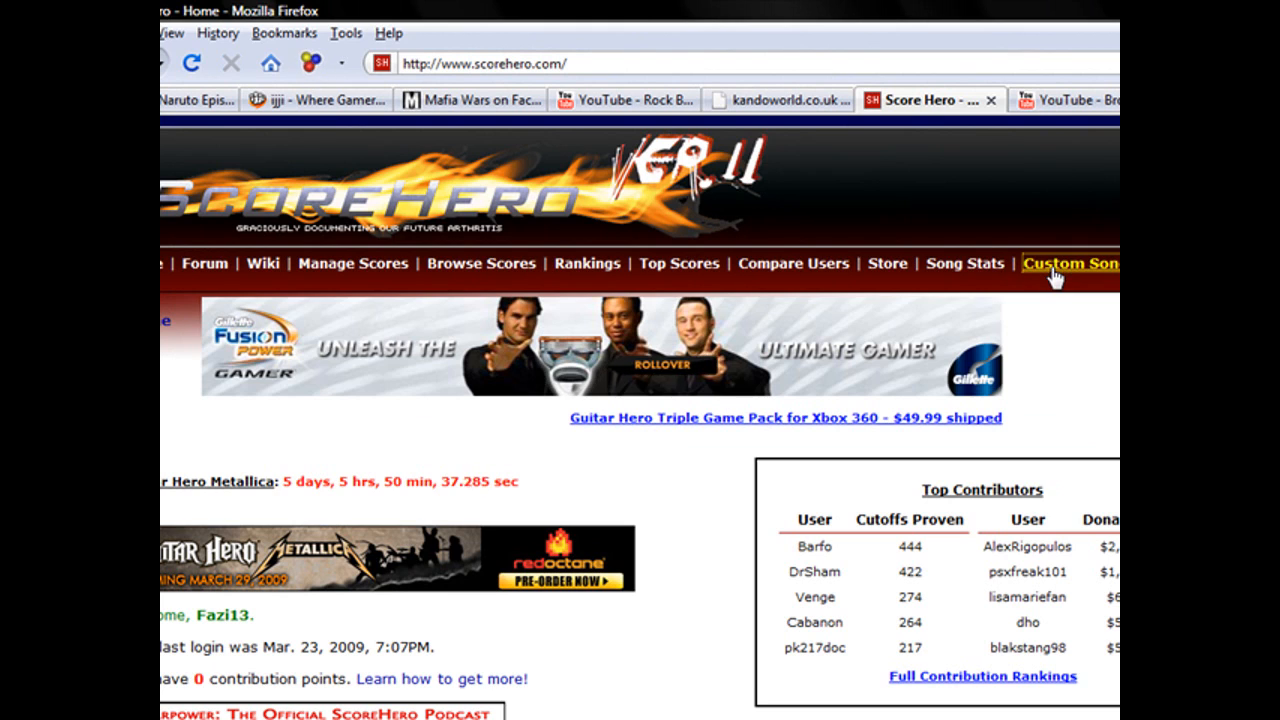
# Go to ScoreHero's Custom Songs section and open the database search form.
pyautogui.click(1068, 264)
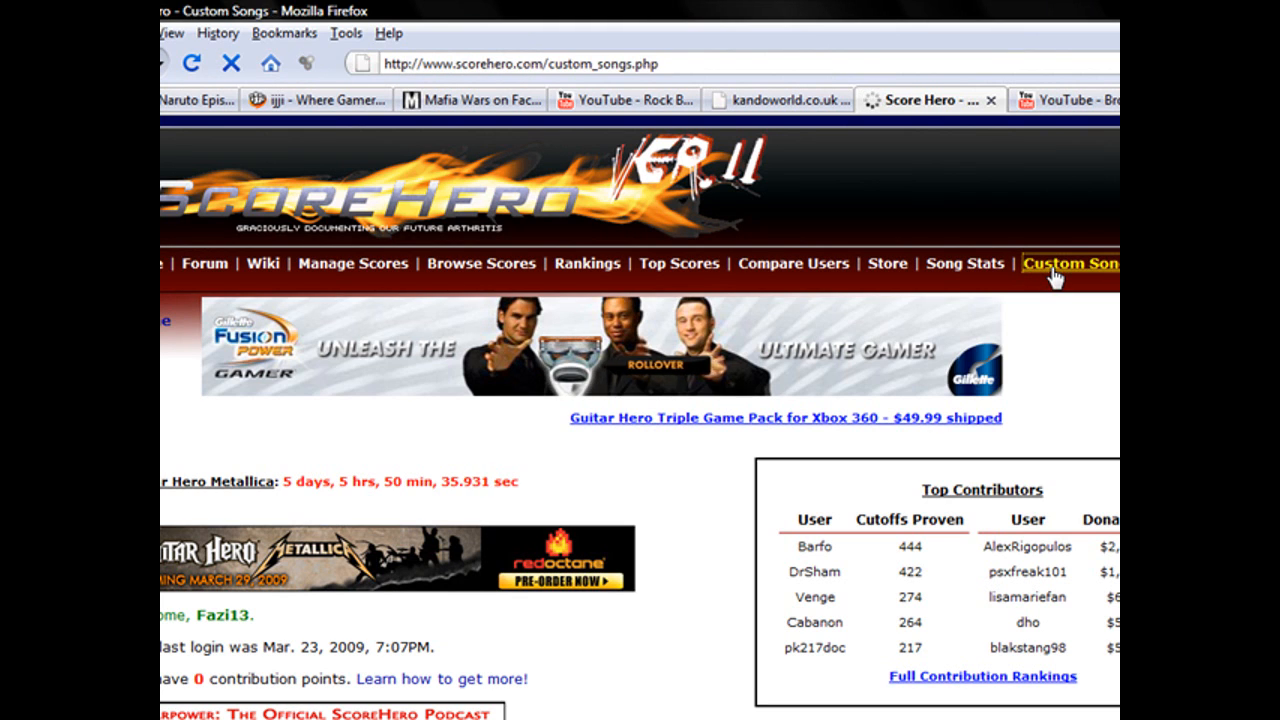
pyautogui.click(1070, 264)
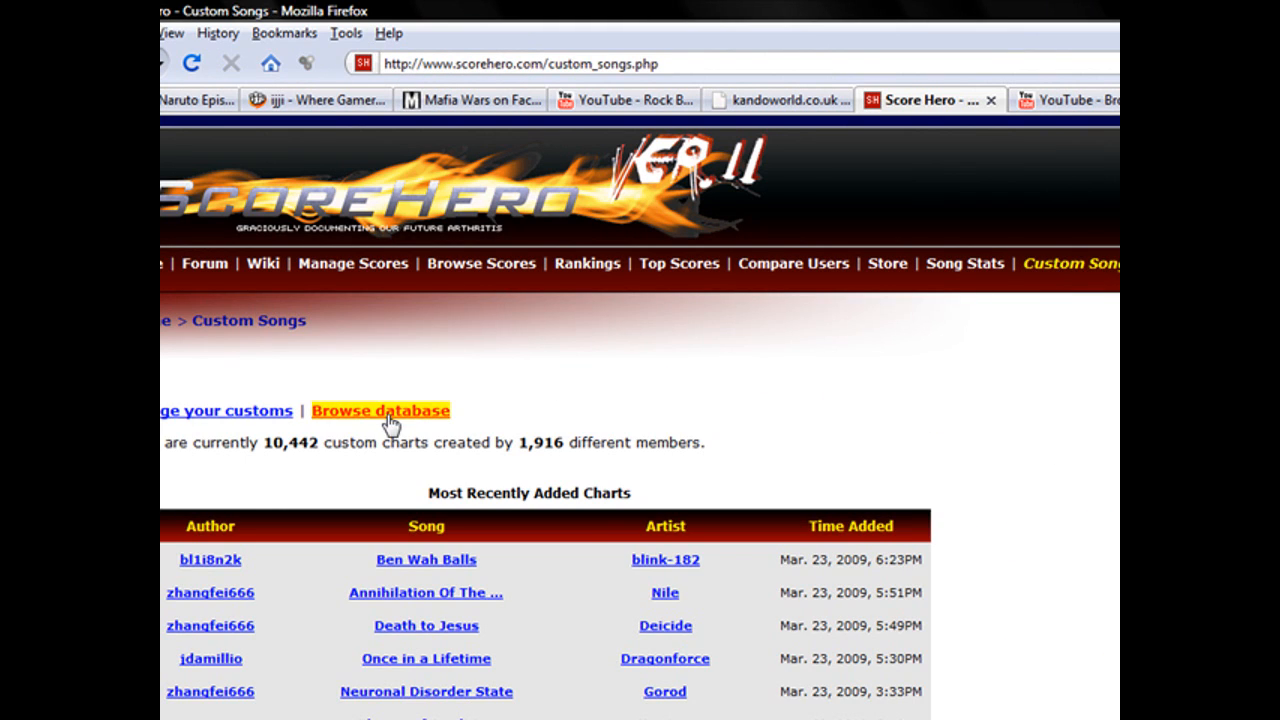
pyautogui.click(380, 410)
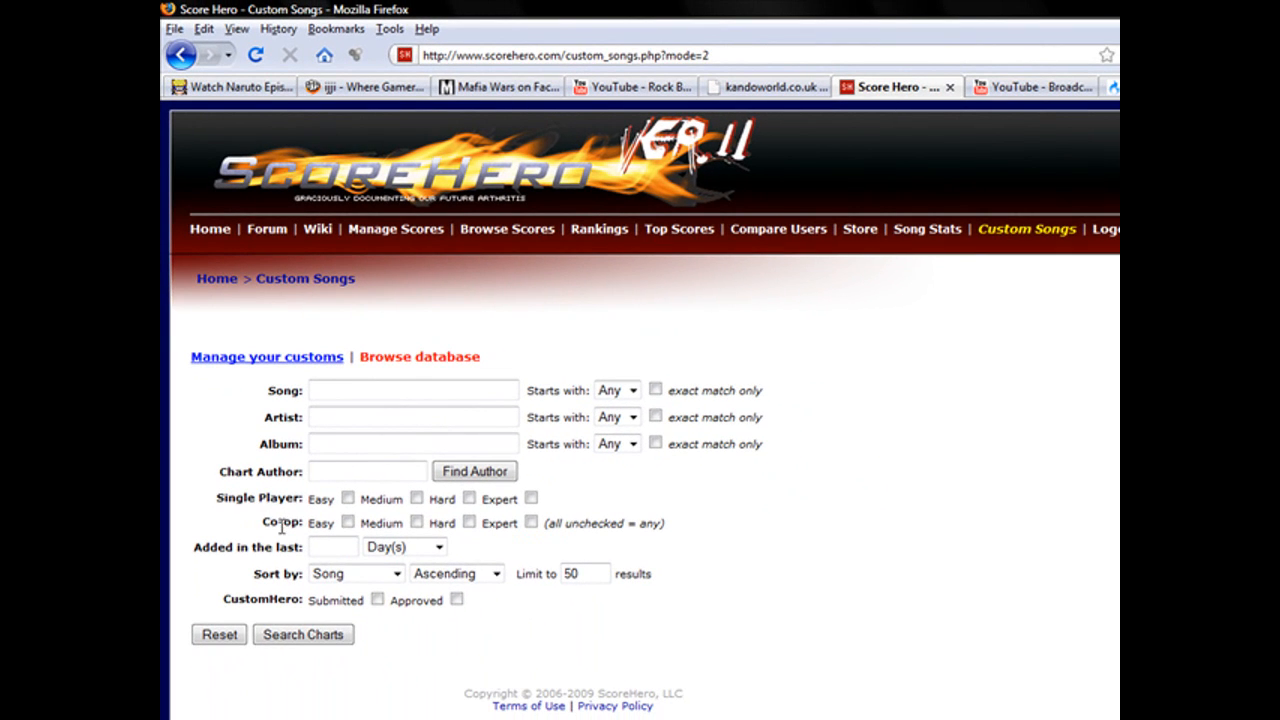
pyautogui.moveTo(230, 432)
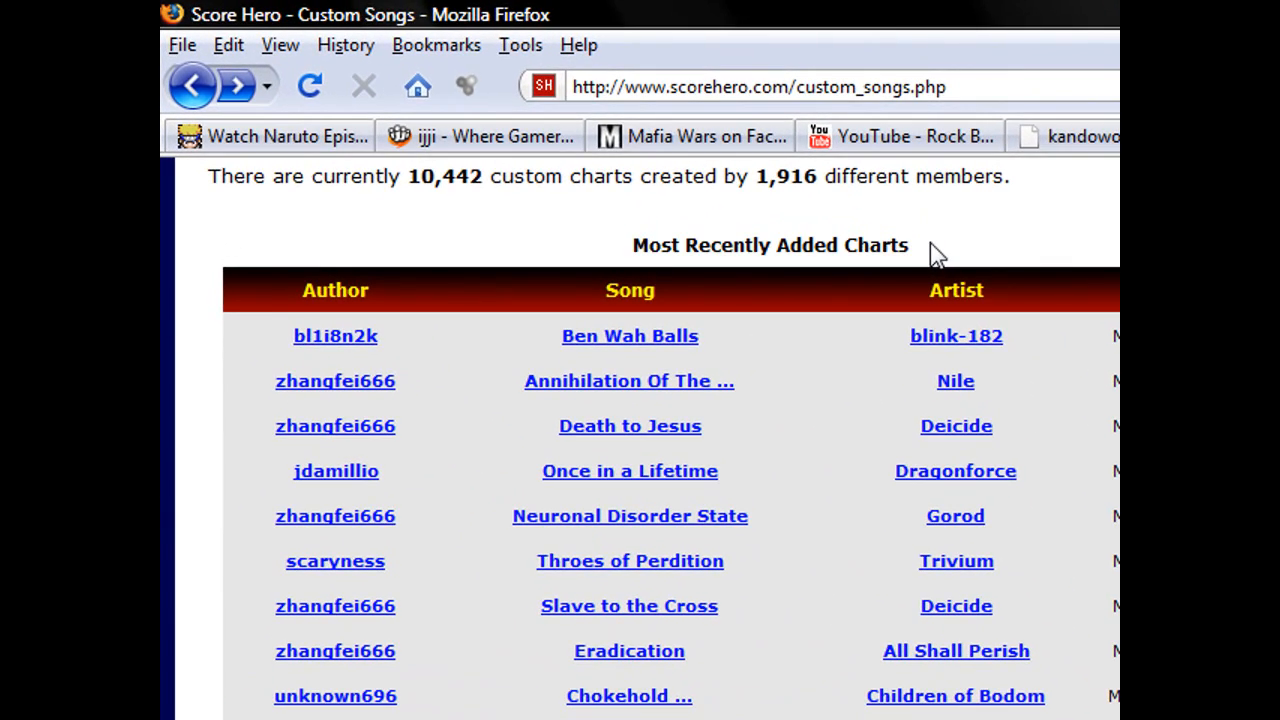
# From Most Charted Artists, list all custom charts by Metallica.
pyautogui.scroll(-3)
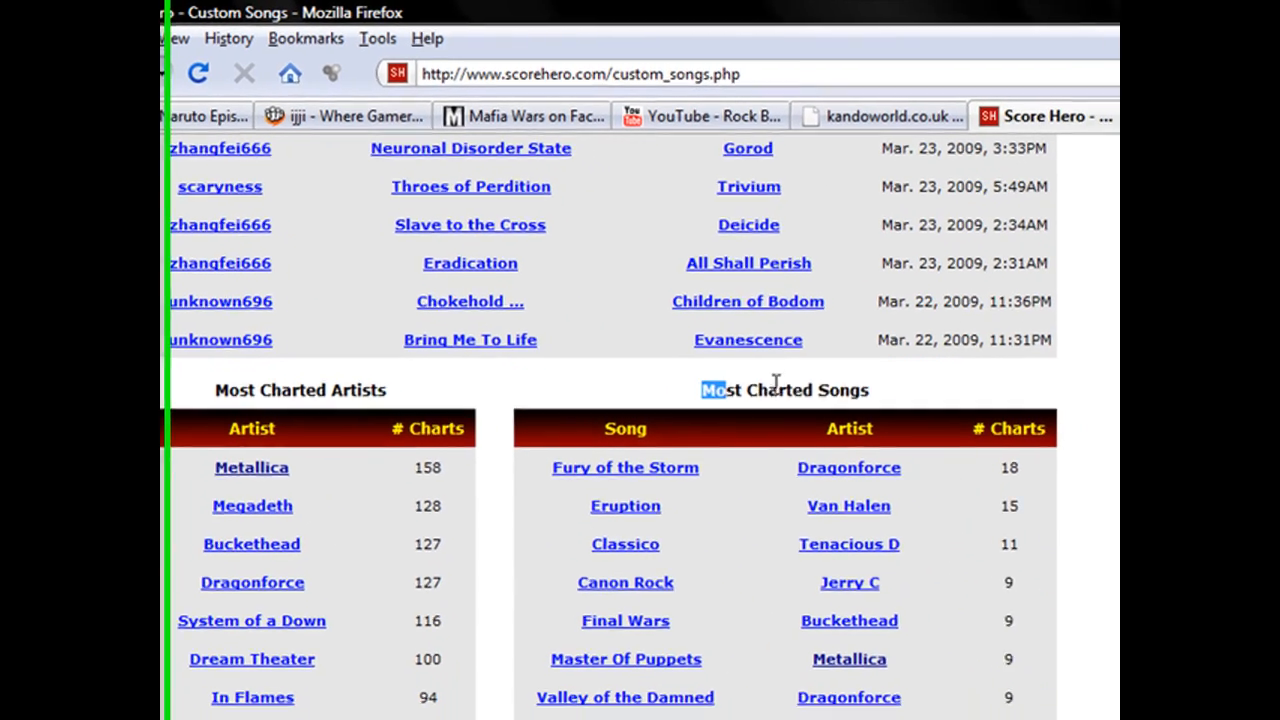
pyautogui.scroll(-3)
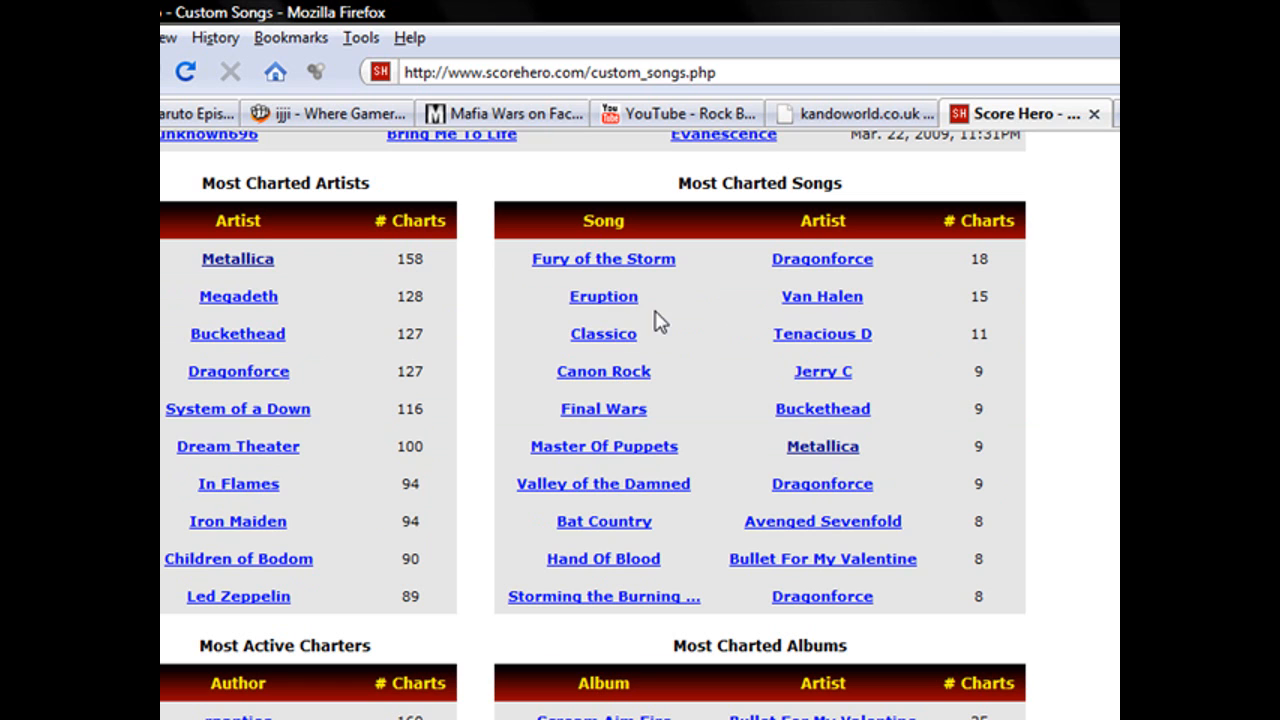
pyautogui.click(236, 258)
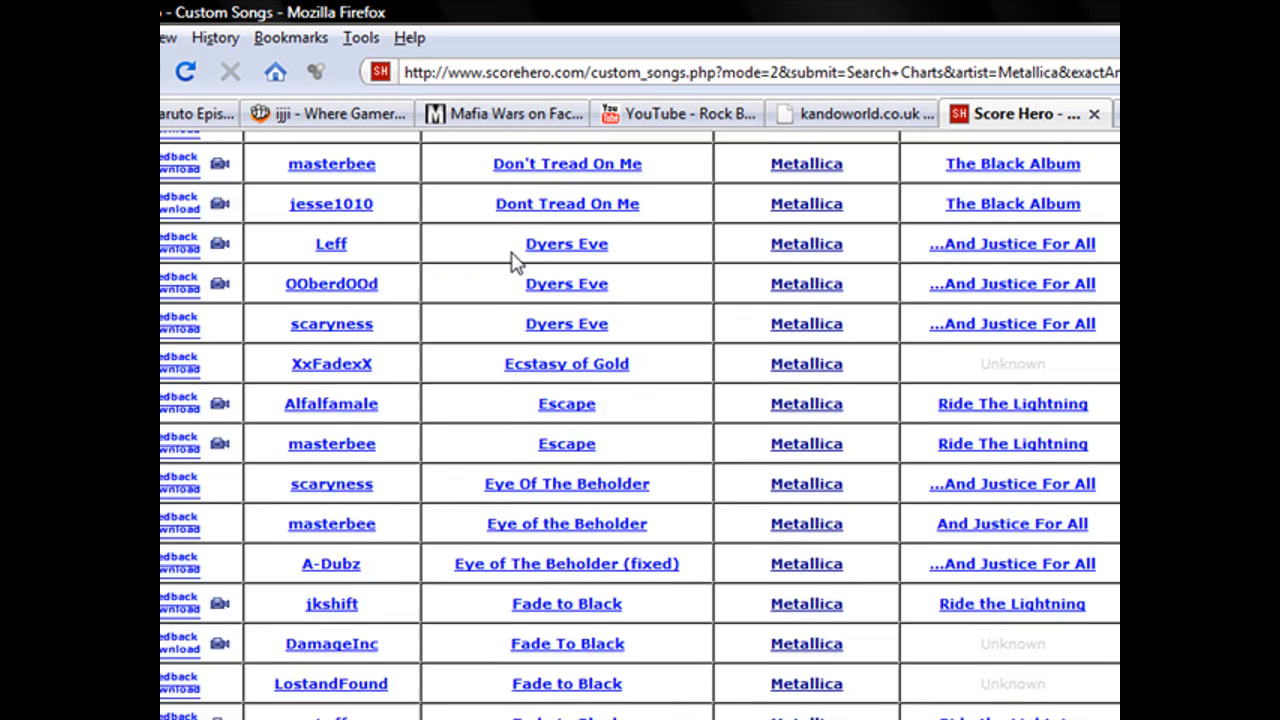
pyautogui.moveTo(900, 358)
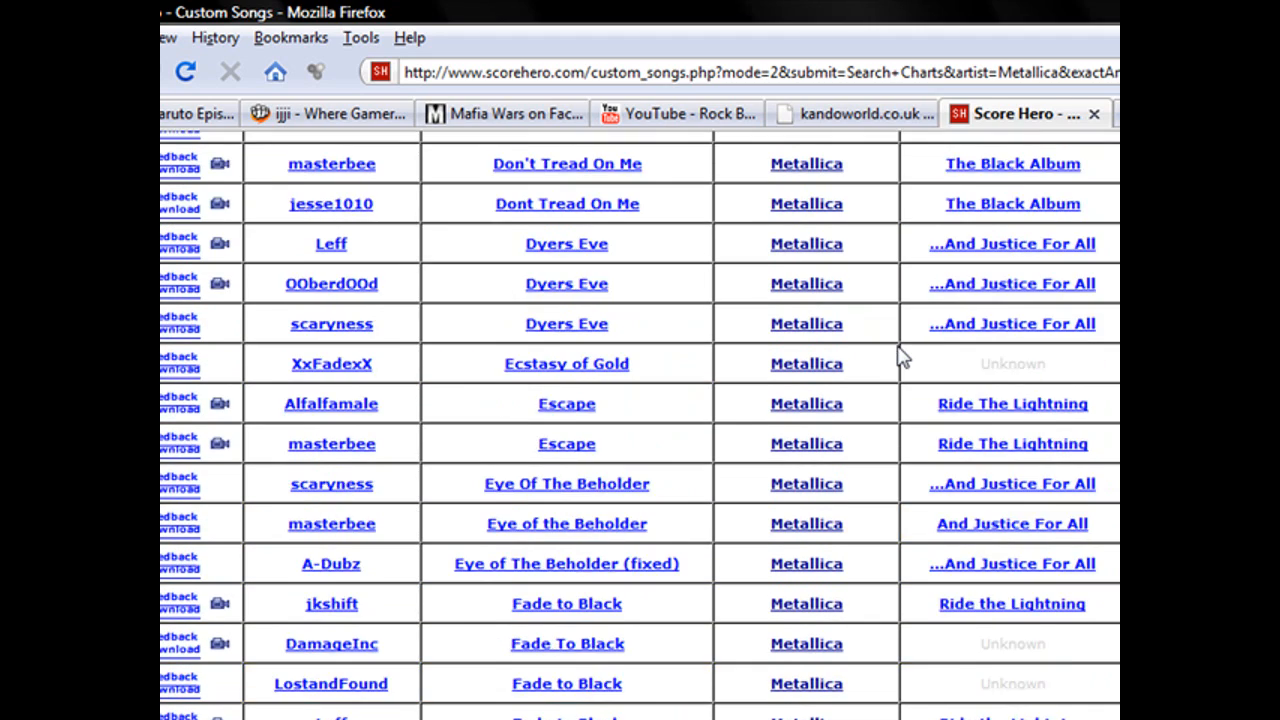
pyautogui.scroll(-3)
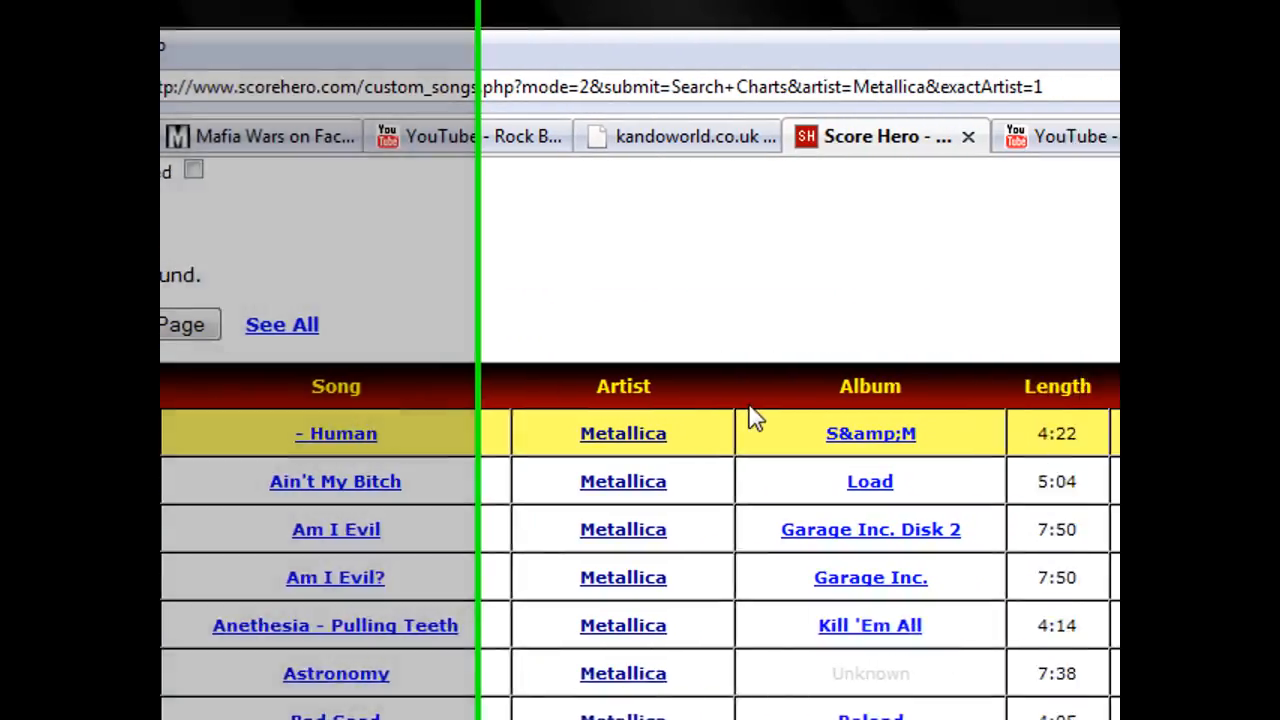
# Scroll the Metallica results to the Die, Die My Darling chart row.
pyautogui.hscroll(3)
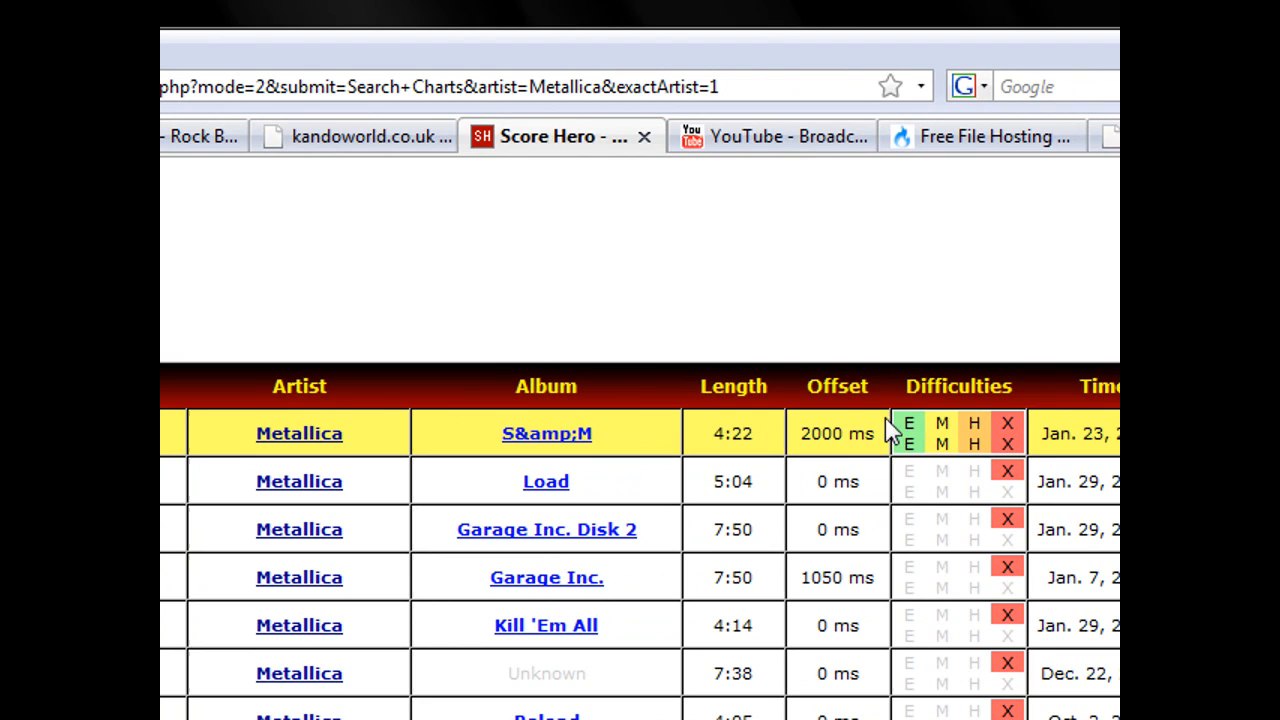
pyautogui.moveTo(1020, 432)
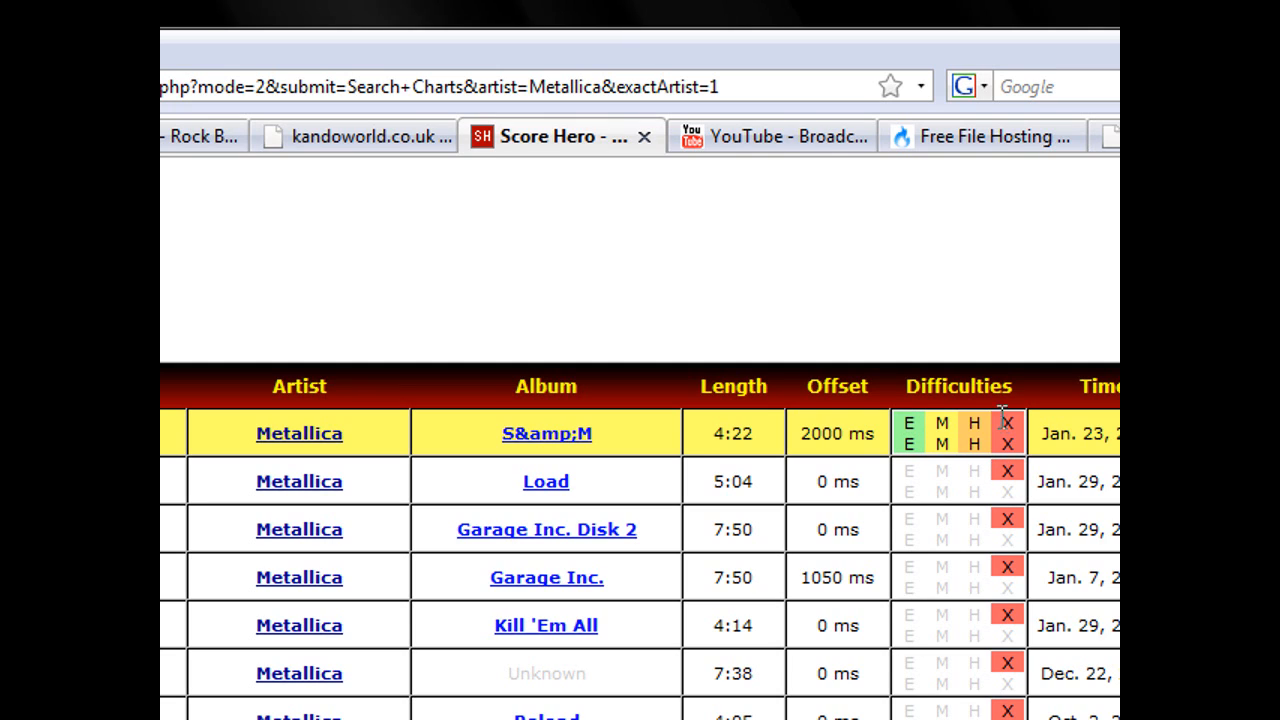
pyautogui.scroll(-3)
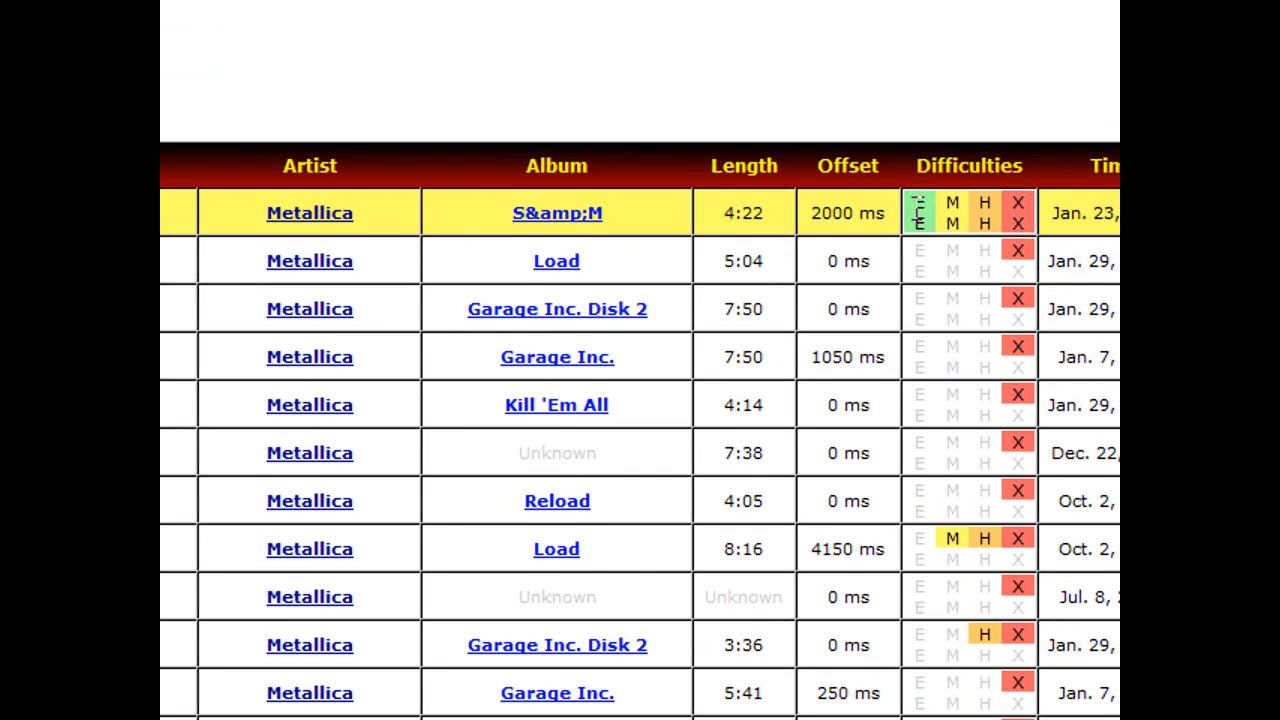
pyautogui.moveTo(1018, 640)
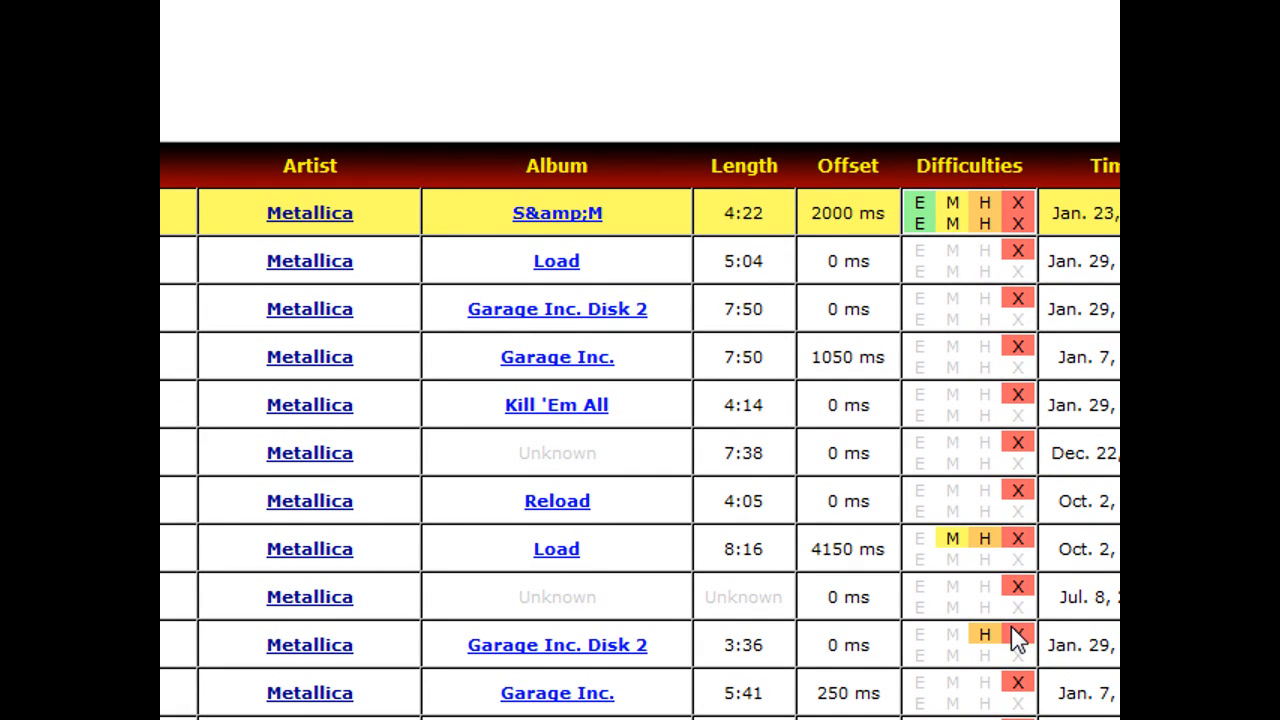
pyautogui.moveTo(910, 458)
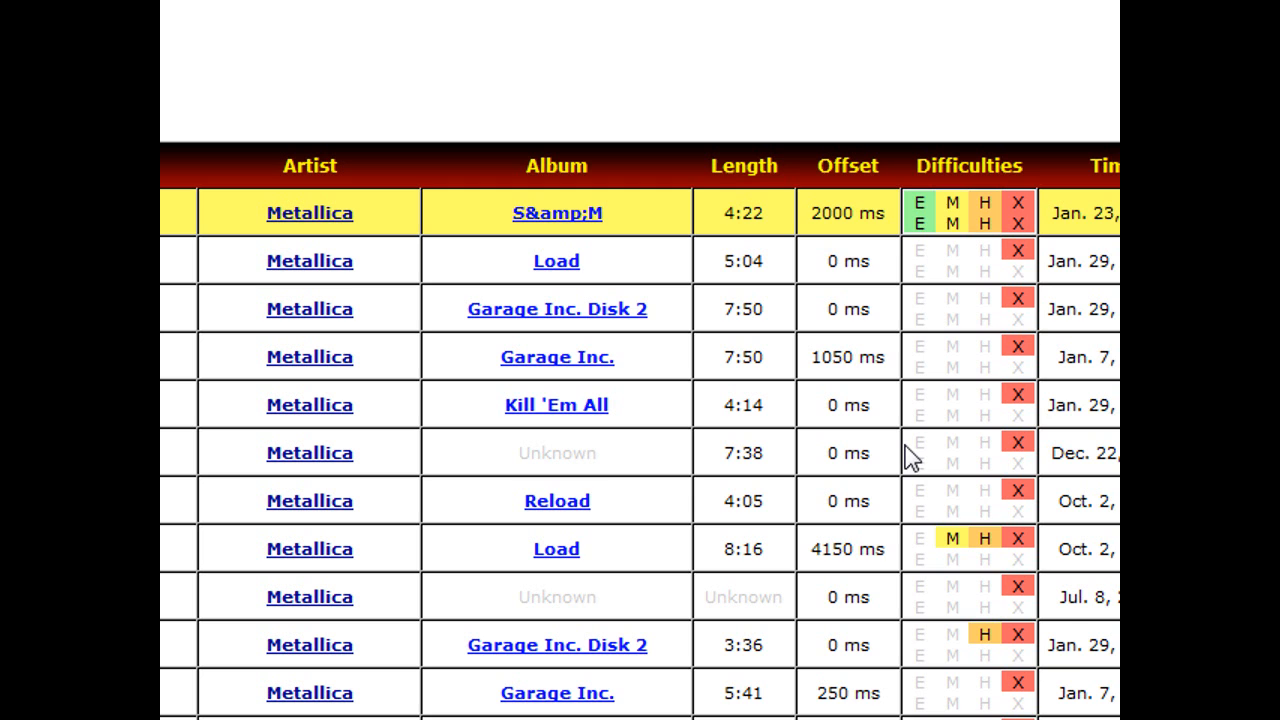
pyautogui.scroll(-3)
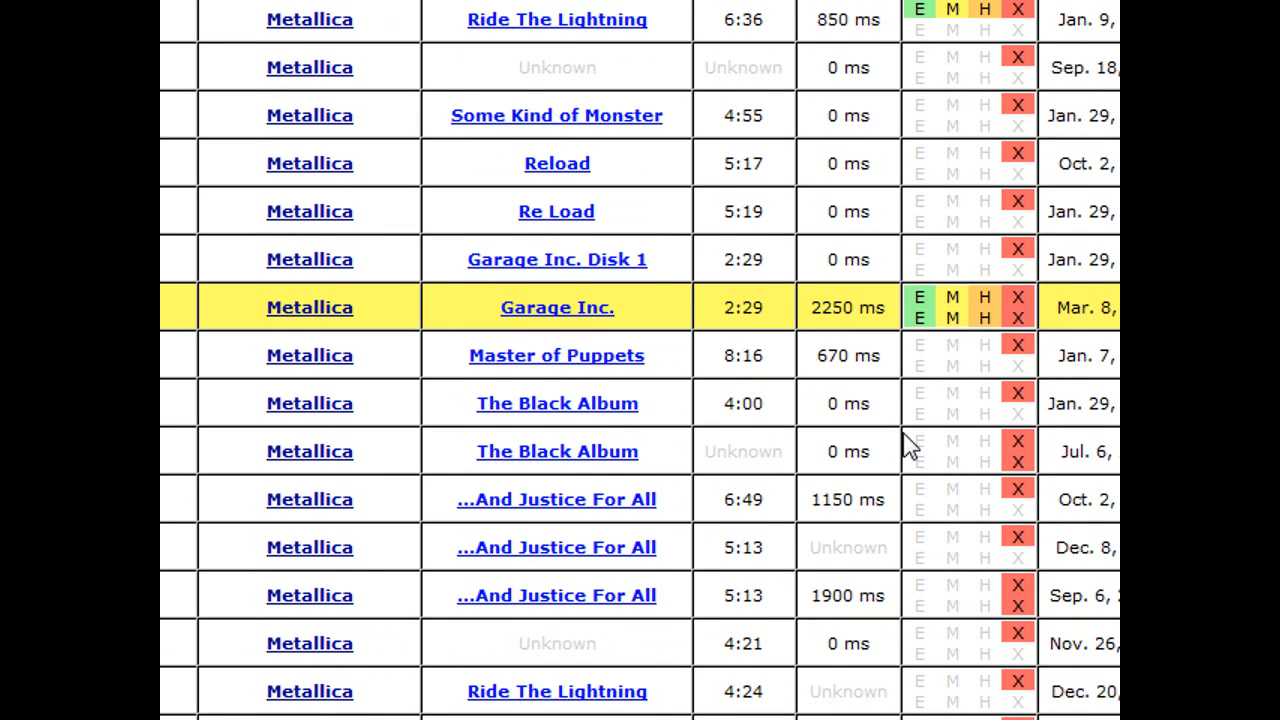
pyautogui.scroll(-3)
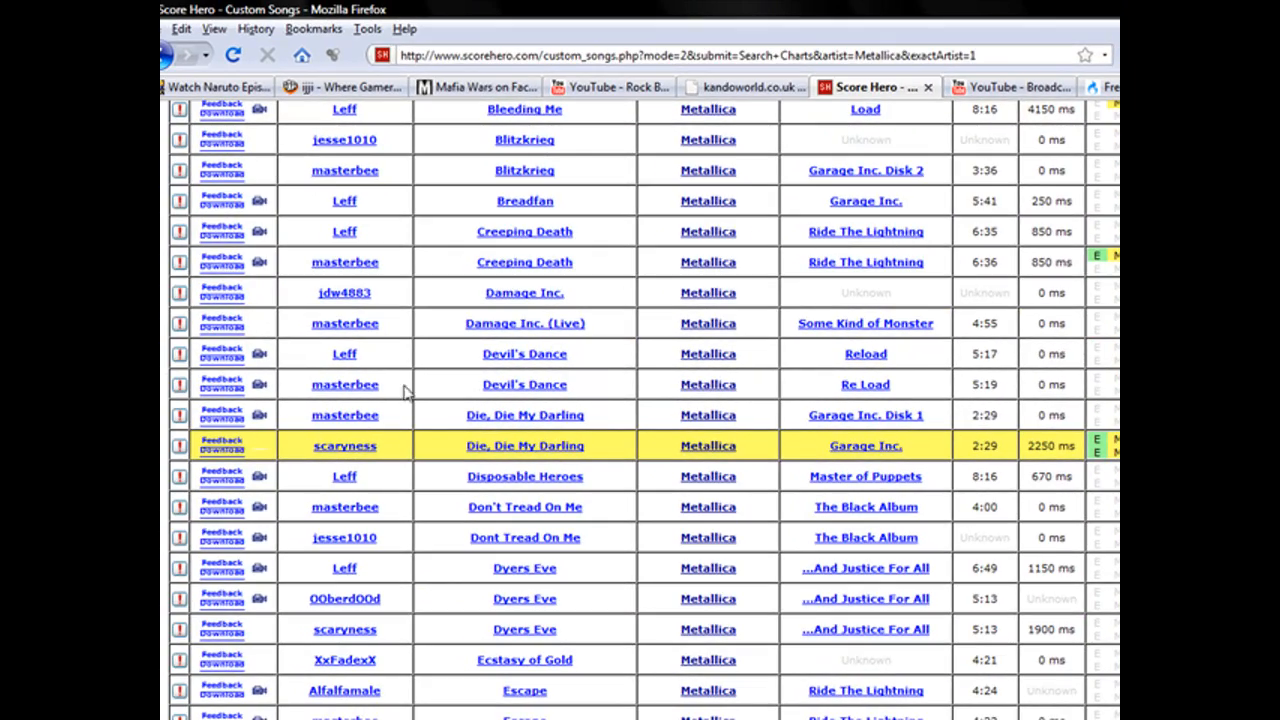
# Start the free, speed-limited Savefile download of the Die, Die My Darling chart.
pyautogui.click(524, 444)
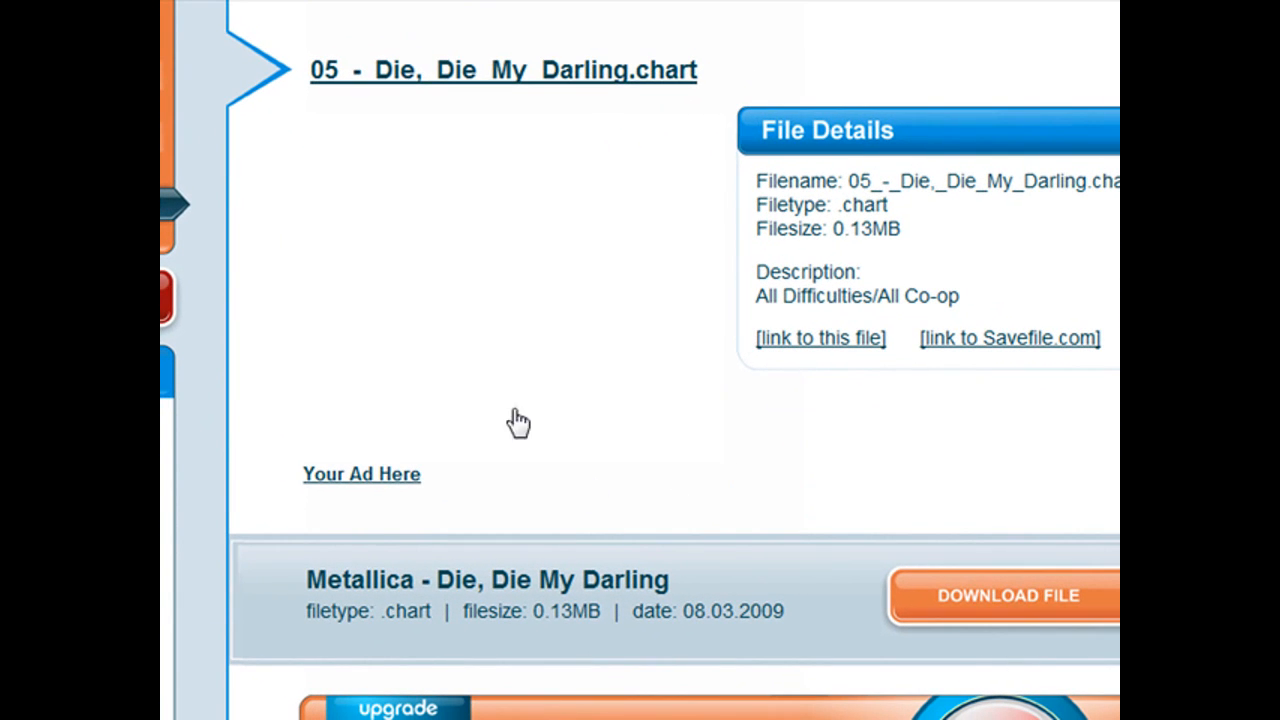
pyautogui.click(1004, 596)
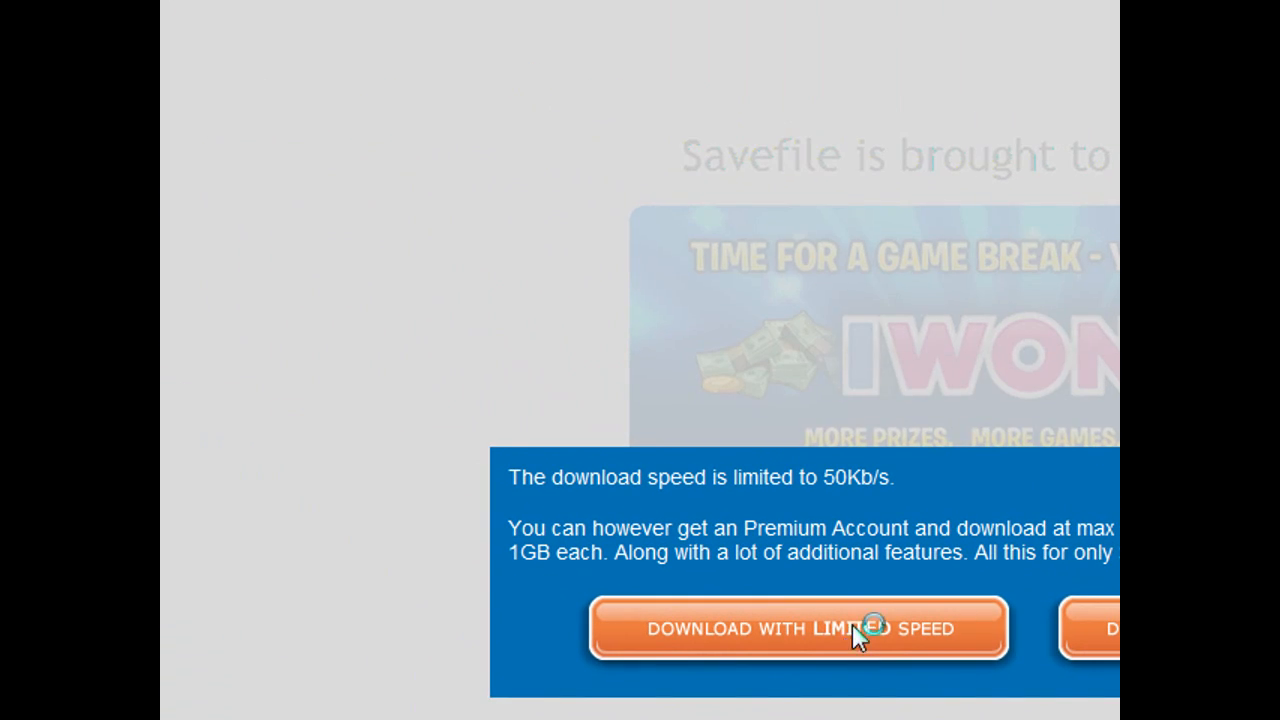
pyautogui.click(796, 628)
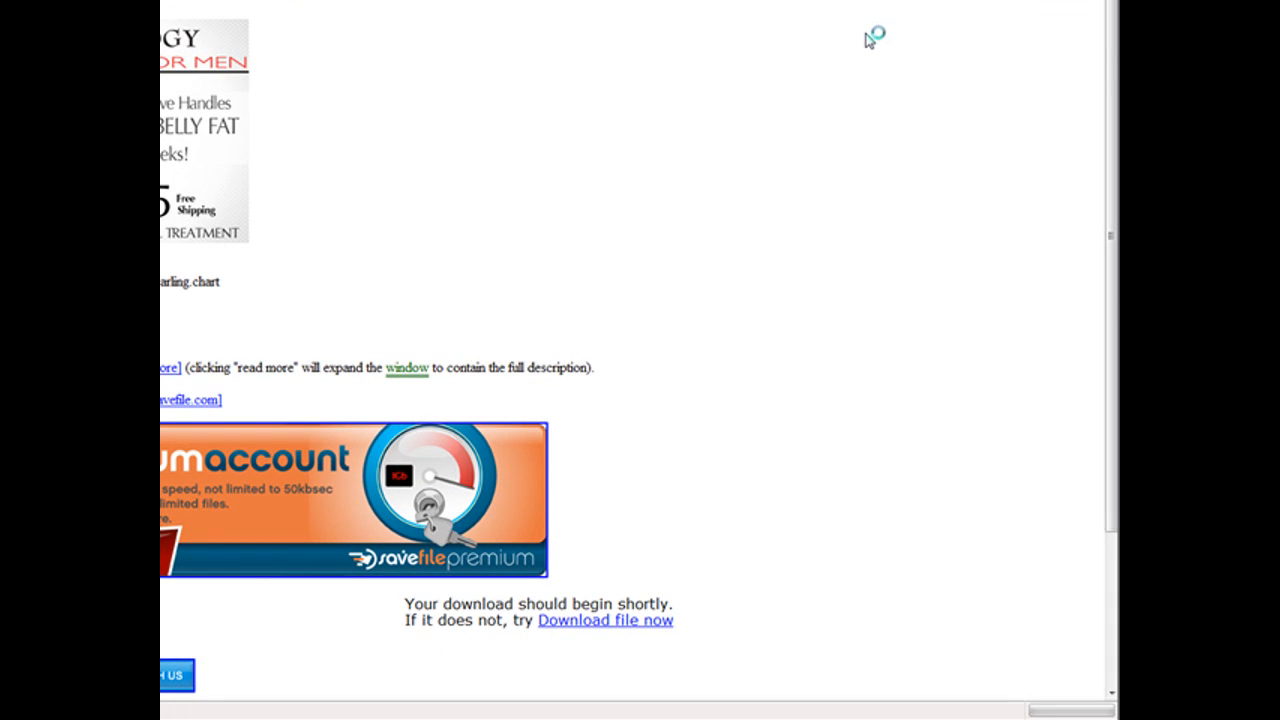
# Save the Die, Die My Darling chart file to disk and open its containing Downloads folder.
pyautogui.click(604, 620)
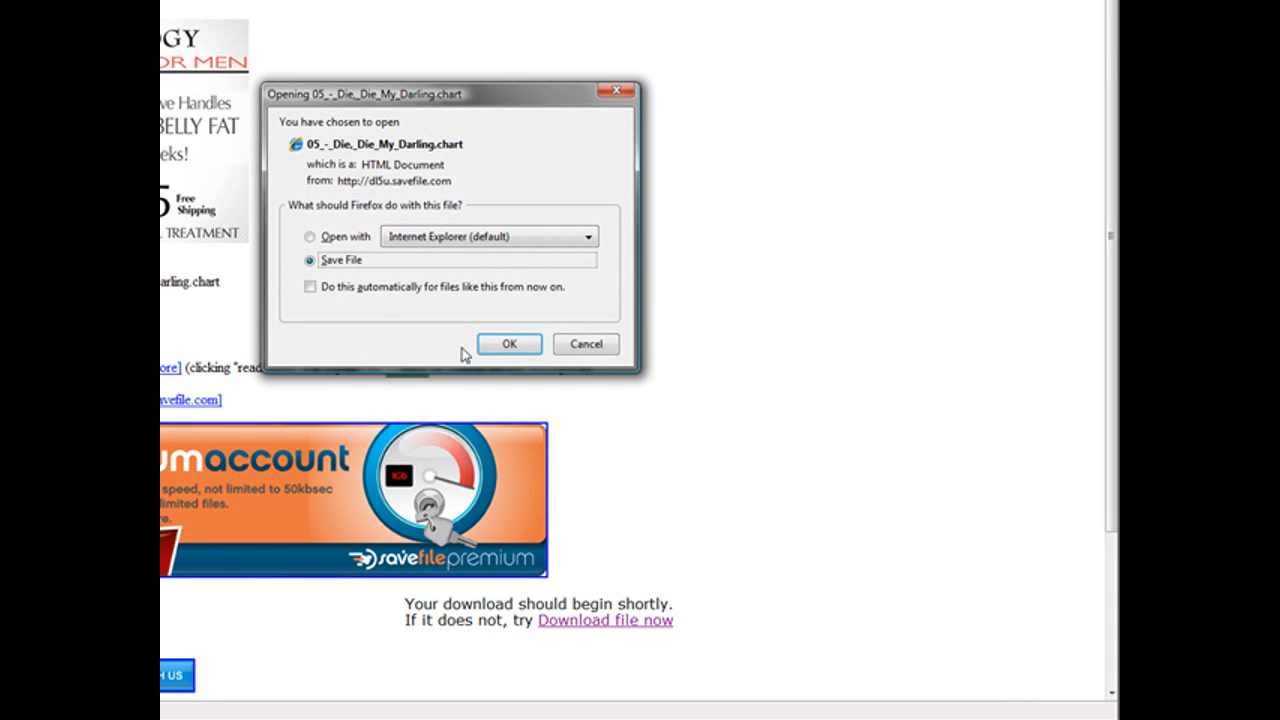
pyautogui.click(508, 344)
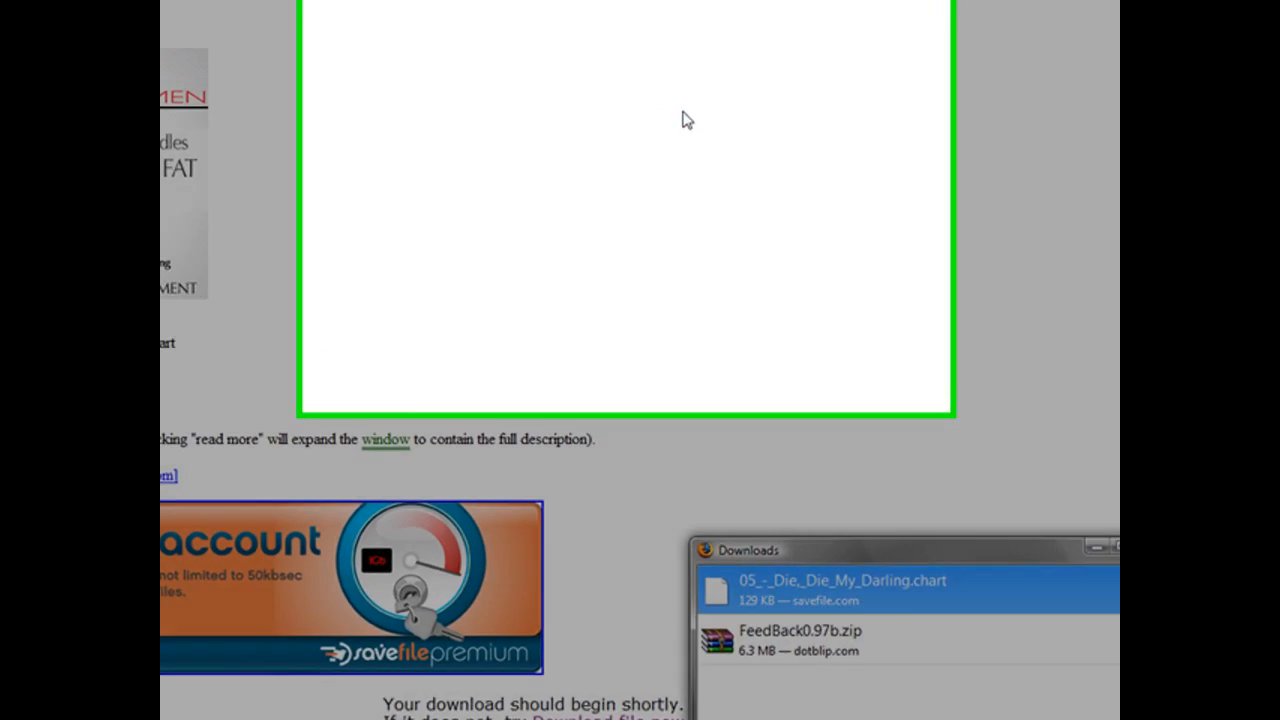
pyautogui.rightClick(840, 564)
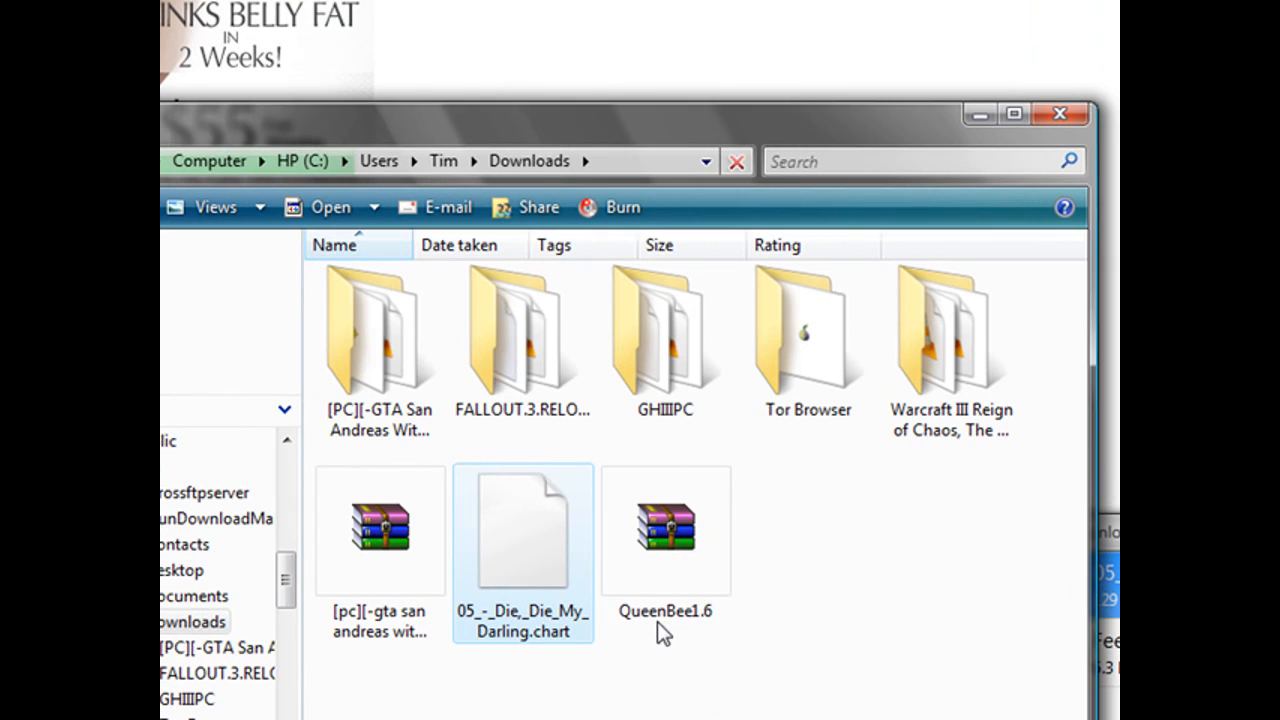
# Copy the Die_Die_My_Darling chart into GH 3 Custom Songs' Chart Files folder, then return to GH 3.
pyautogui.rightClick(522, 530)
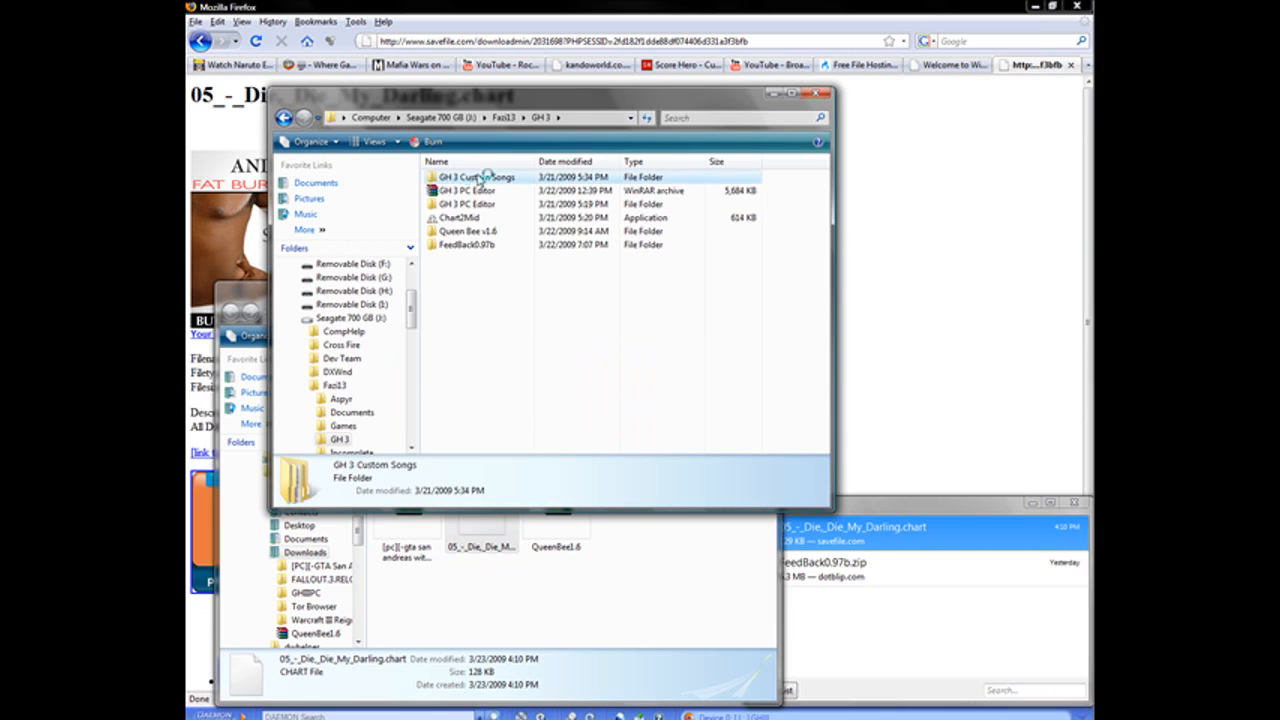
pyautogui.doubleClick(484, 176)
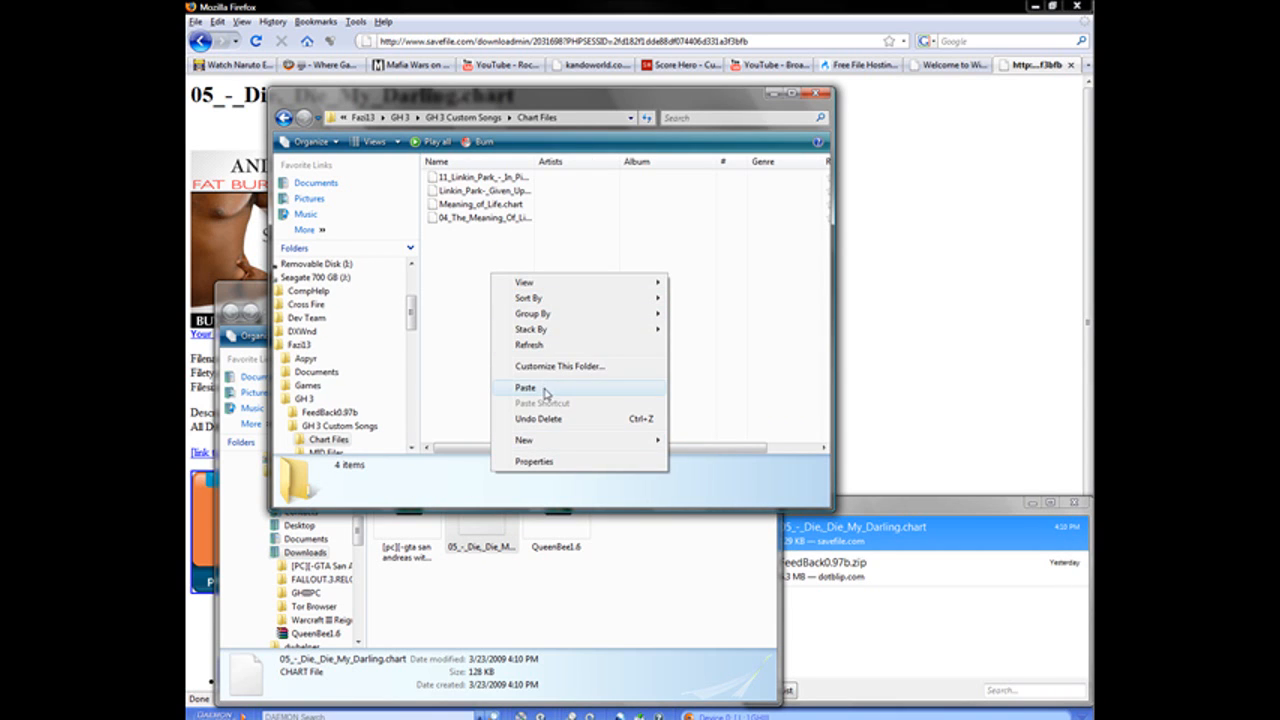
pyautogui.click(524, 382)
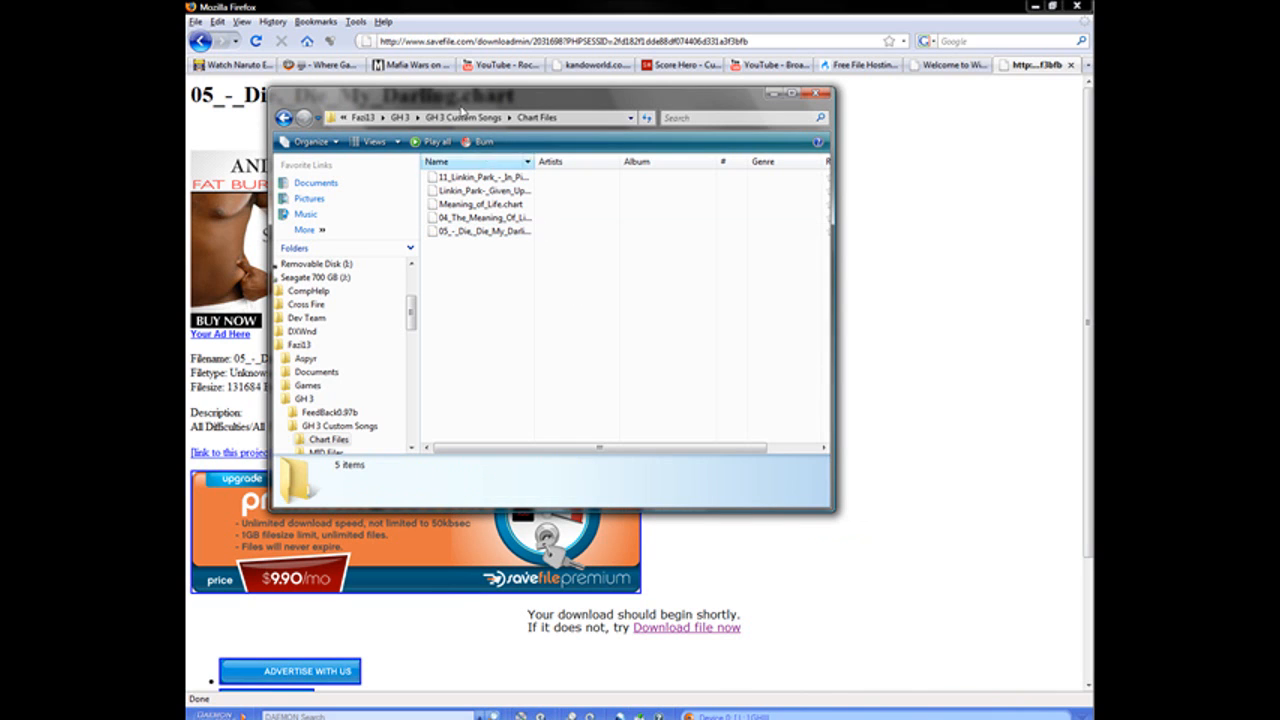
pyautogui.click(464, 116)
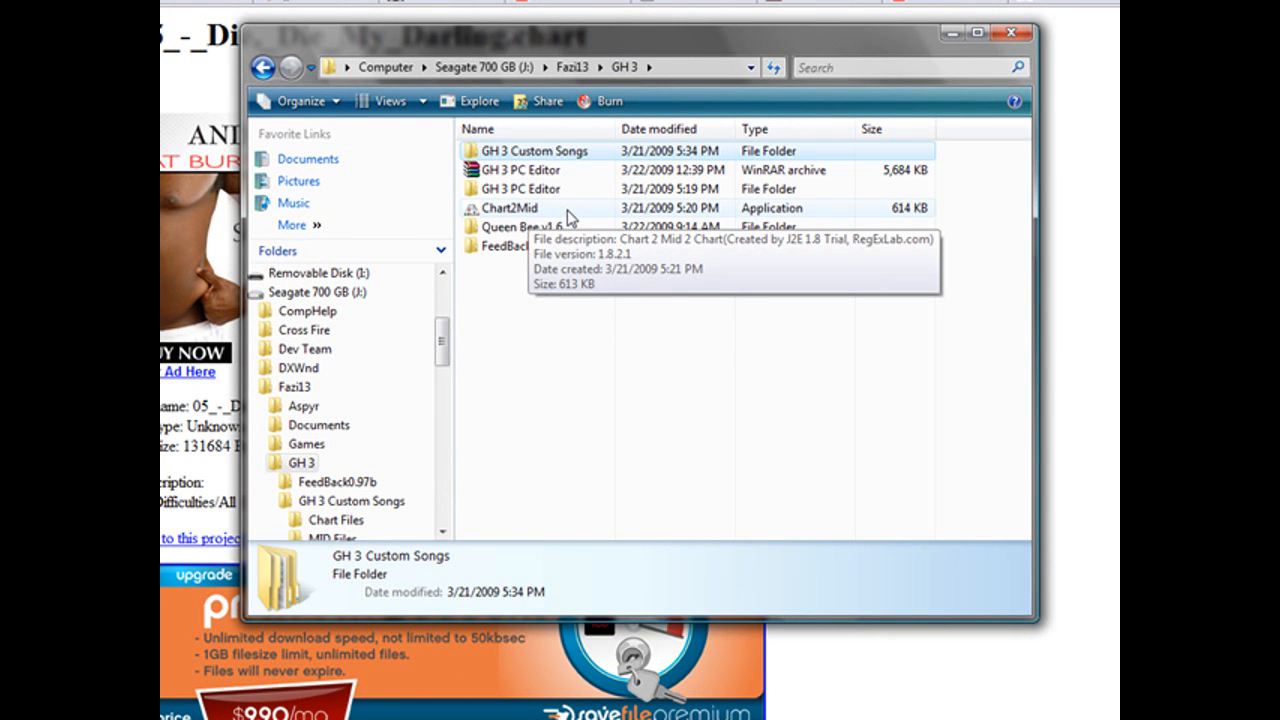
# Launch Chart2Mid and set it to run as administrator in its Compatibility properties.
pyautogui.doubleClick(510, 208)
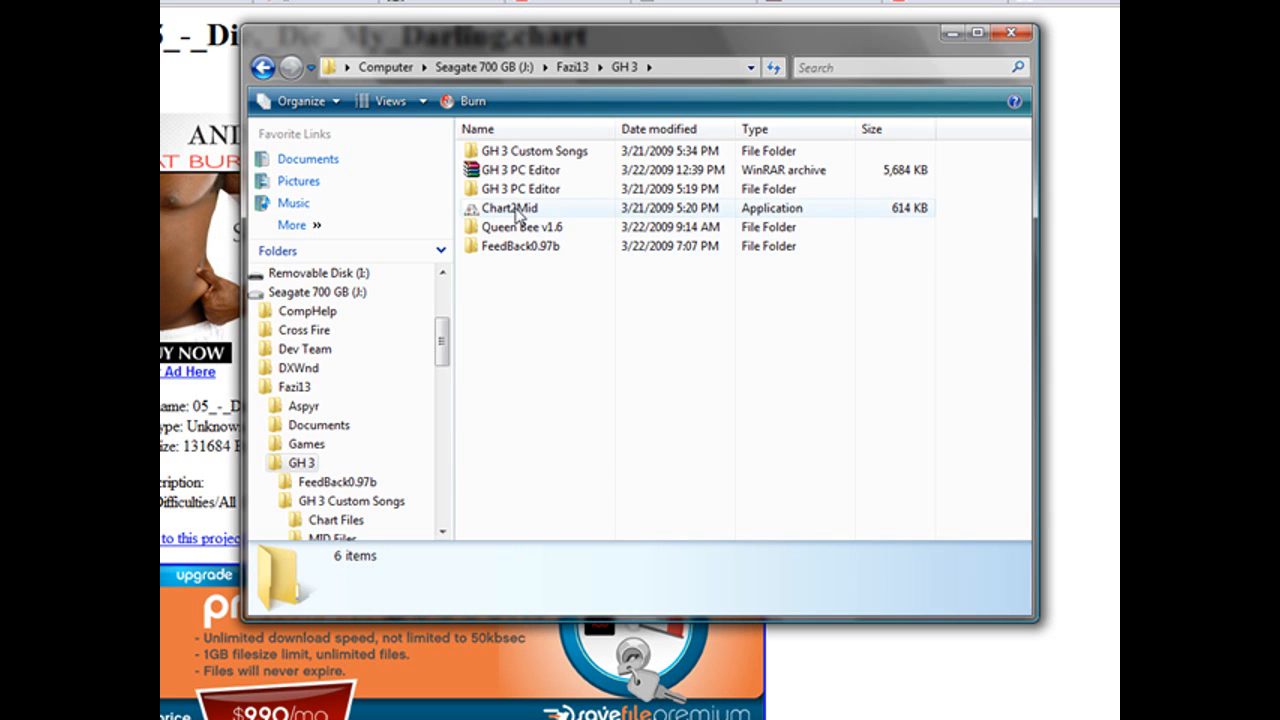
pyautogui.rightClick(508, 208)
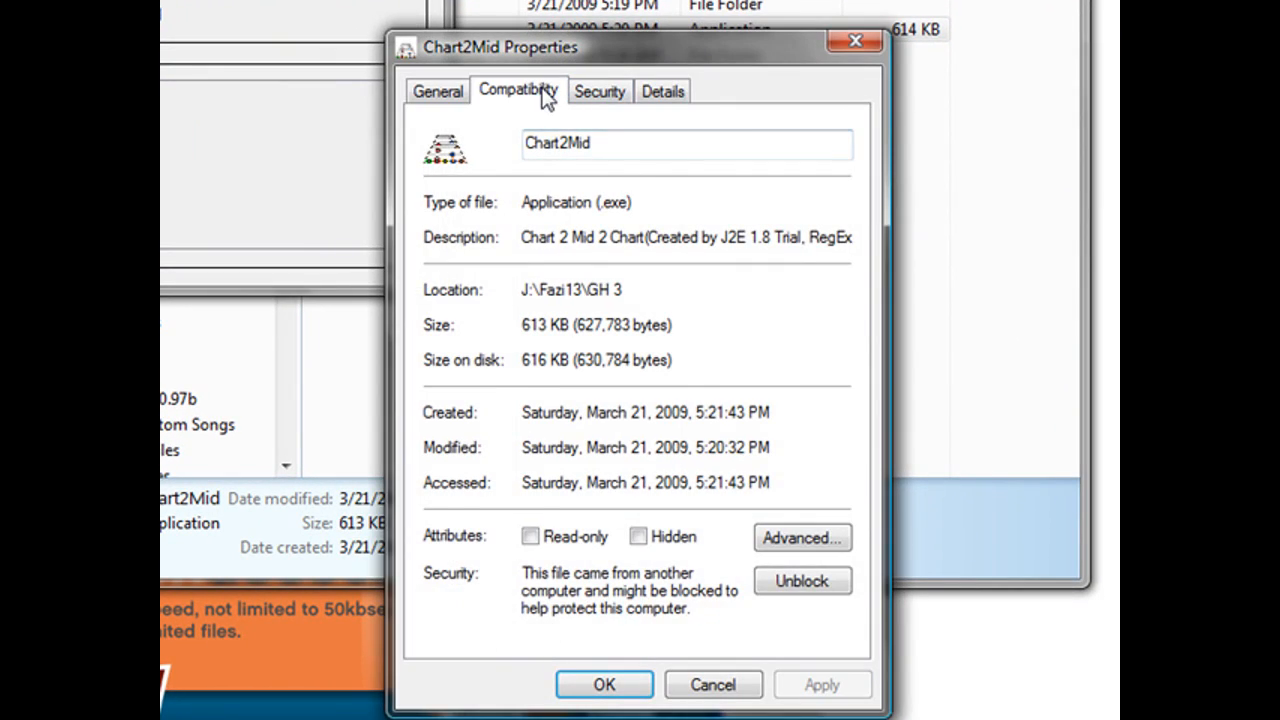
pyautogui.click(518, 92)
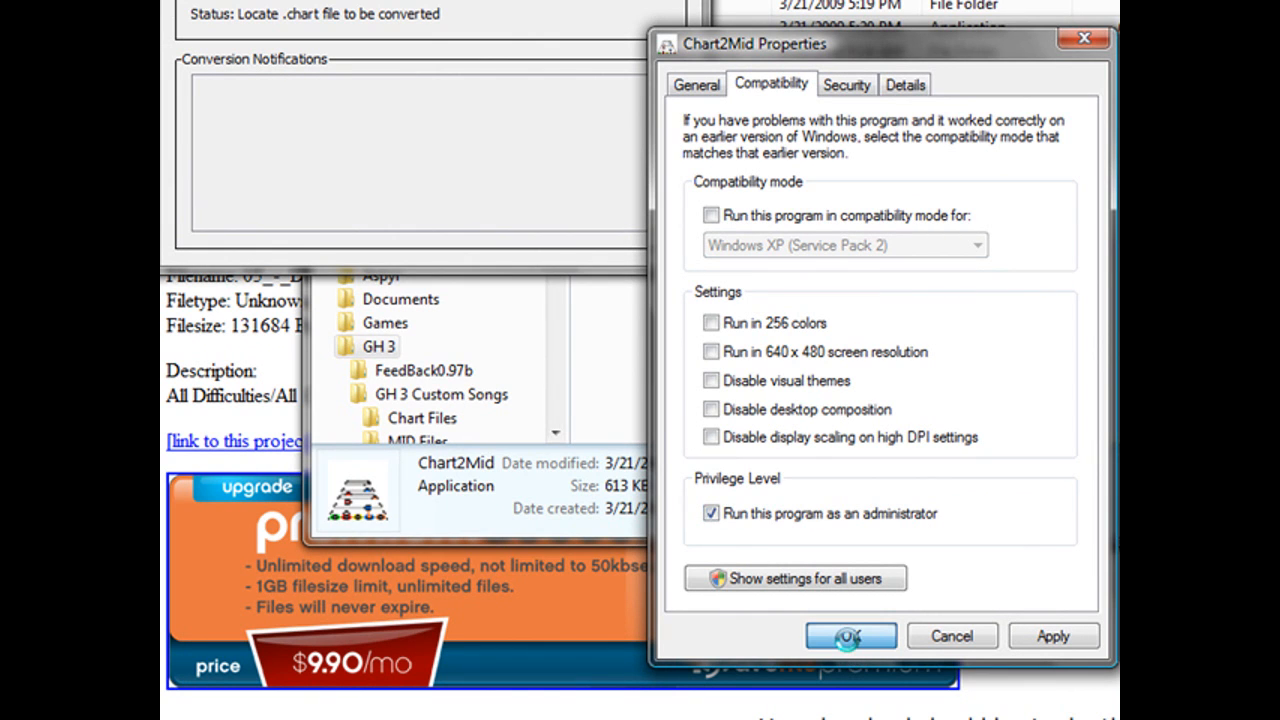
pyautogui.click(848, 636)
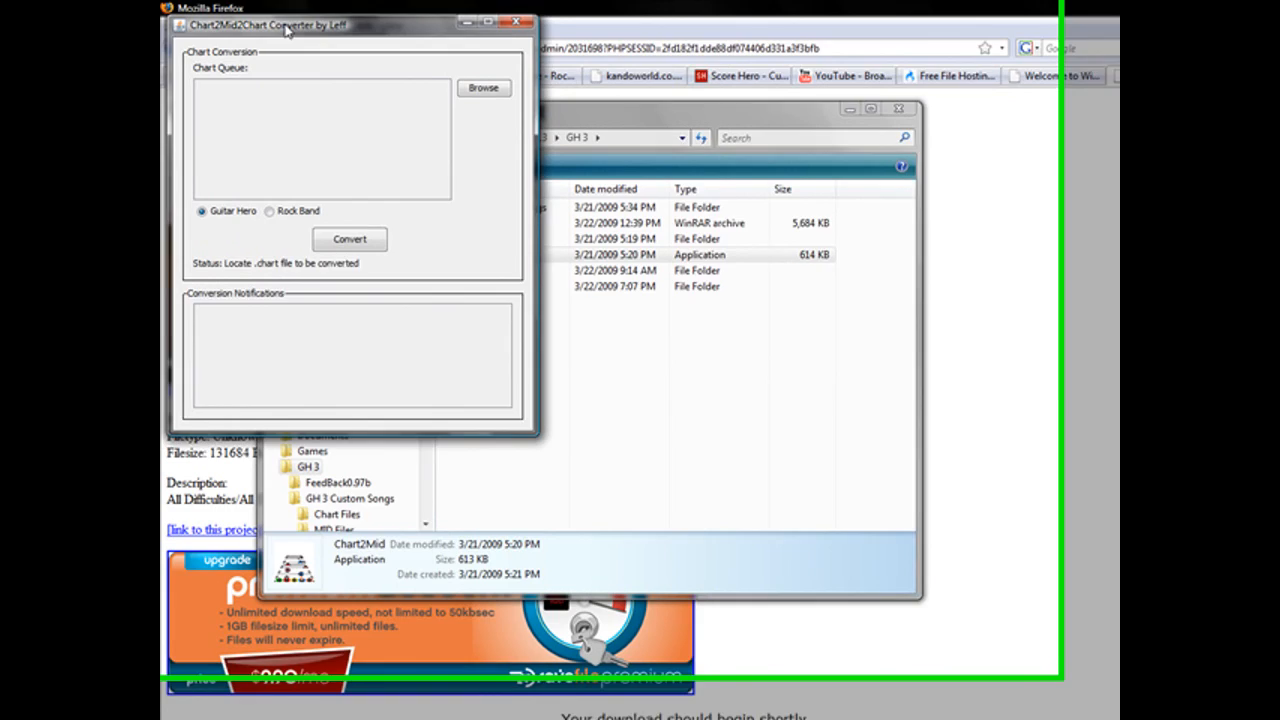
# Start browsing for a chart file from the Seagate 700 GB (J:) drive.
pyautogui.click(484, 88)
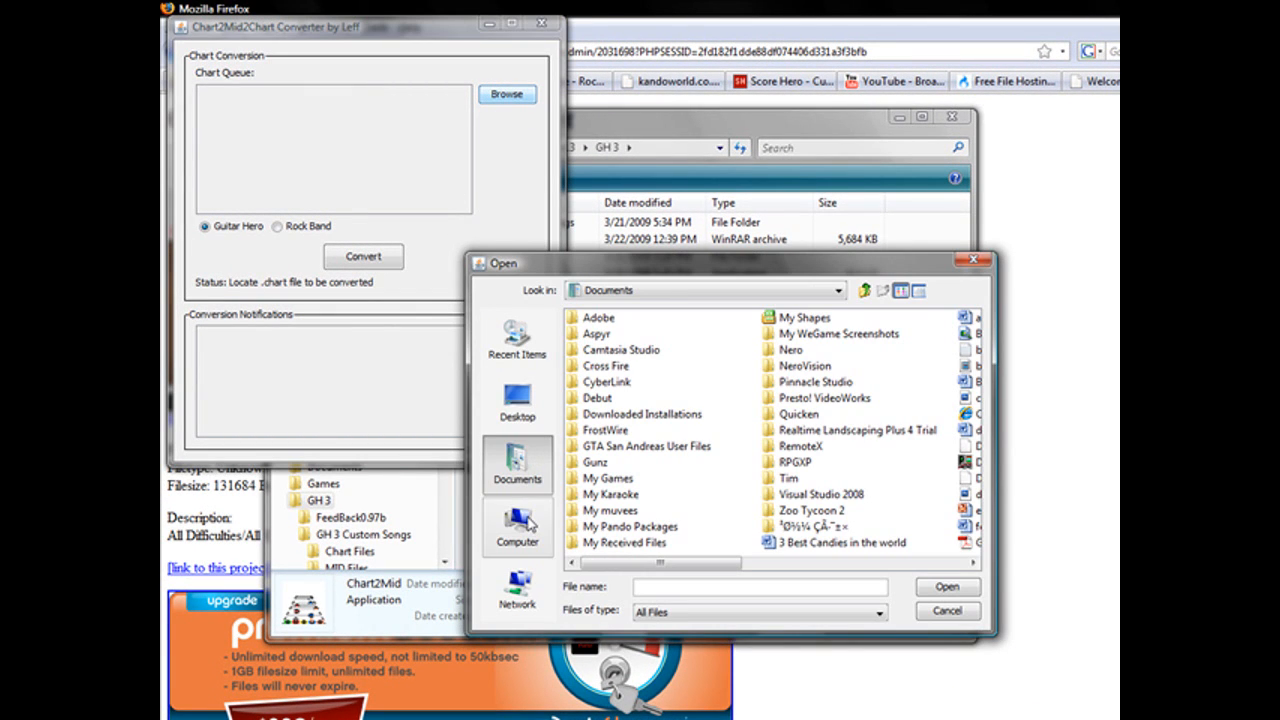
pyautogui.click(516, 524)
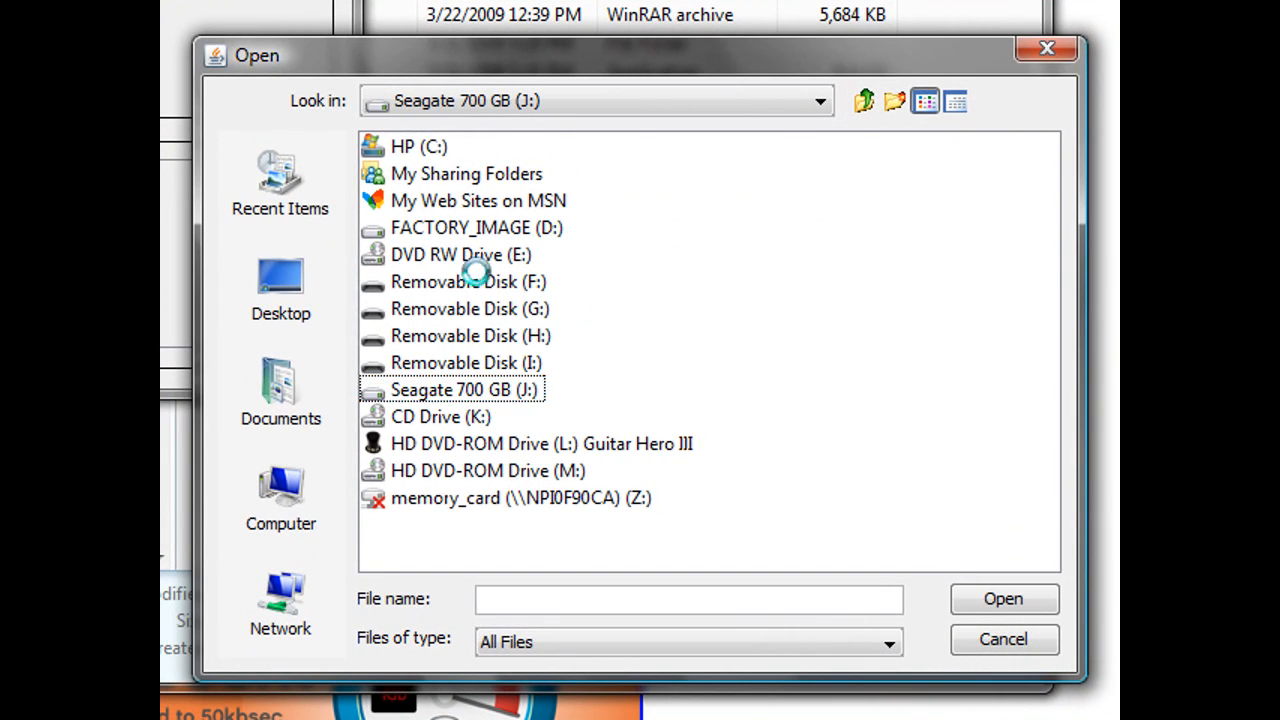
pyautogui.doubleClick(460, 388)
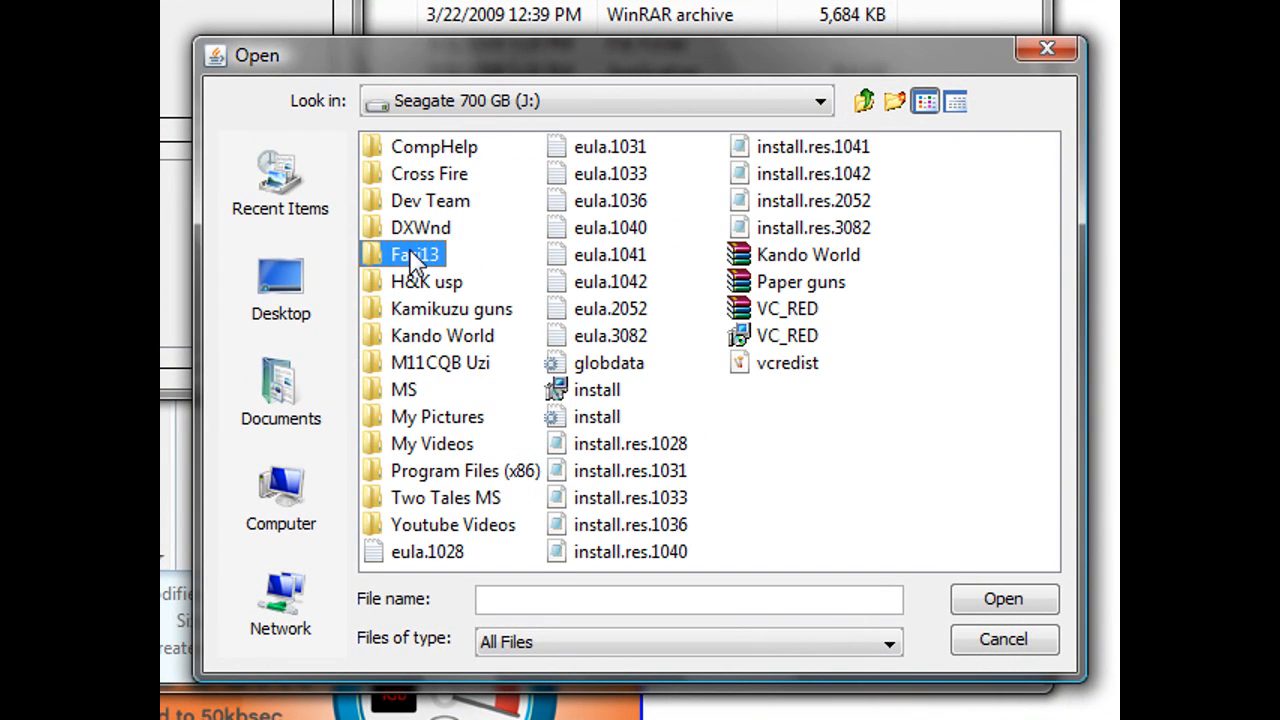
# Navigate through Fazi13, GH 3 and GH 3 Custom Songs into the Chart Files folder.
pyautogui.doubleClick(416, 254)
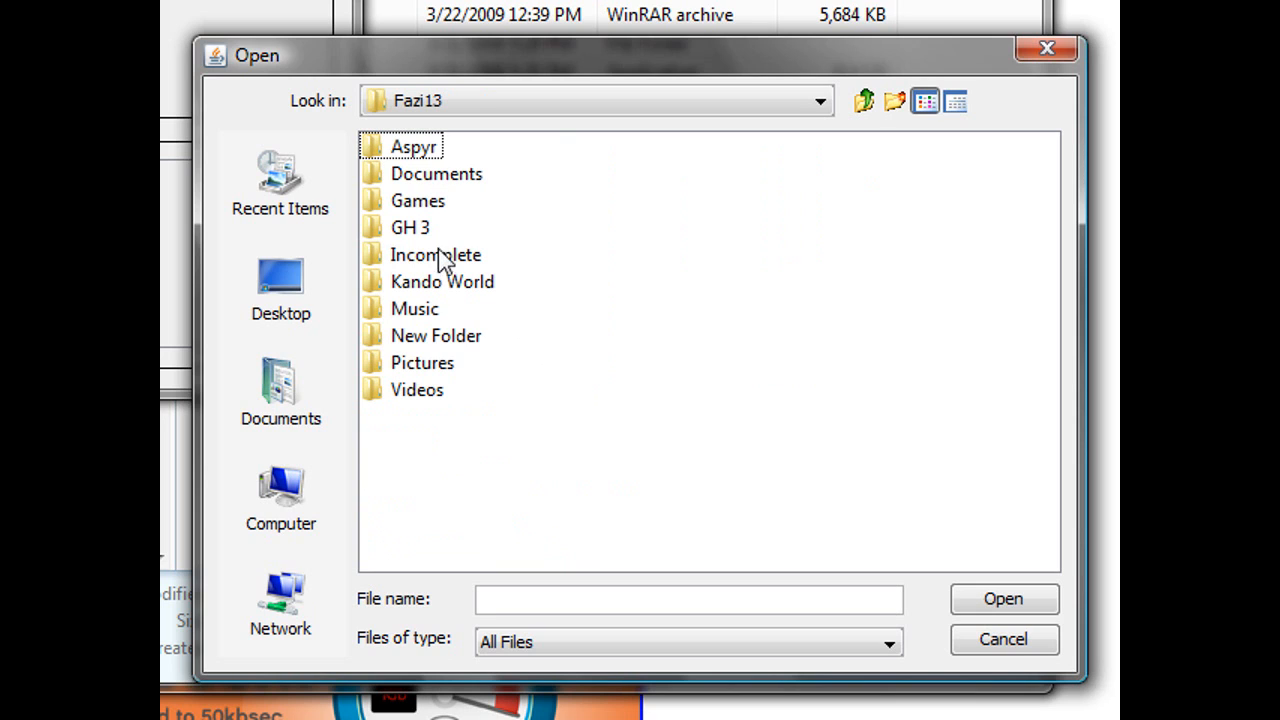
pyautogui.doubleClick(408, 226)
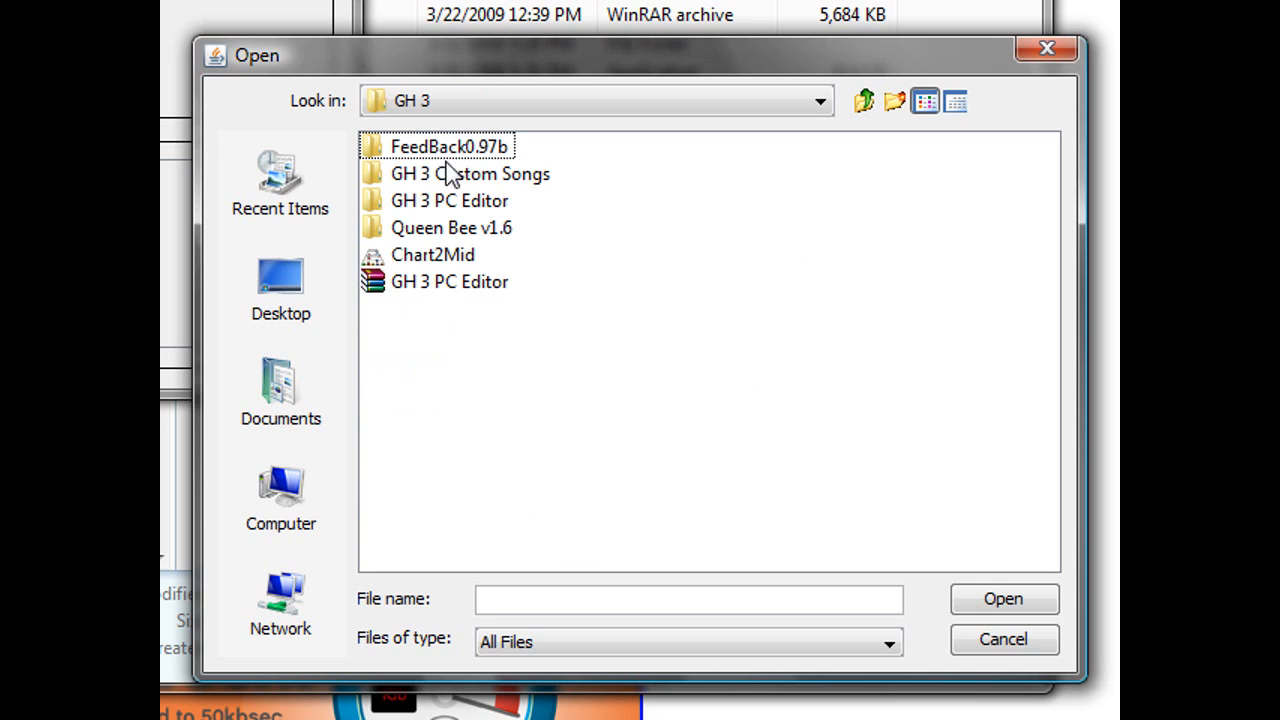
pyautogui.doubleClick(470, 172)
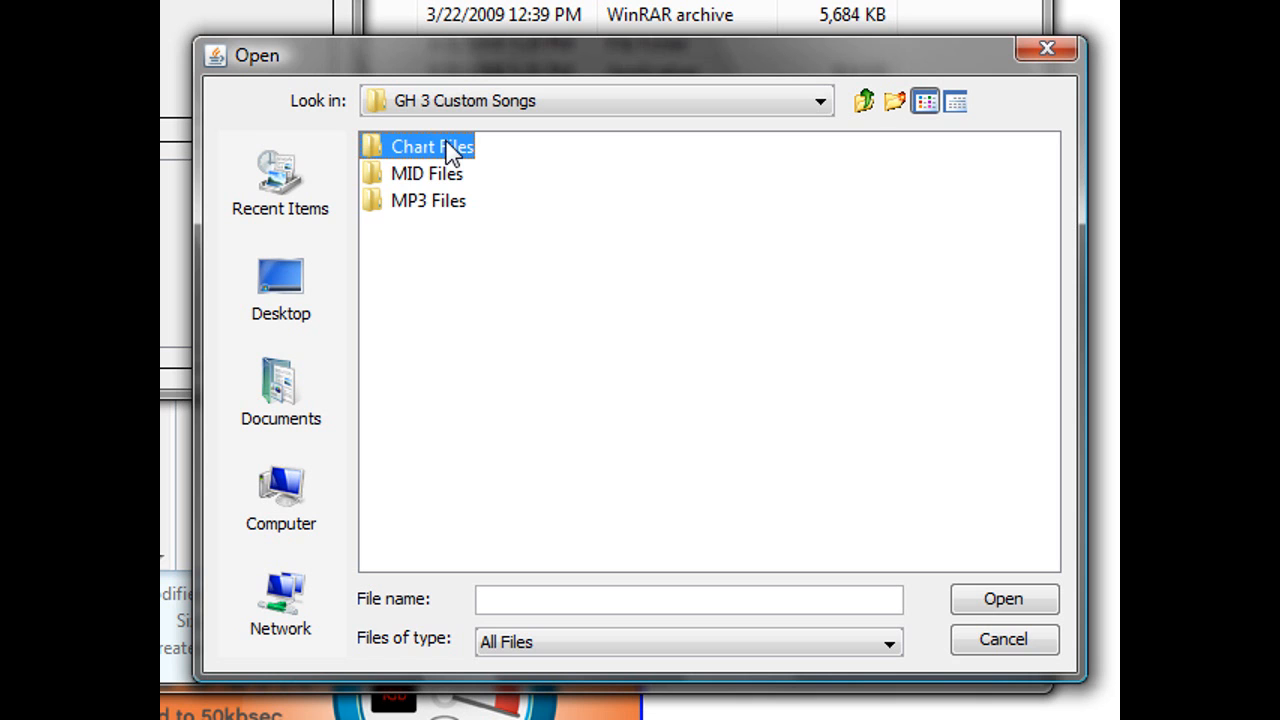
pyautogui.doubleClick(432, 146)
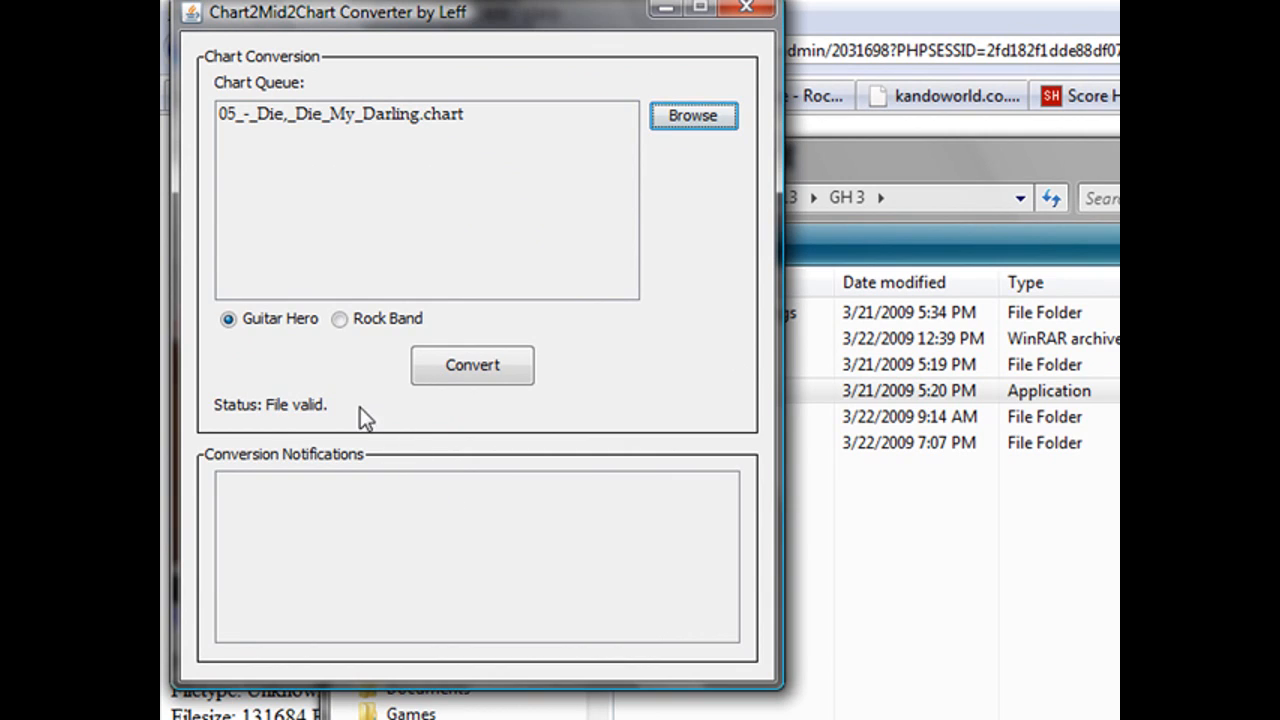
pyautogui.moveTo(304, 412)
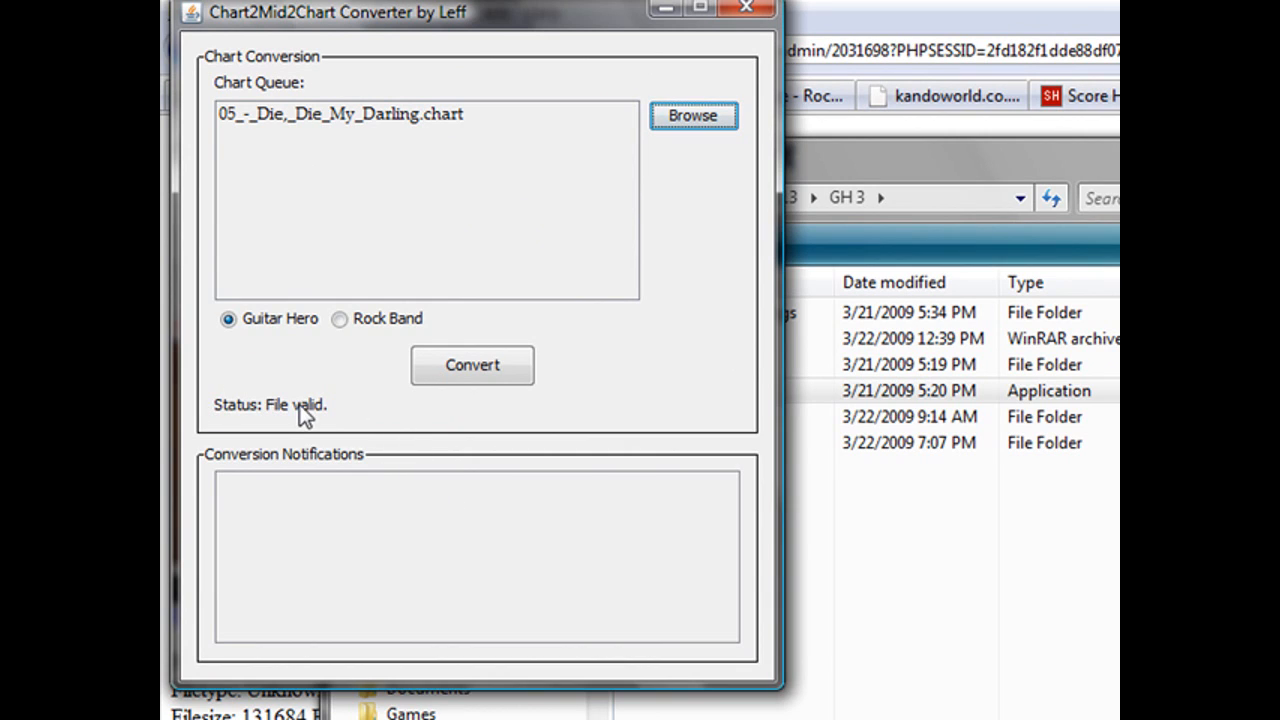
pyautogui.moveTo(508, 130)
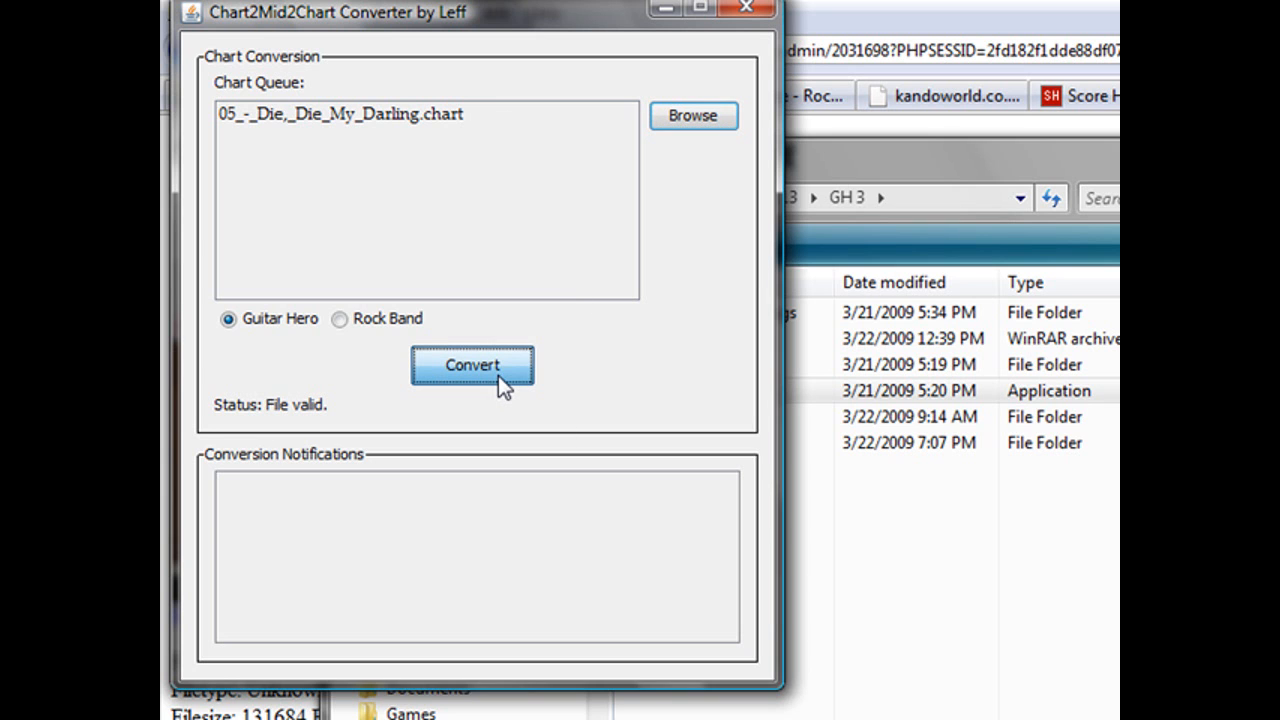
pyautogui.moveTo(548, 292)
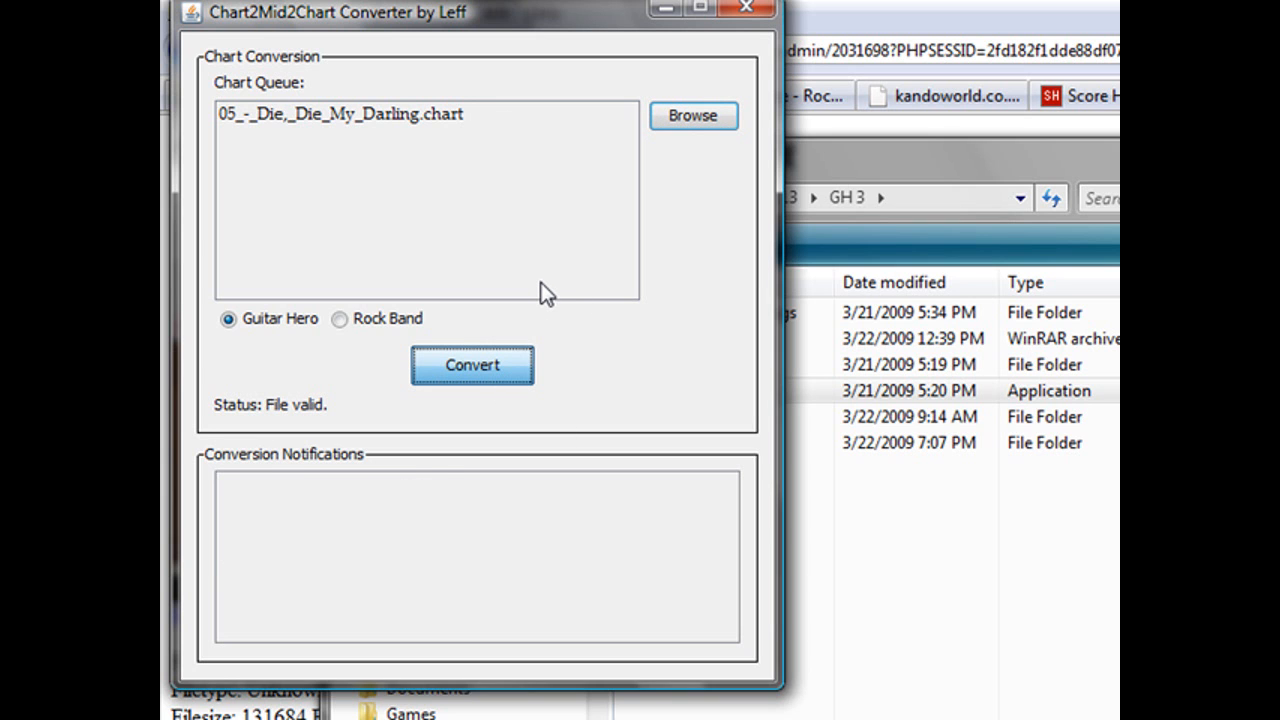
# Bring the GH 3 folder's Explorer window back to the front.
pyautogui.click(472, 364)
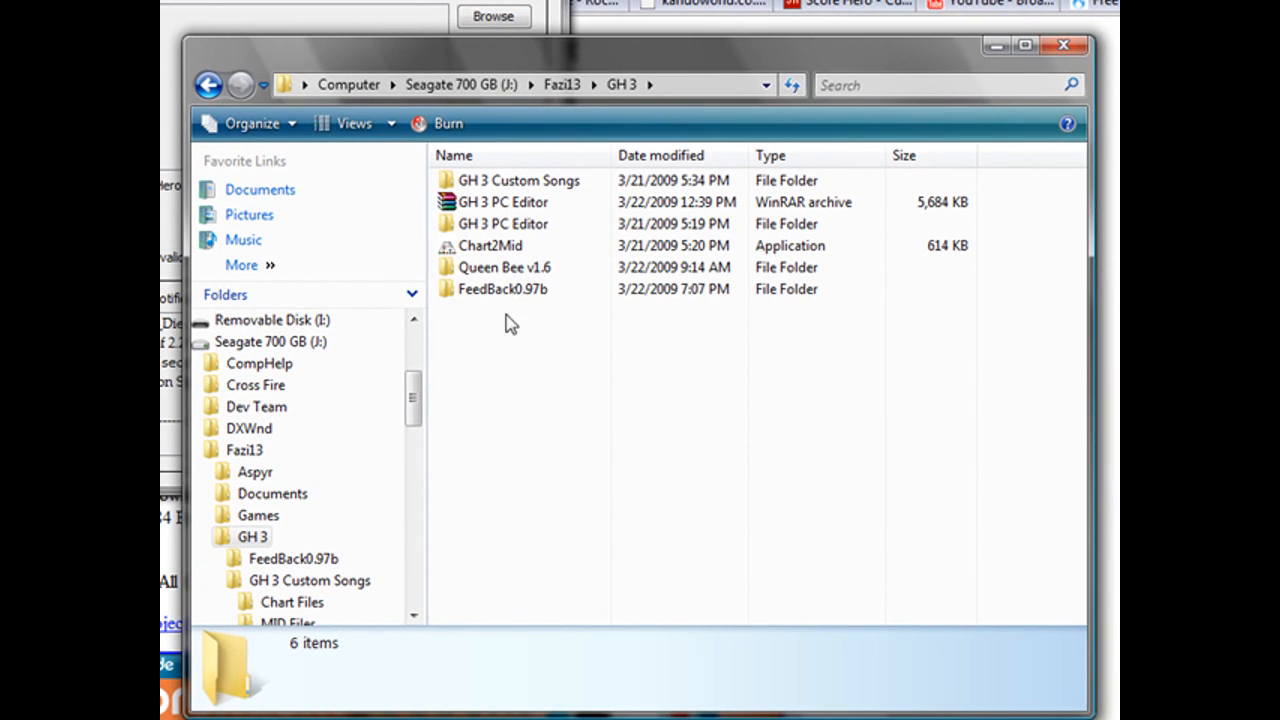
# Locate the converted Die_Die_My_Darling MID file in Chart Files, then go into MID Files.
pyautogui.click(520, 180)
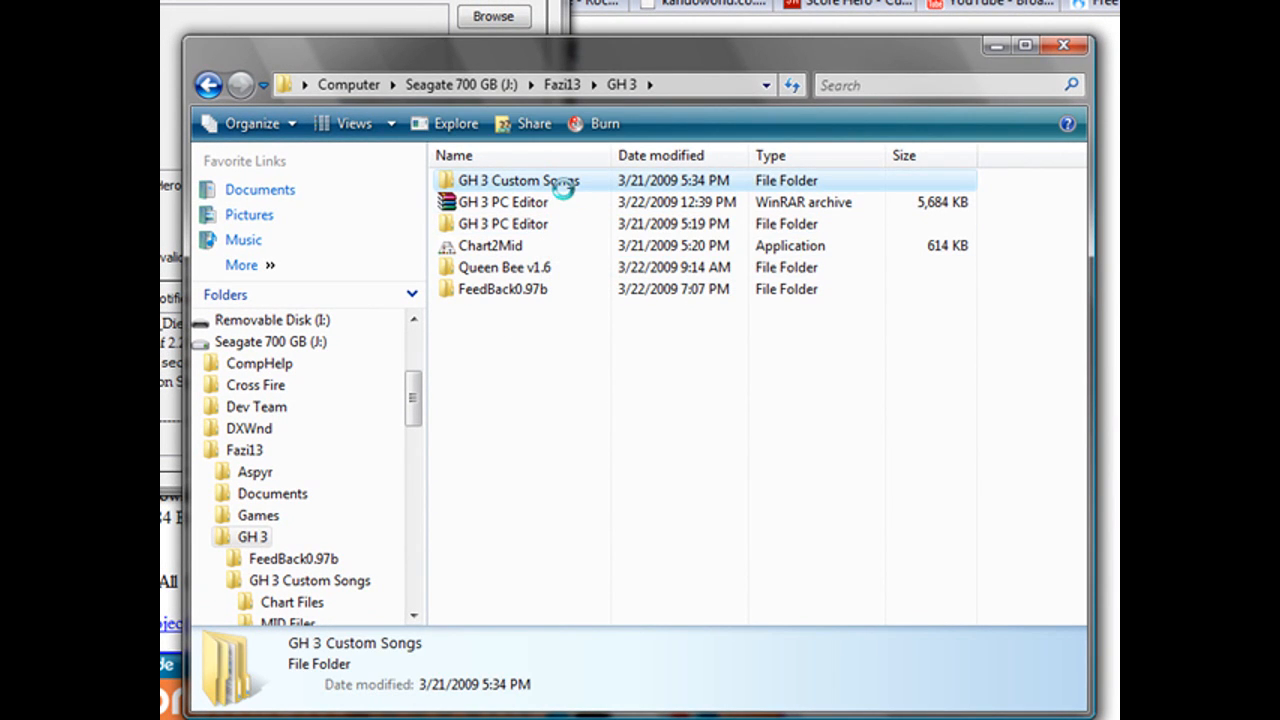
pyautogui.doubleClick(520, 180)
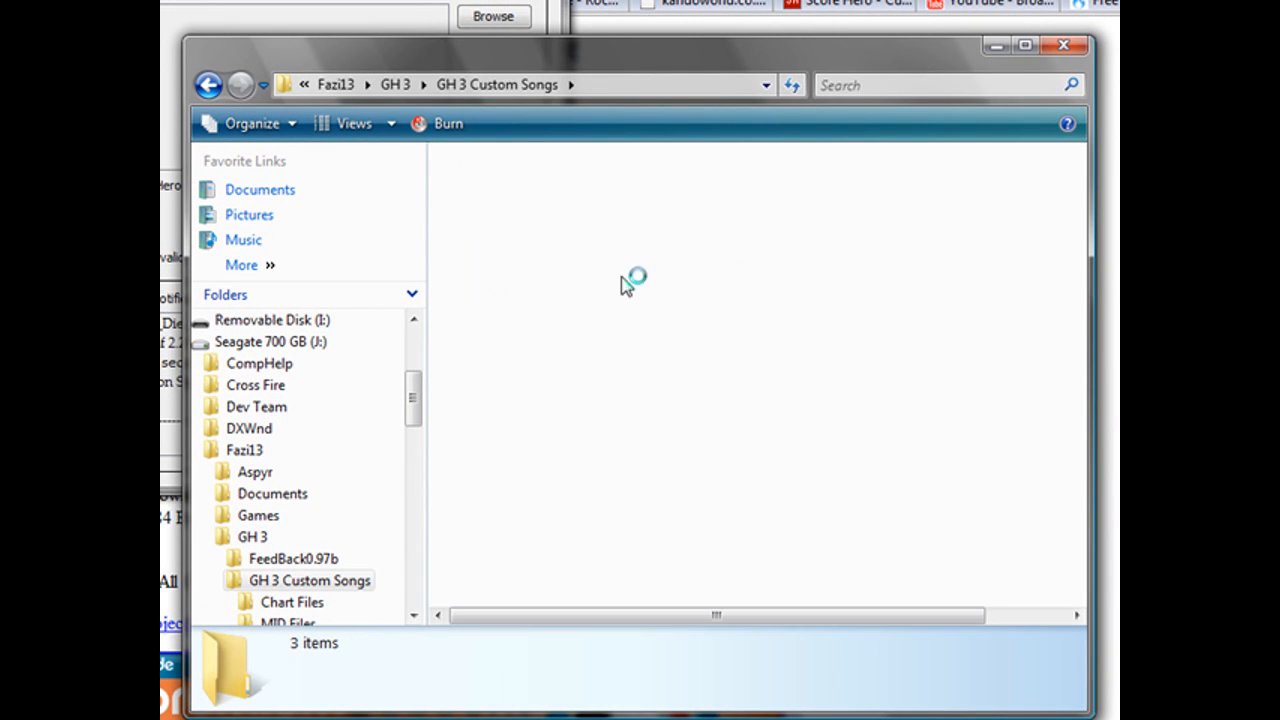
pyautogui.click(292, 600)
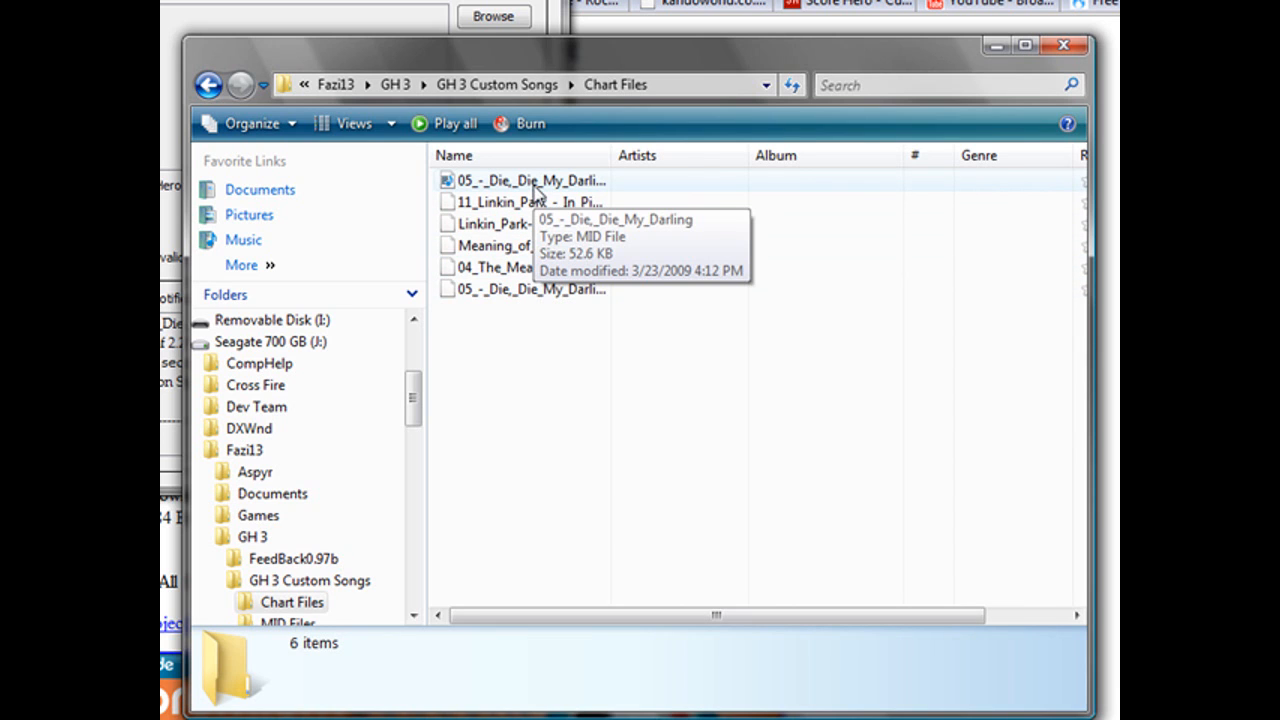
pyautogui.click(532, 180)
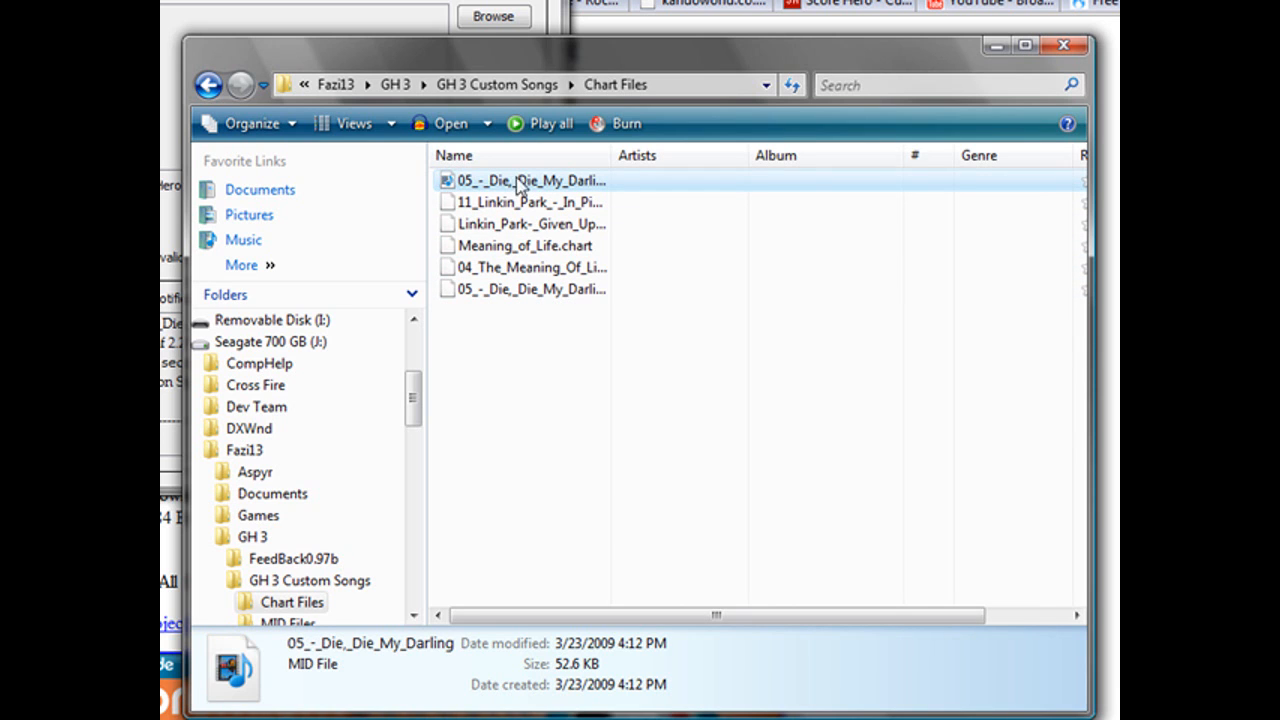
pyautogui.moveTo(976, 336)
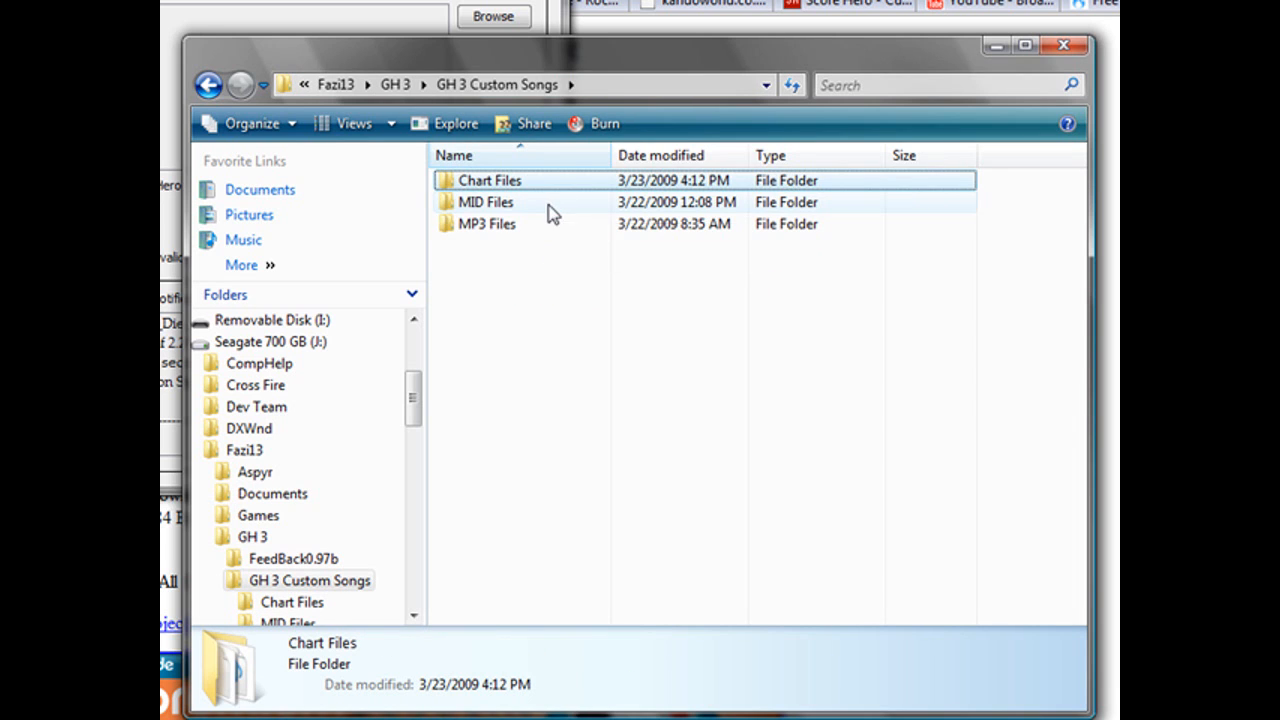
pyautogui.doubleClick(486, 202)
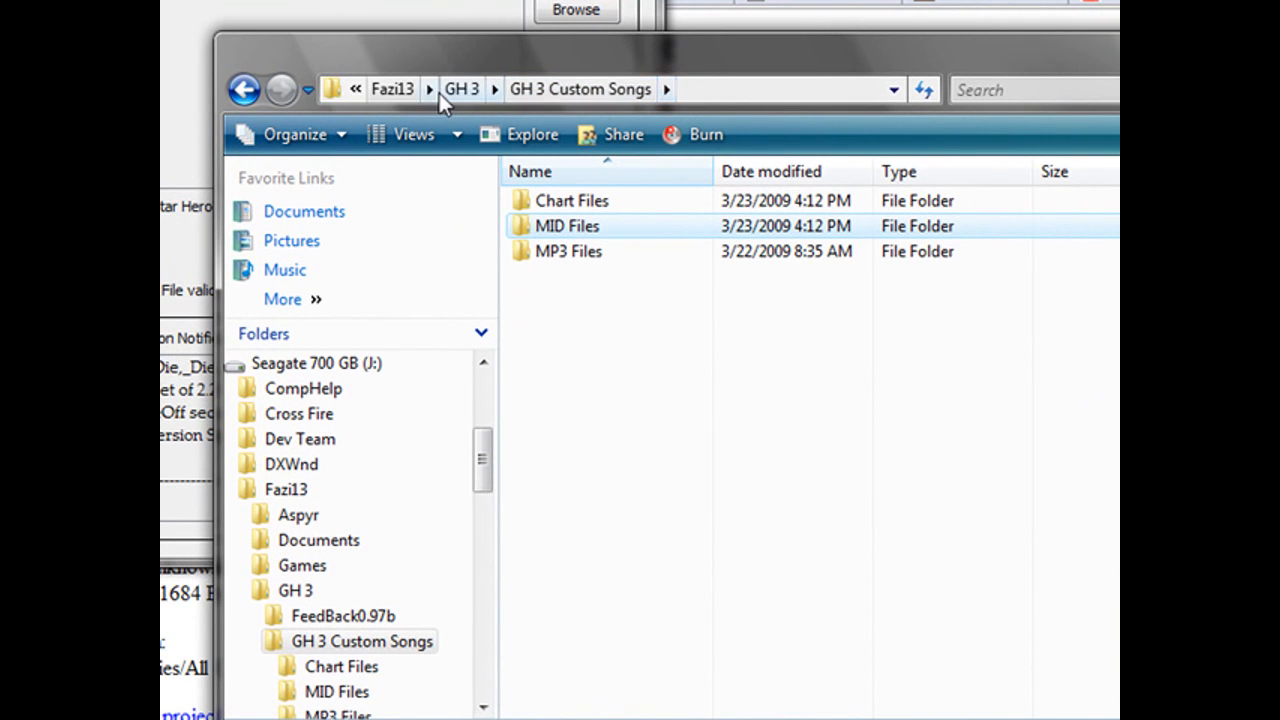
# Go into the GH 3 PC Editor folder and bring up options for the songlist_editor file.
pyautogui.click(460, 88)
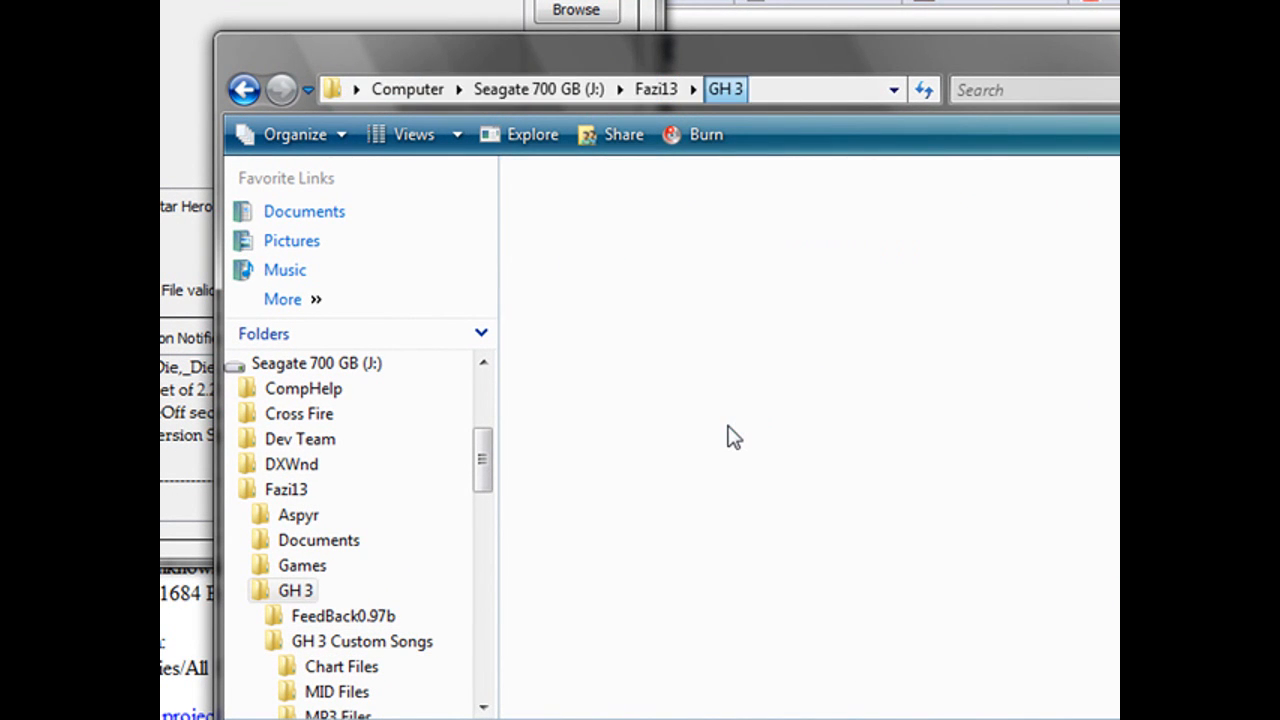
pyautogui.click(296, 590)
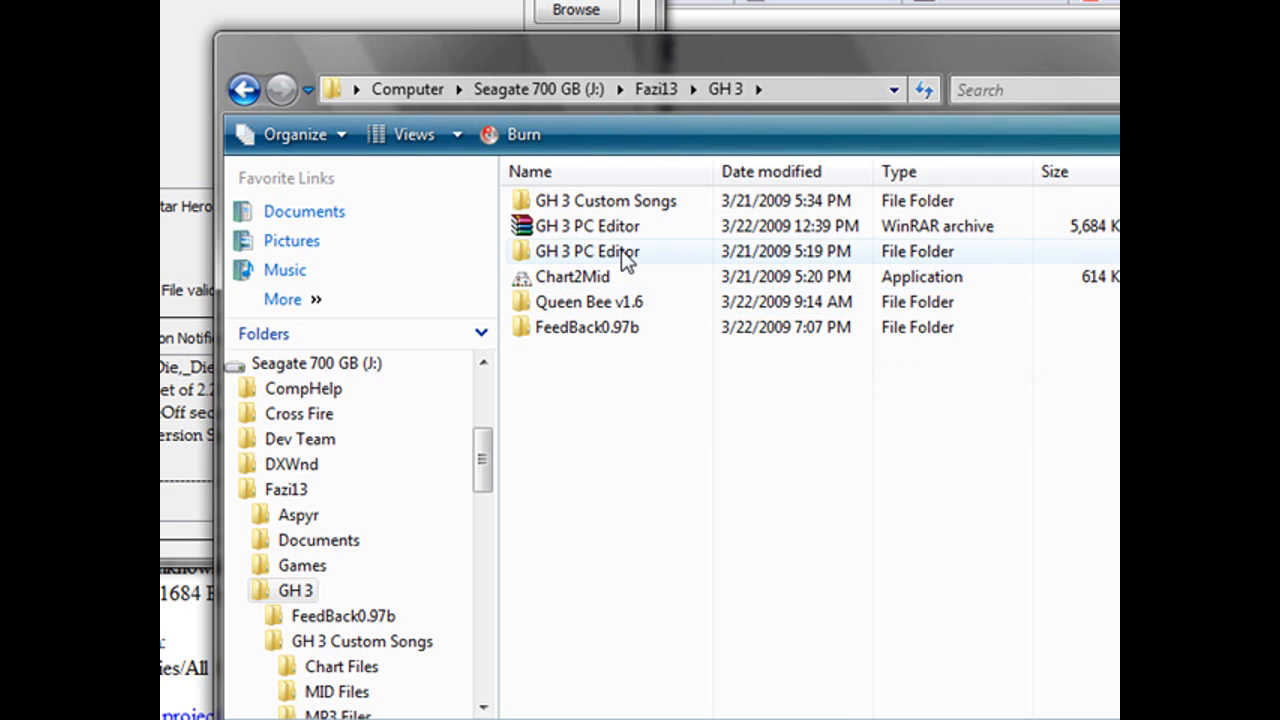
pyautogui.doubleClick(588, 252)
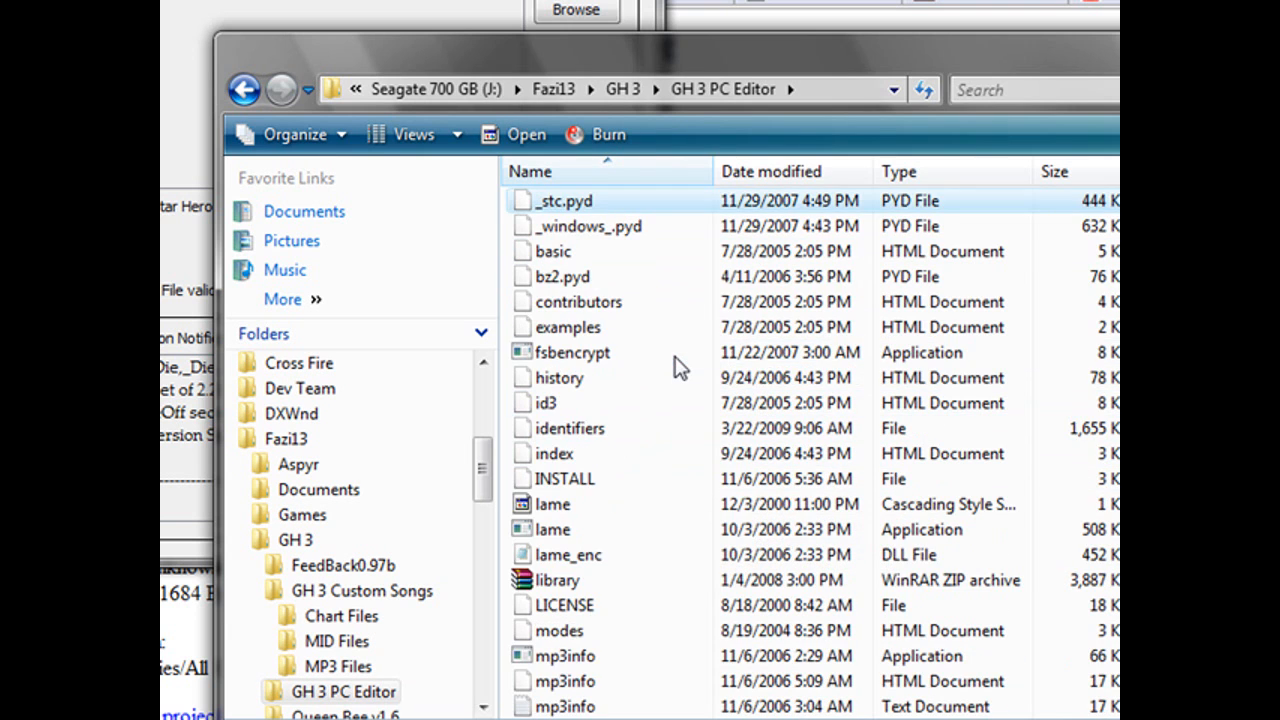
pyautogui.scroll(-3)
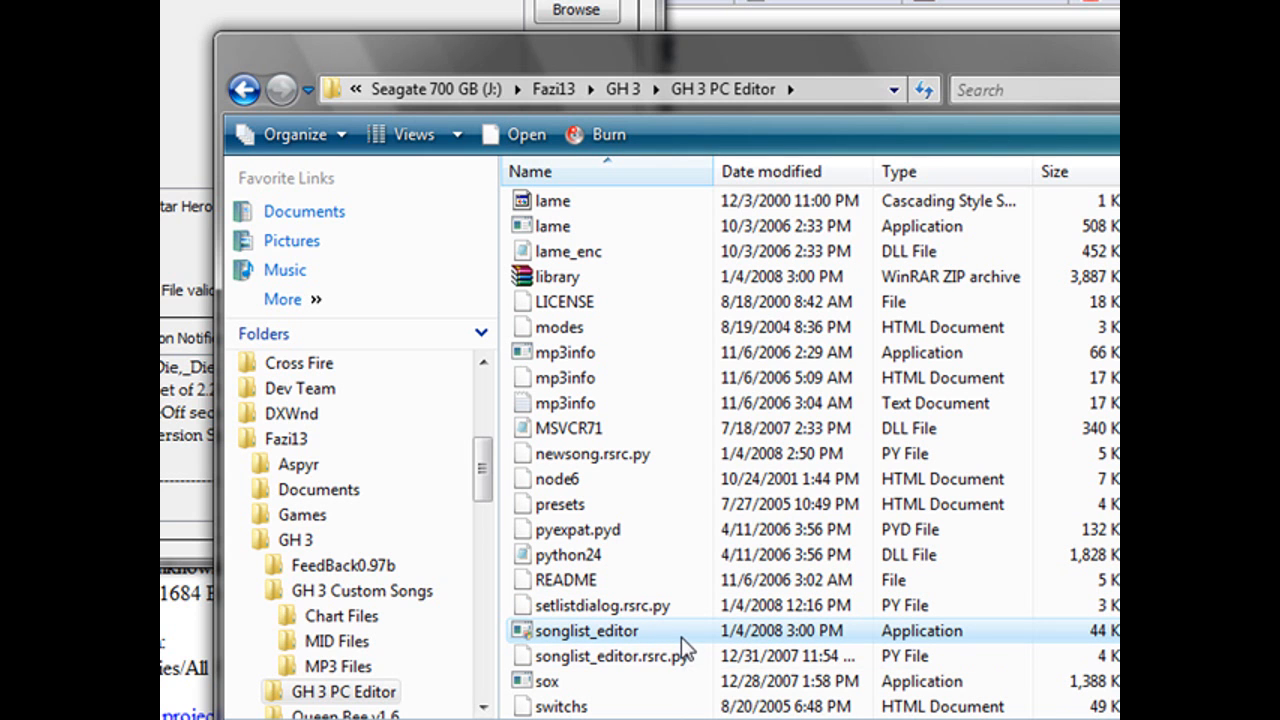
pyautogui.rightClick(588, 630)
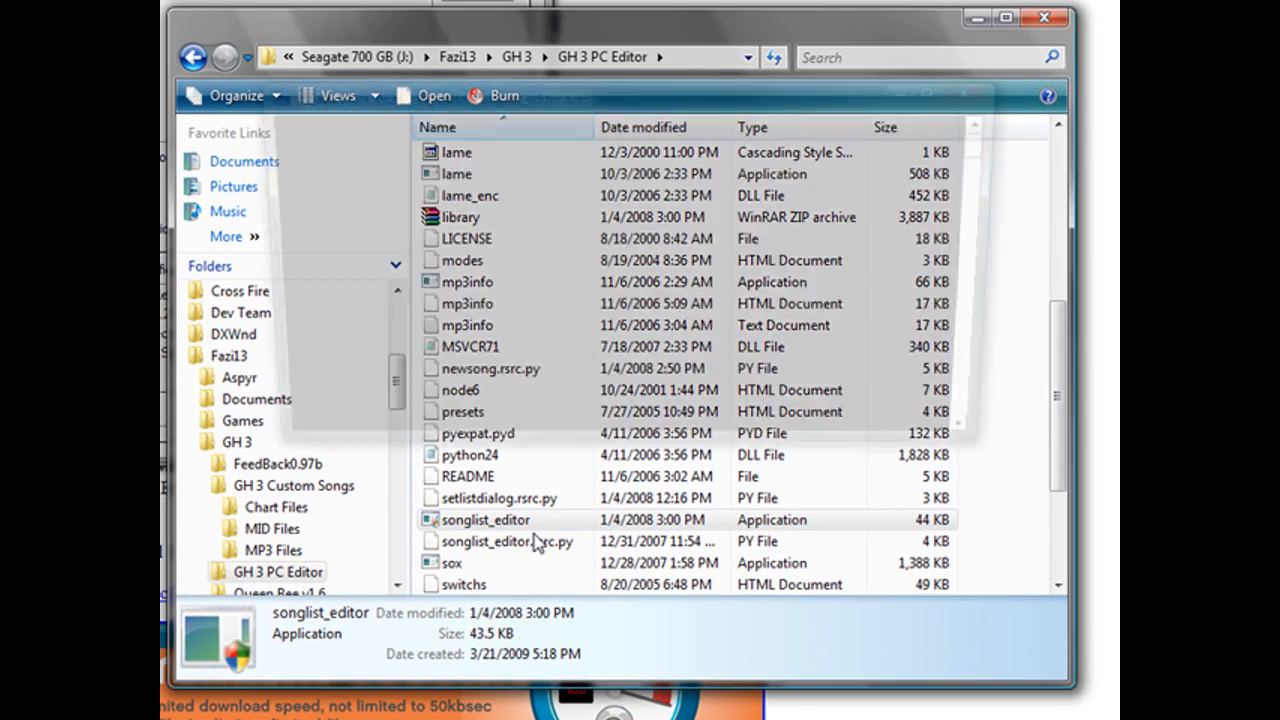
# Launch songlist_editor and choose File > Open for a Guitar Hero III data directory.
pyautogui.doubleClick(484, 520)
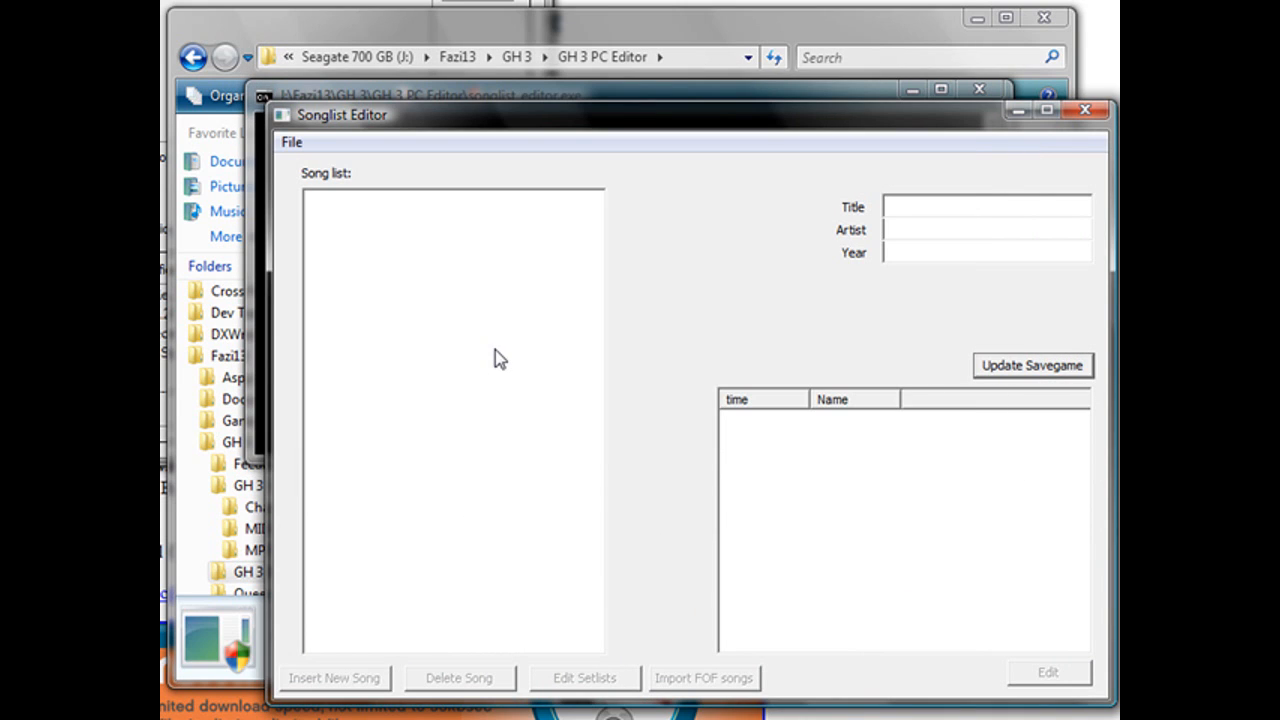
pyautogui.click(292, 142)
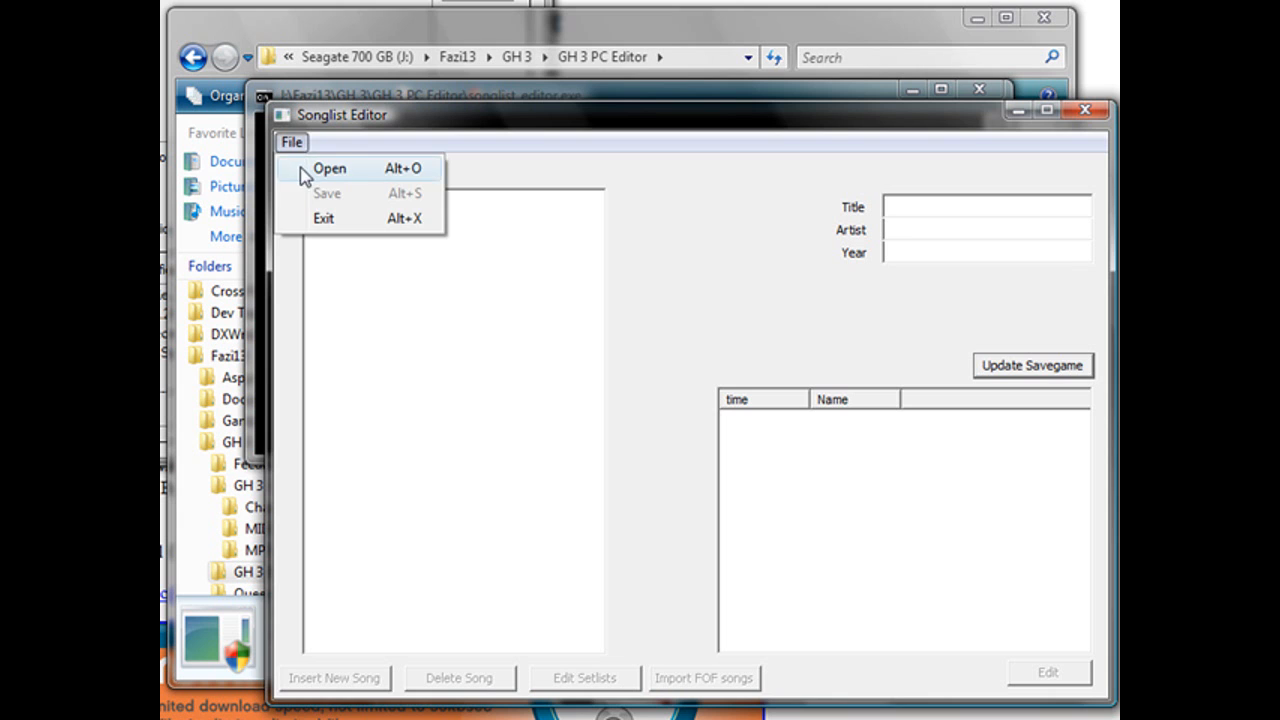
pyautogui.click(328, 168)
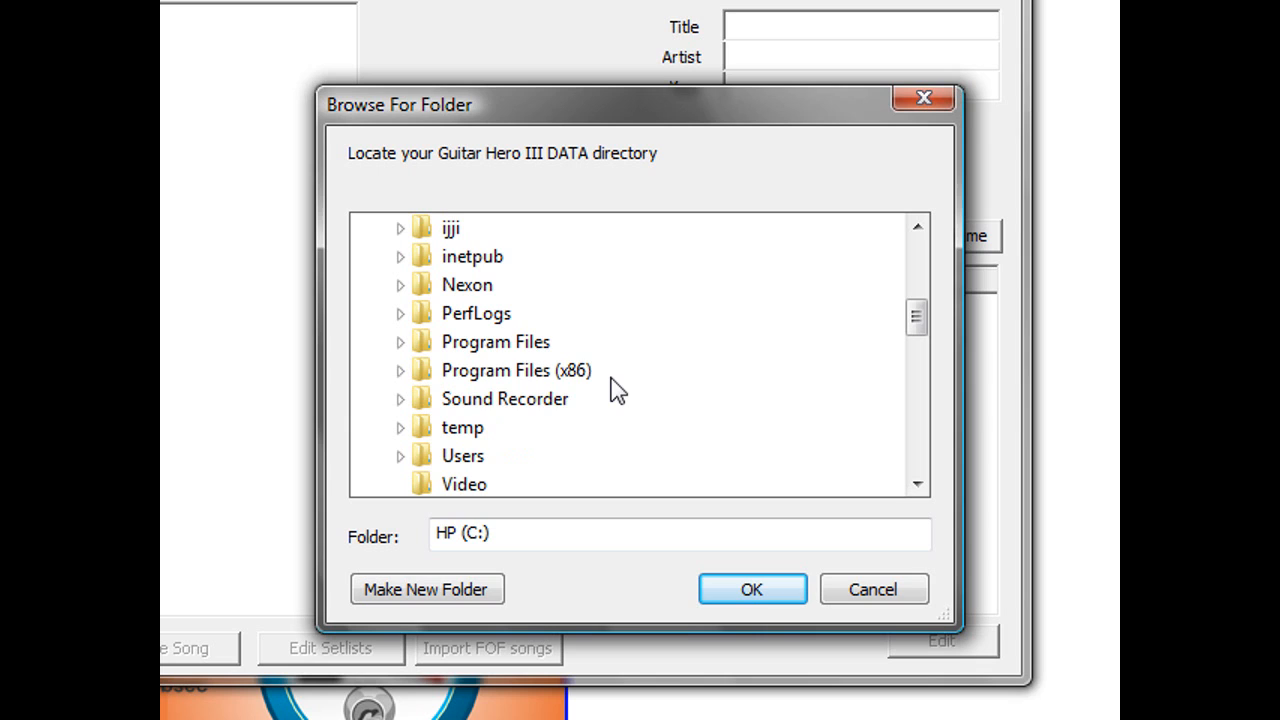
pyautogui.moveTo(496, 340)
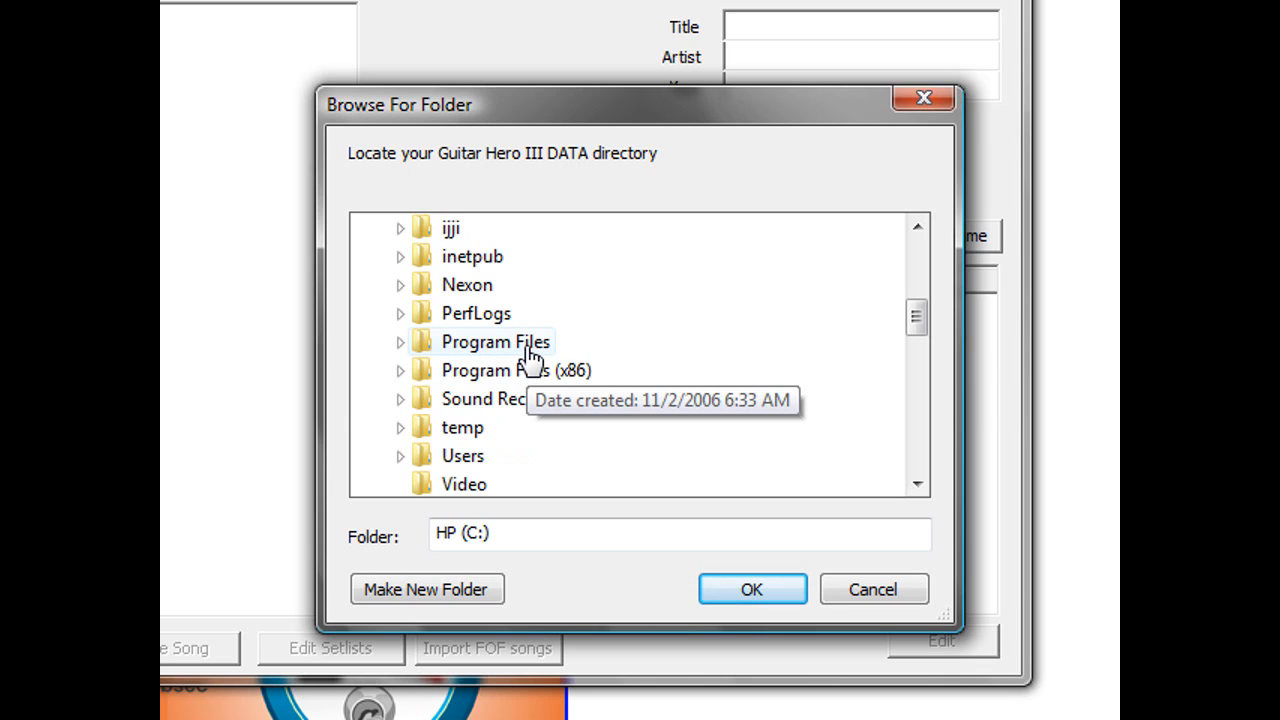
pyautogui.moveTo(516, 370)
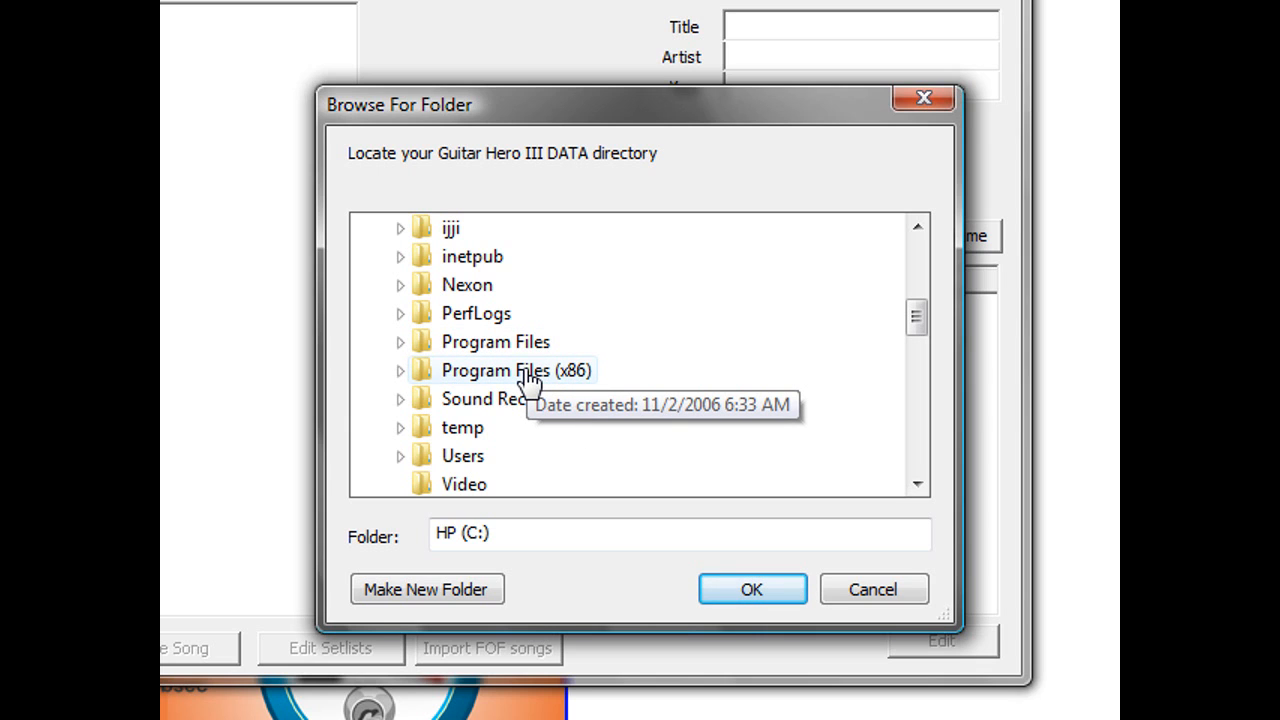
# Select the game's DATA folder under Program Files (x86) as the directory to load.
pyautogui.doubleClick(516, 370)
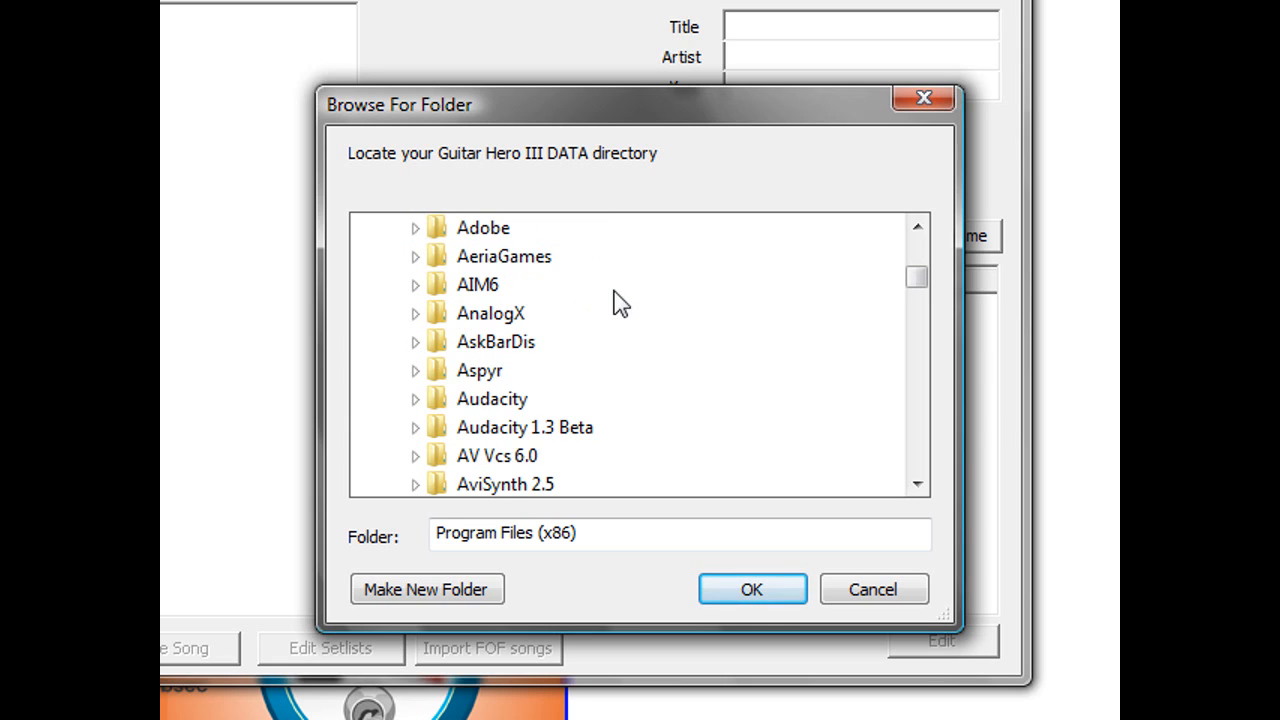
pyautogui.moveTo(478, 370)
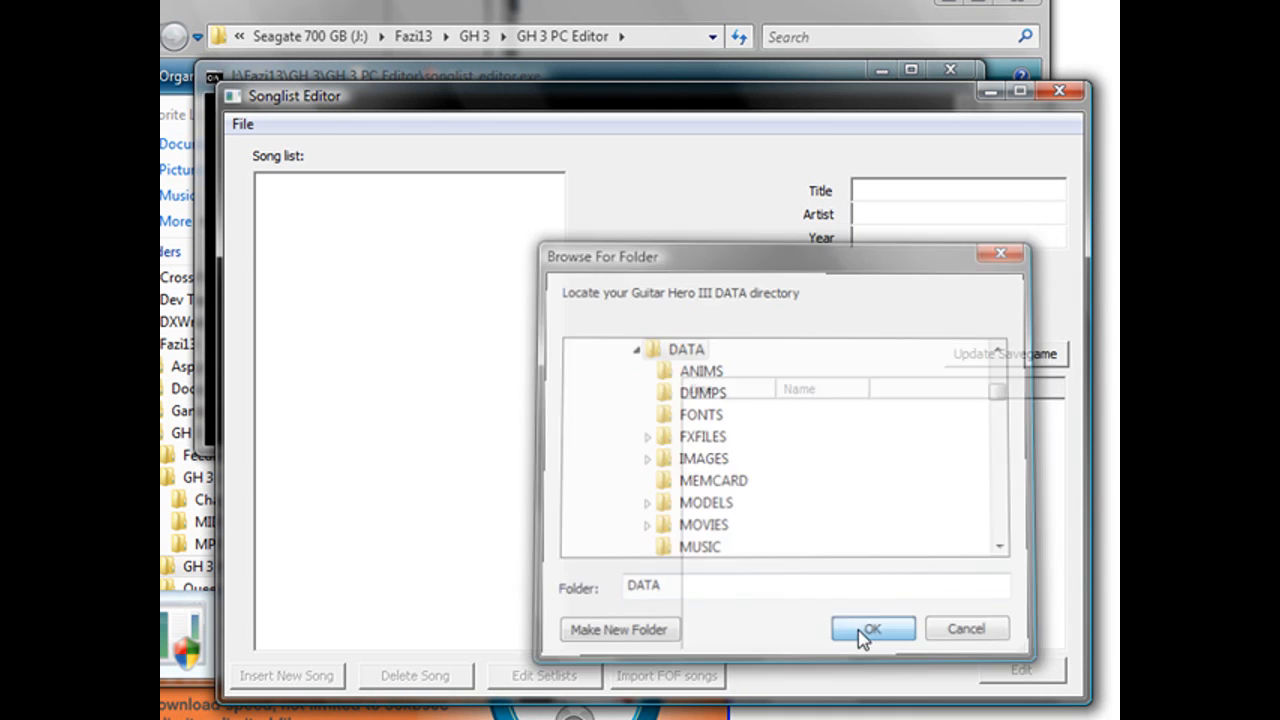
pyautogui.click(872, 628)
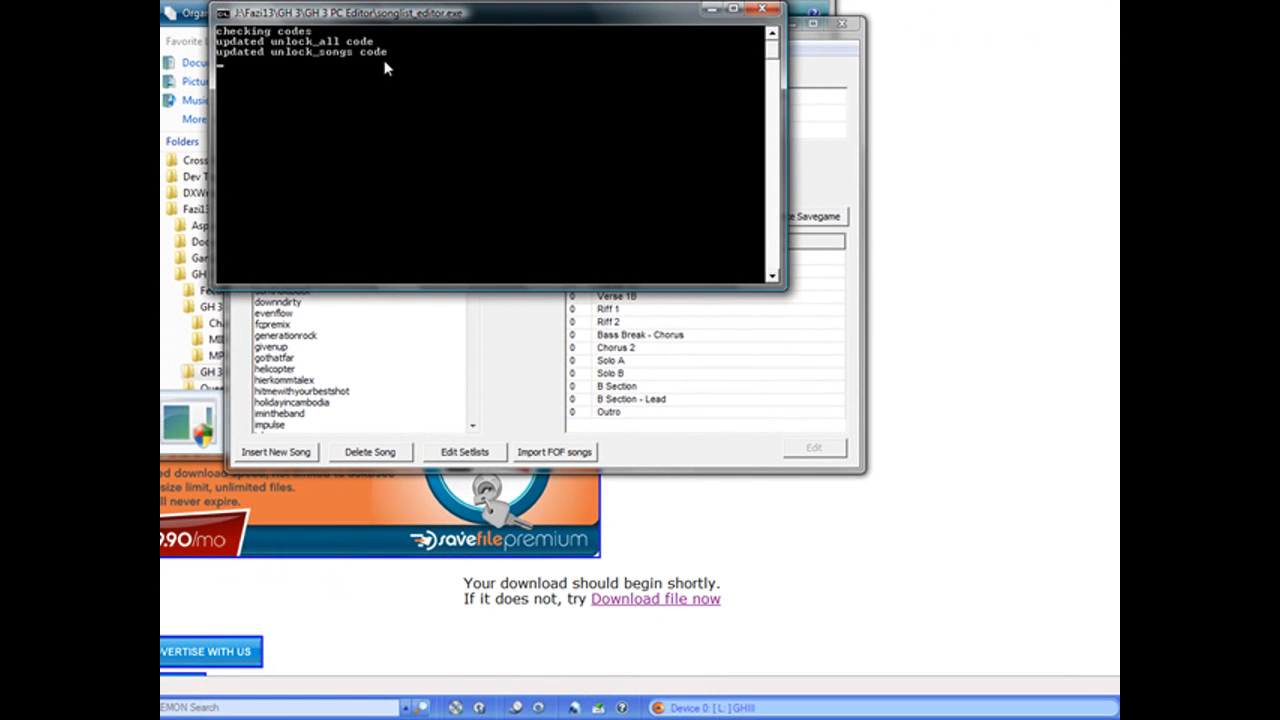
# Return to the loaded song list and insert a new song entry.
pyautogui.click(762, 8)
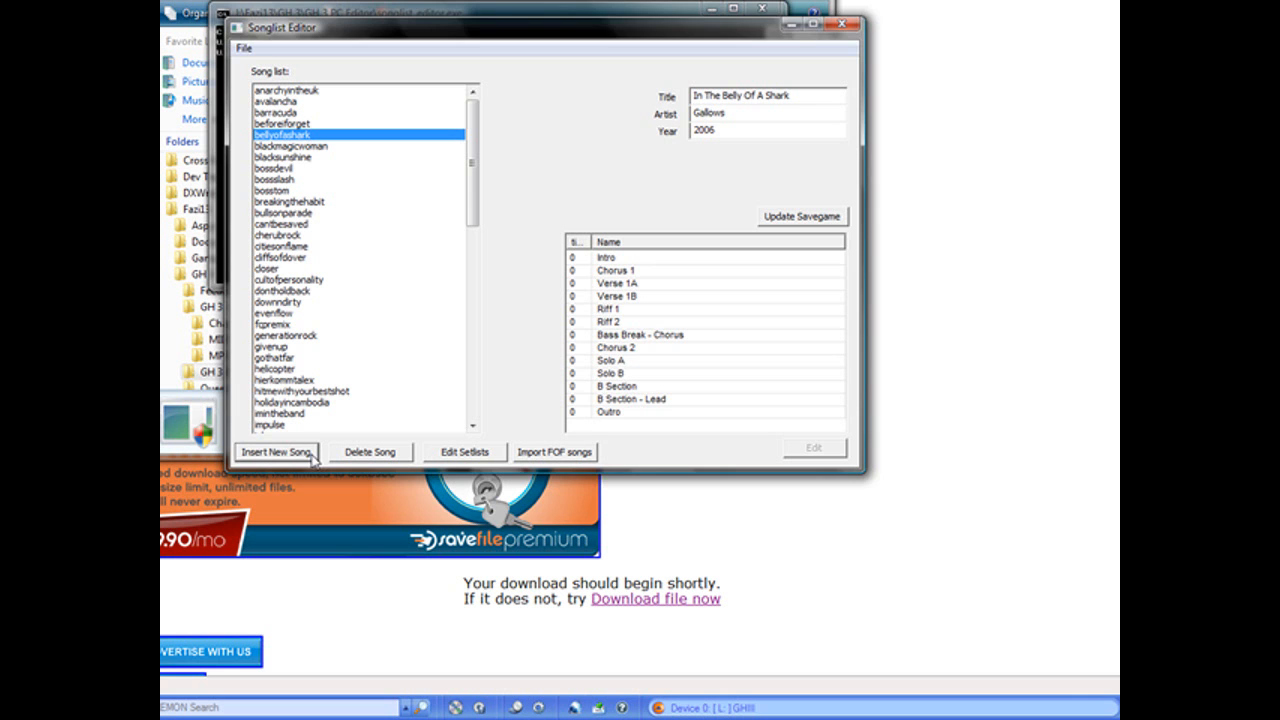
pyautogui.click(276, 452)
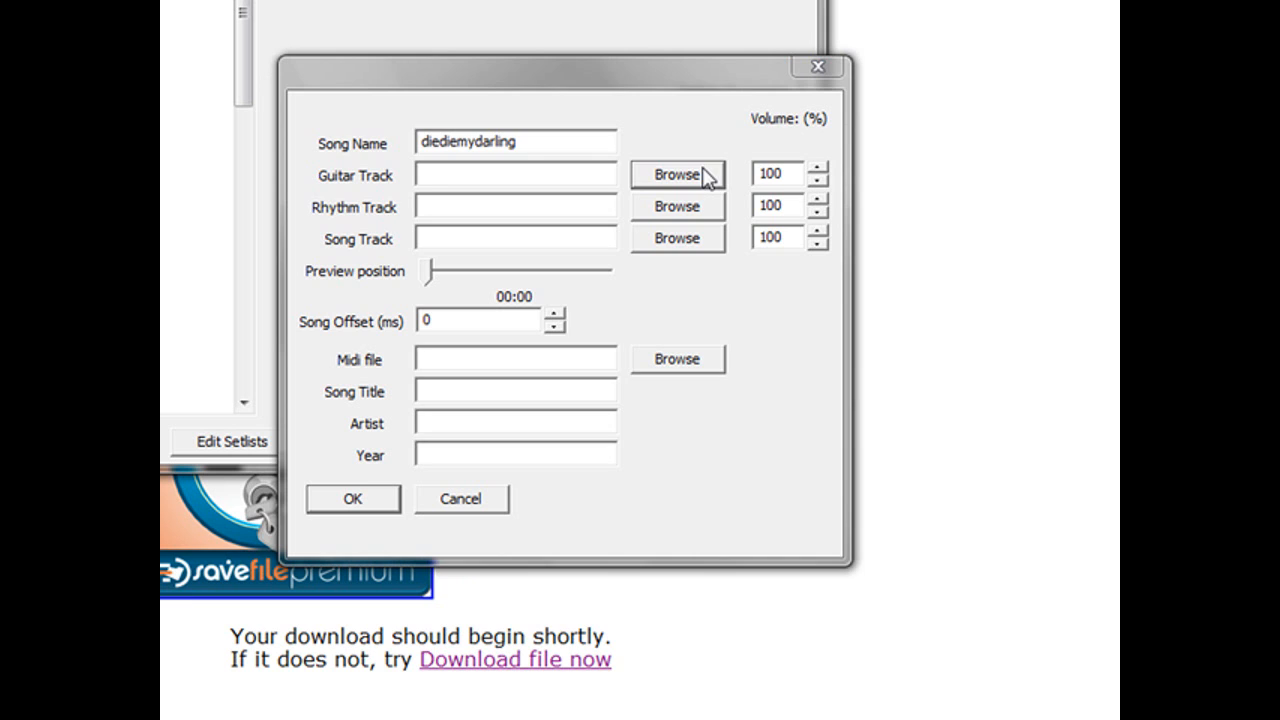
# Browse for the guitar track audio in GH 3 Custom Songs' MP3 Files folder.
pyautogui.click(676, 172)
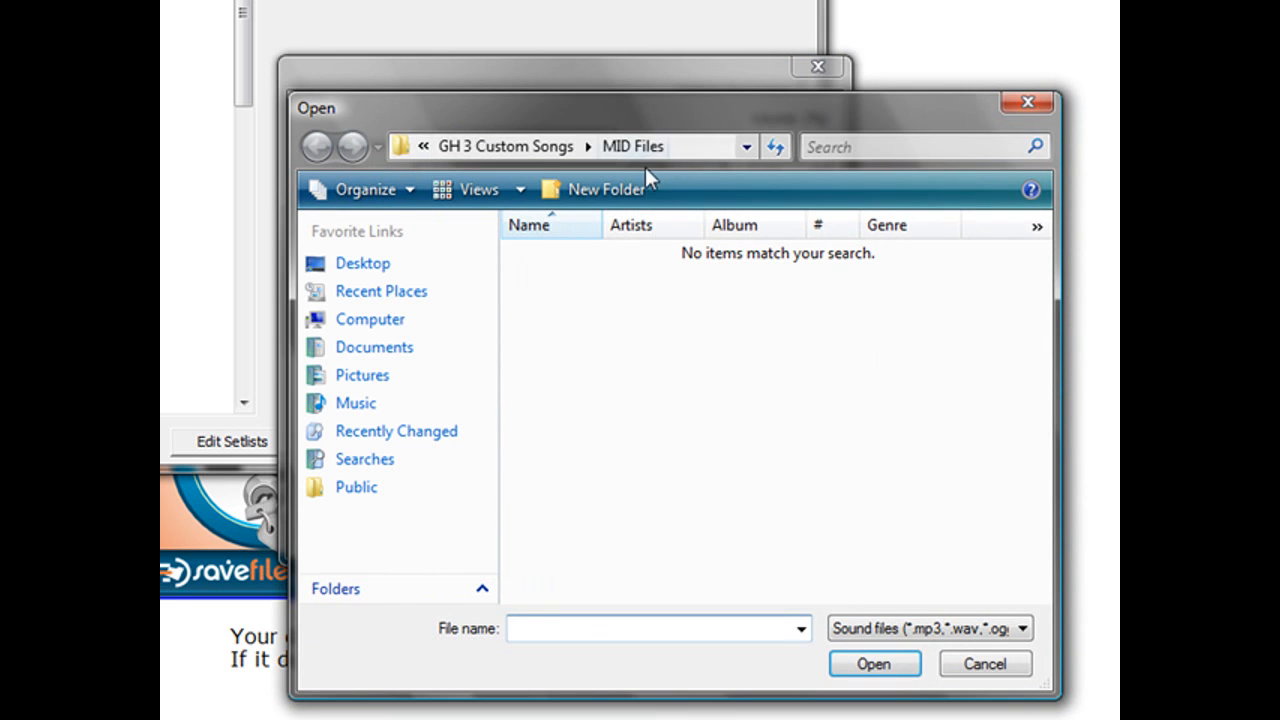
pyautogui.click(316, 146)
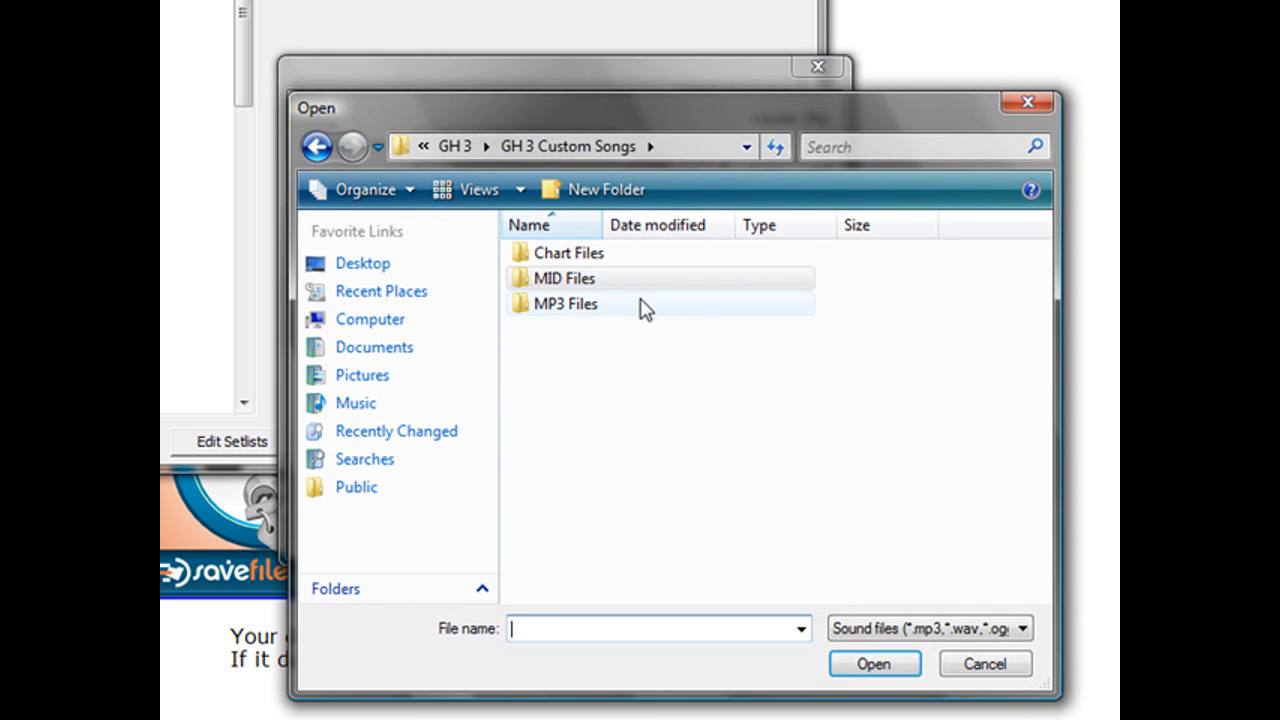
pyautogui.doubleClick(566, 304)
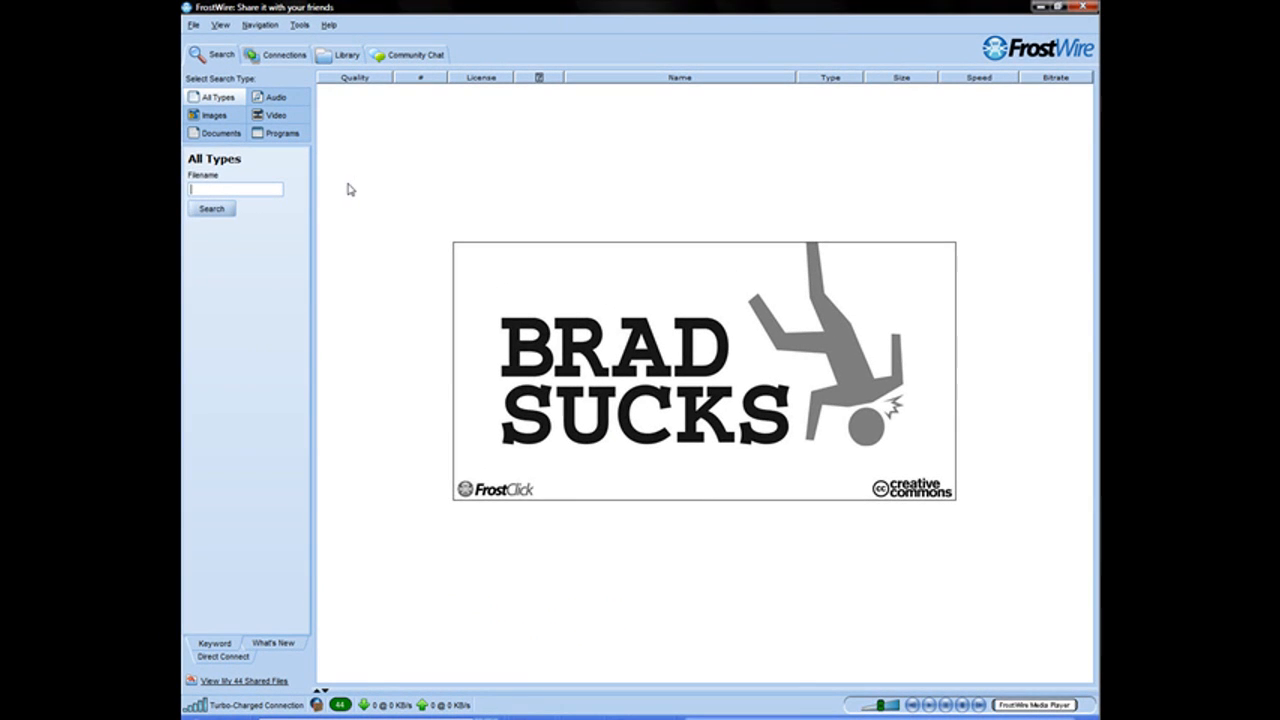
# Search FrostWire for Die, Die My Darling.
pyautogui.write('die die my darling metallic')
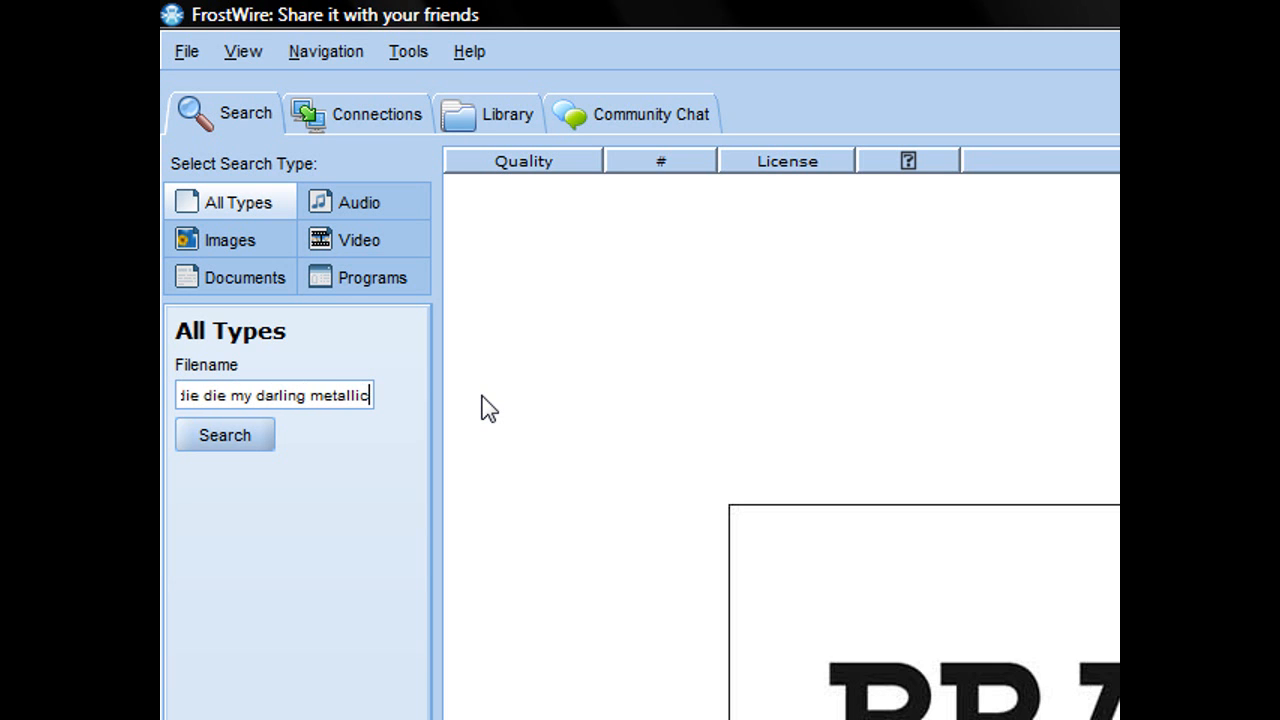
pyautogui.click(224, 434)
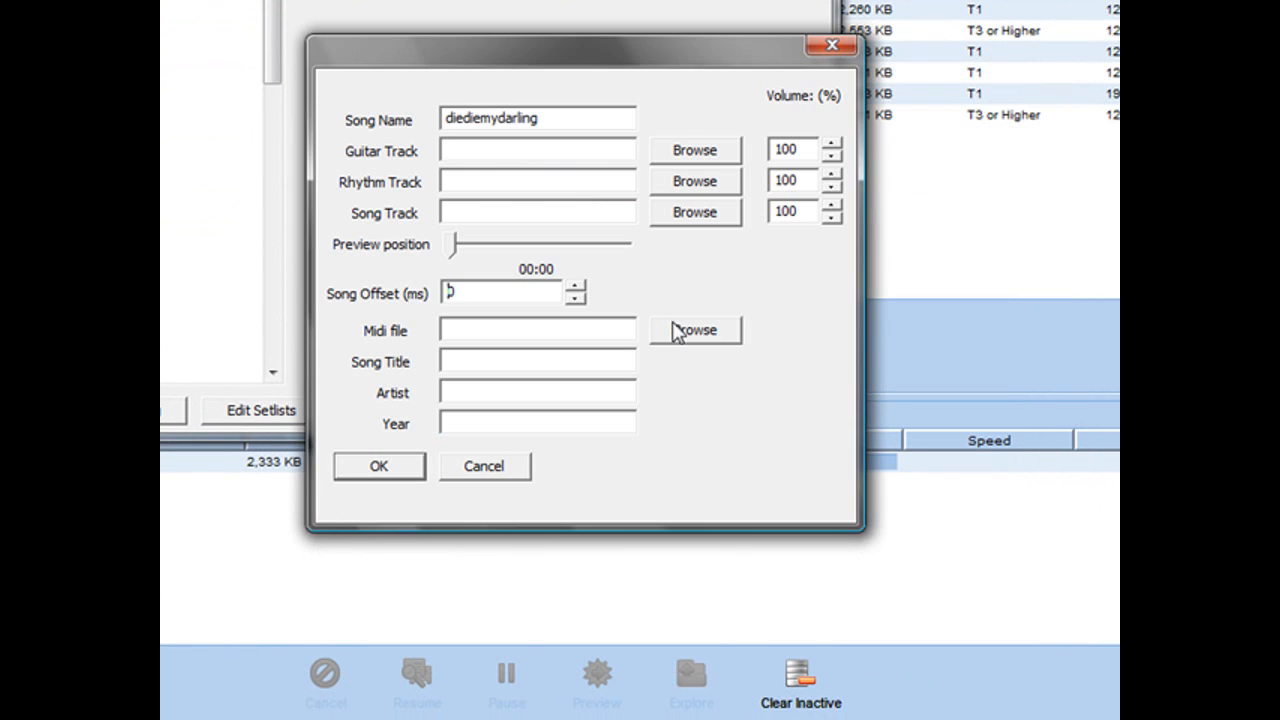
# Assign the Metallica - Die, Die My Darling MP3 to the tracks and begin choosing the MIDI file.
pyautogui.click(694, 148)
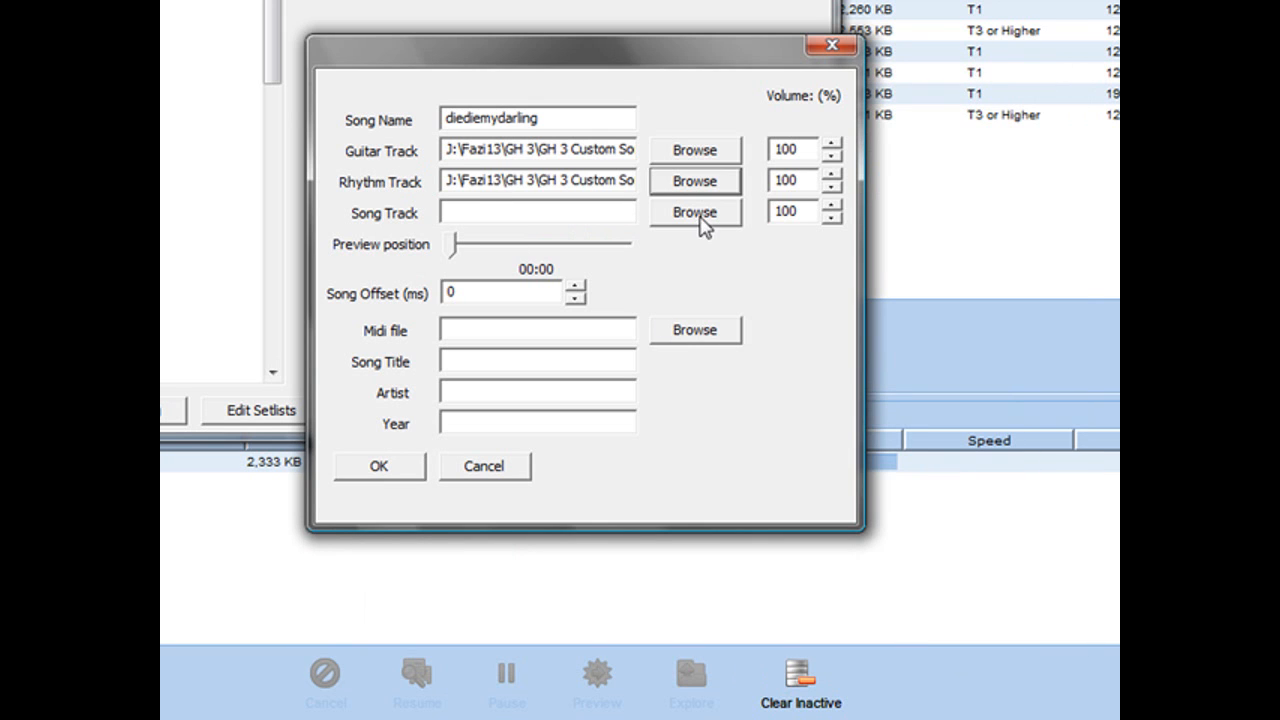
pyautogui.click(694, 212)
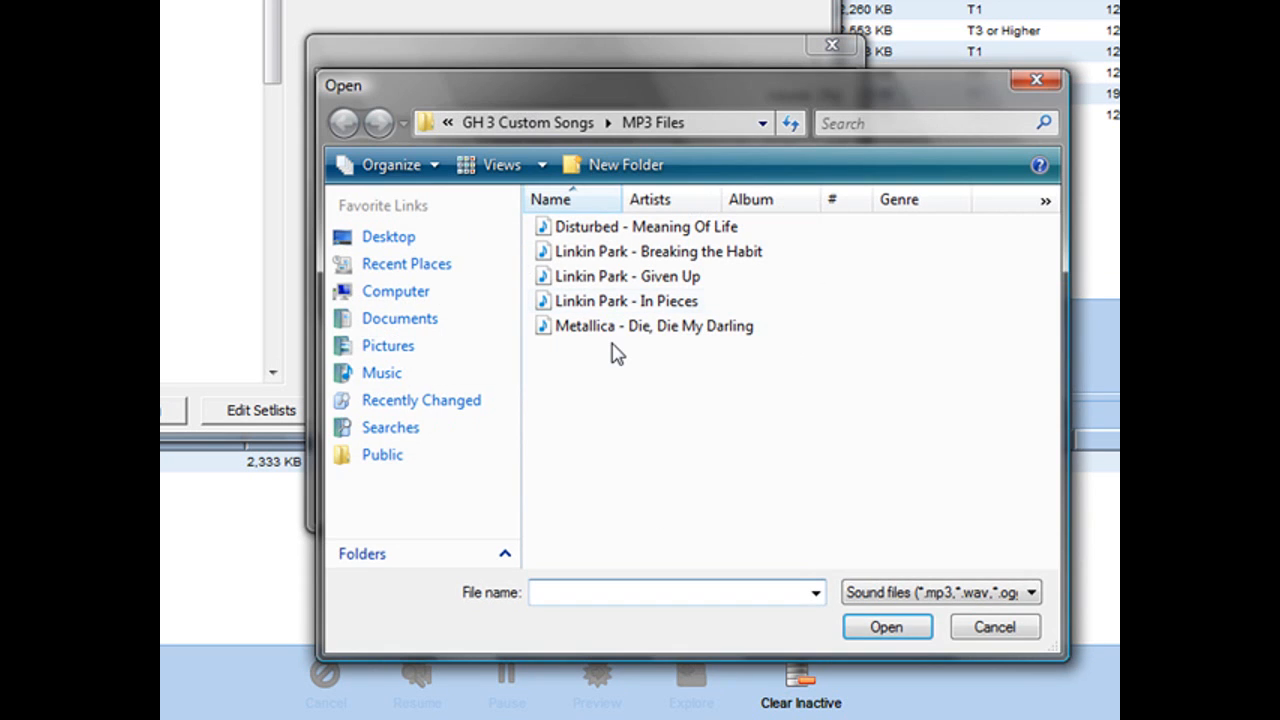
pyautogui.doubleClick(652, 326)
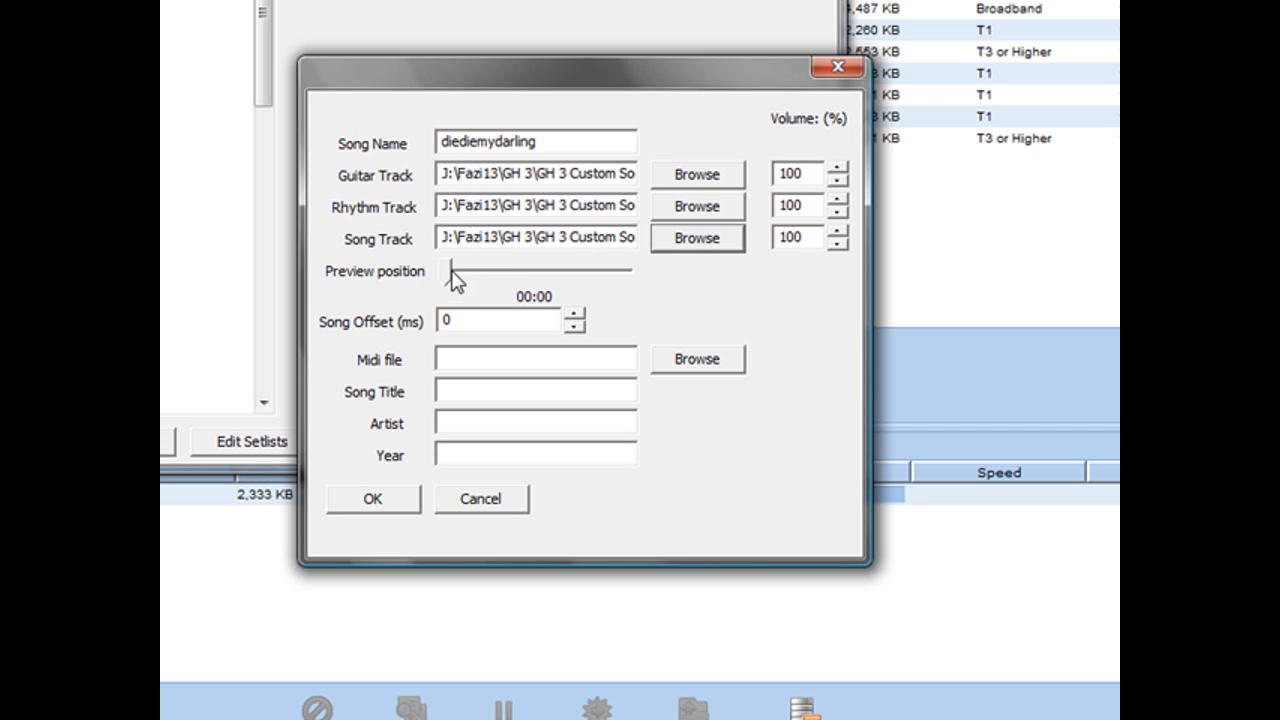
pyautogui.moveTo(688, 388)
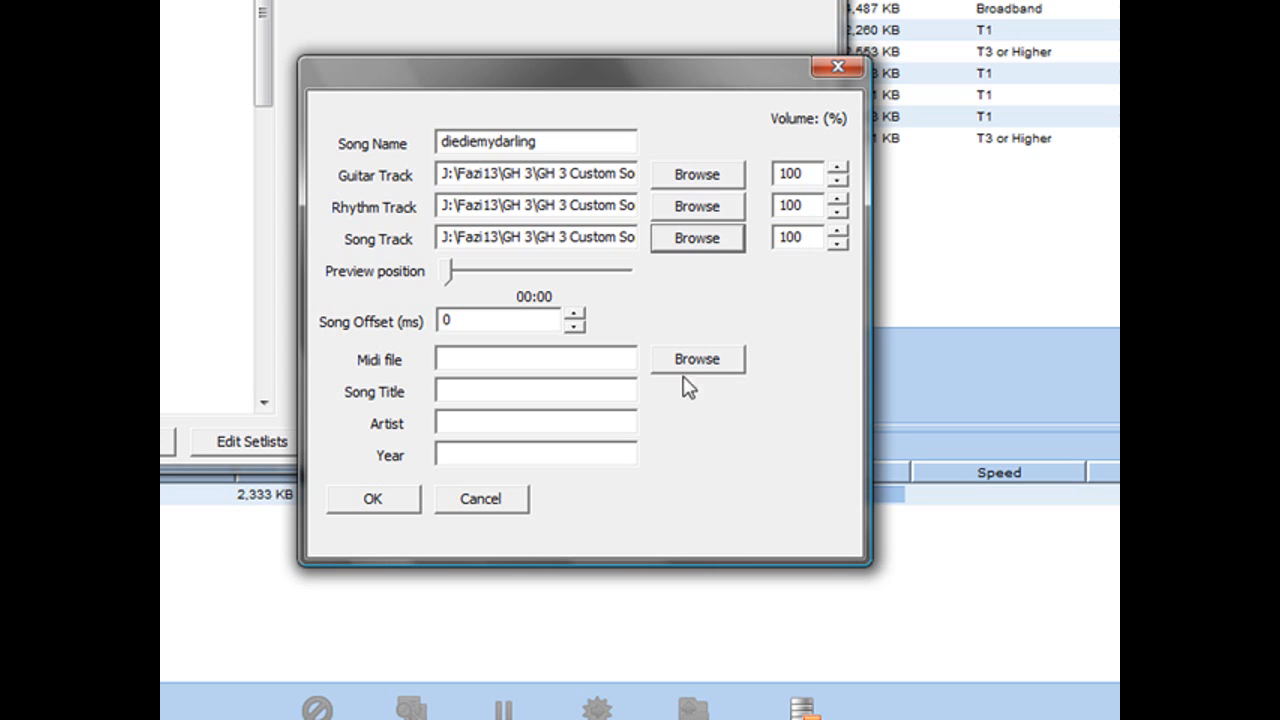
pyautogui.moveTo(696, 382)
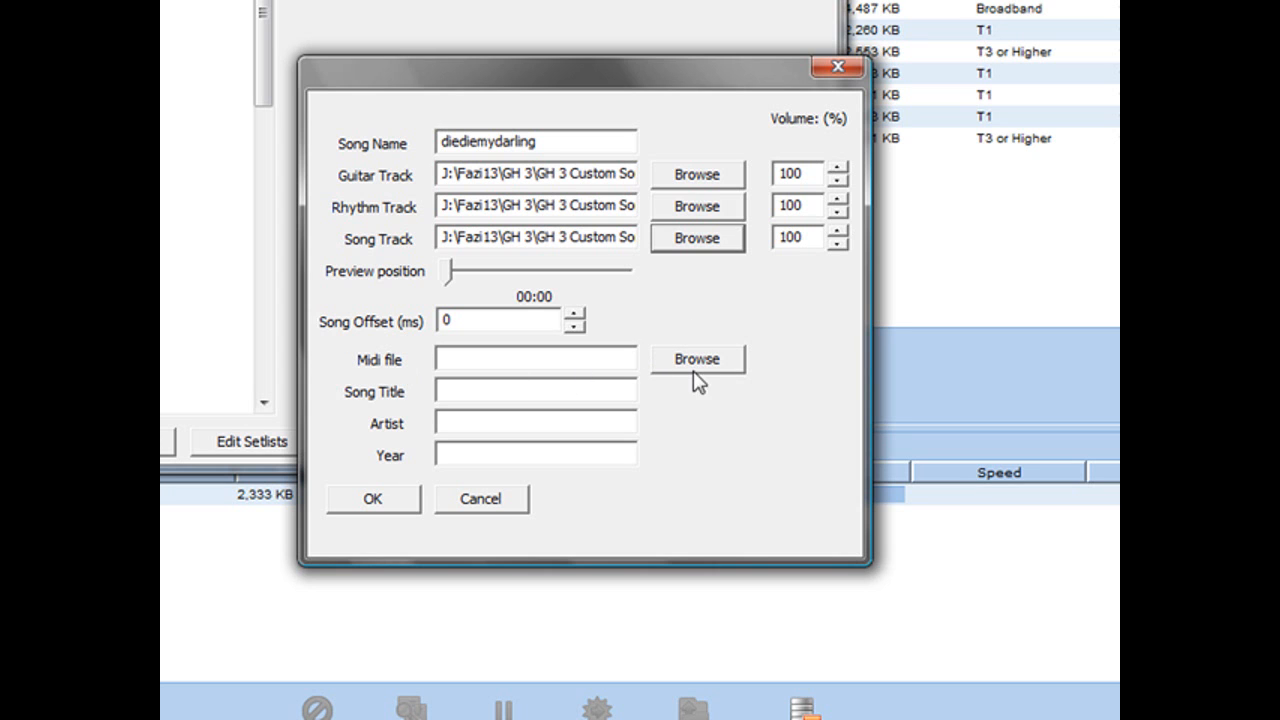
pyautogui.click(696, 358)
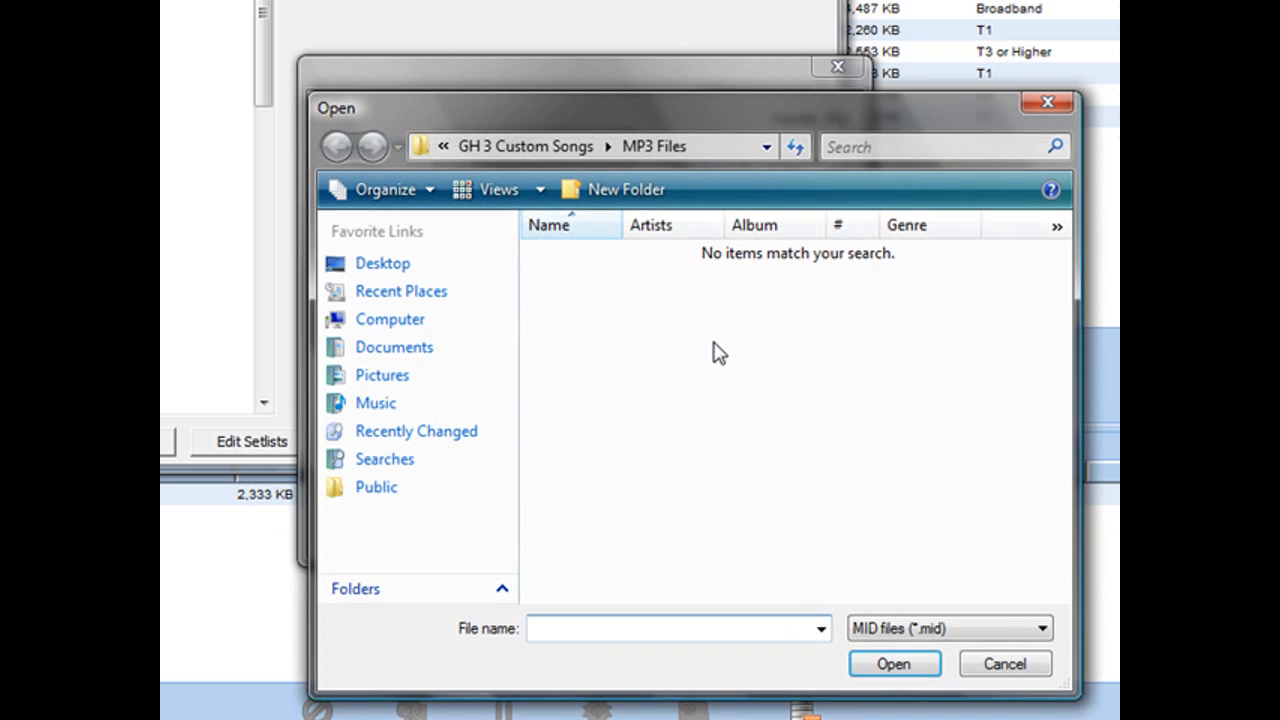
# Pick the MIDI from MID Files and enter the title Die, Die My Darling.
pyautogui.click(336, 146)
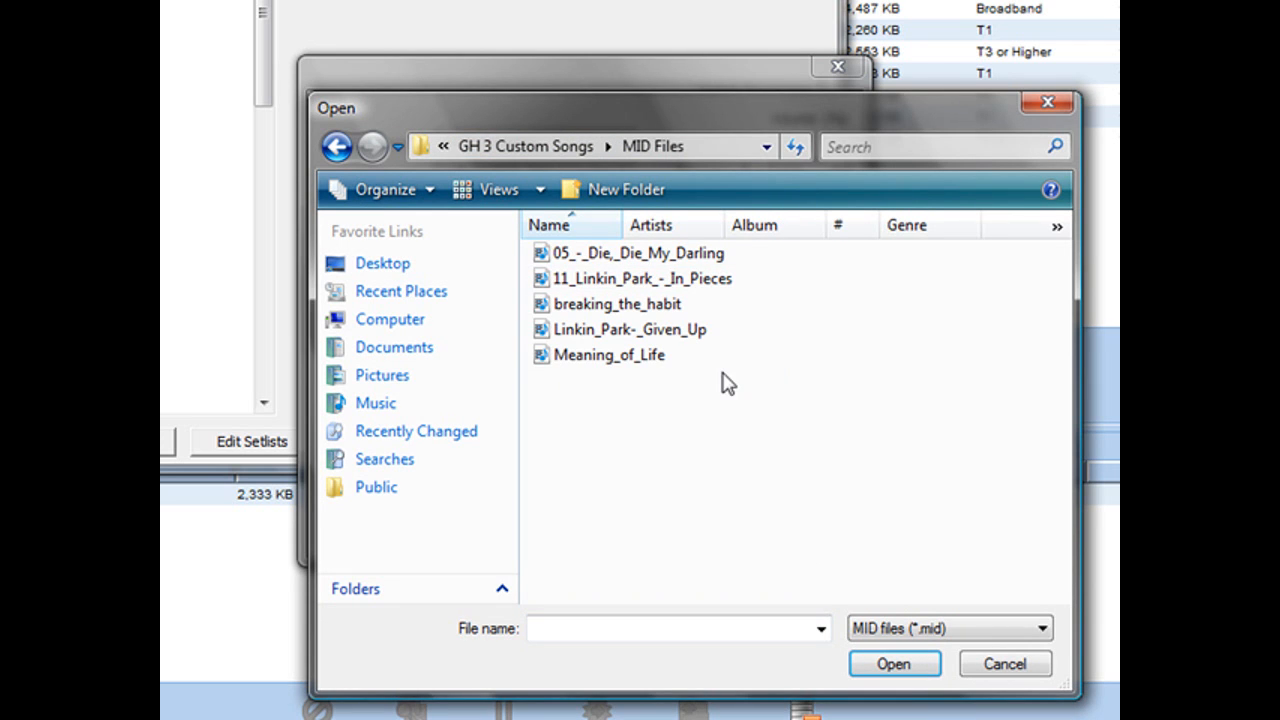
pyautogui.moveTo(638, 252)
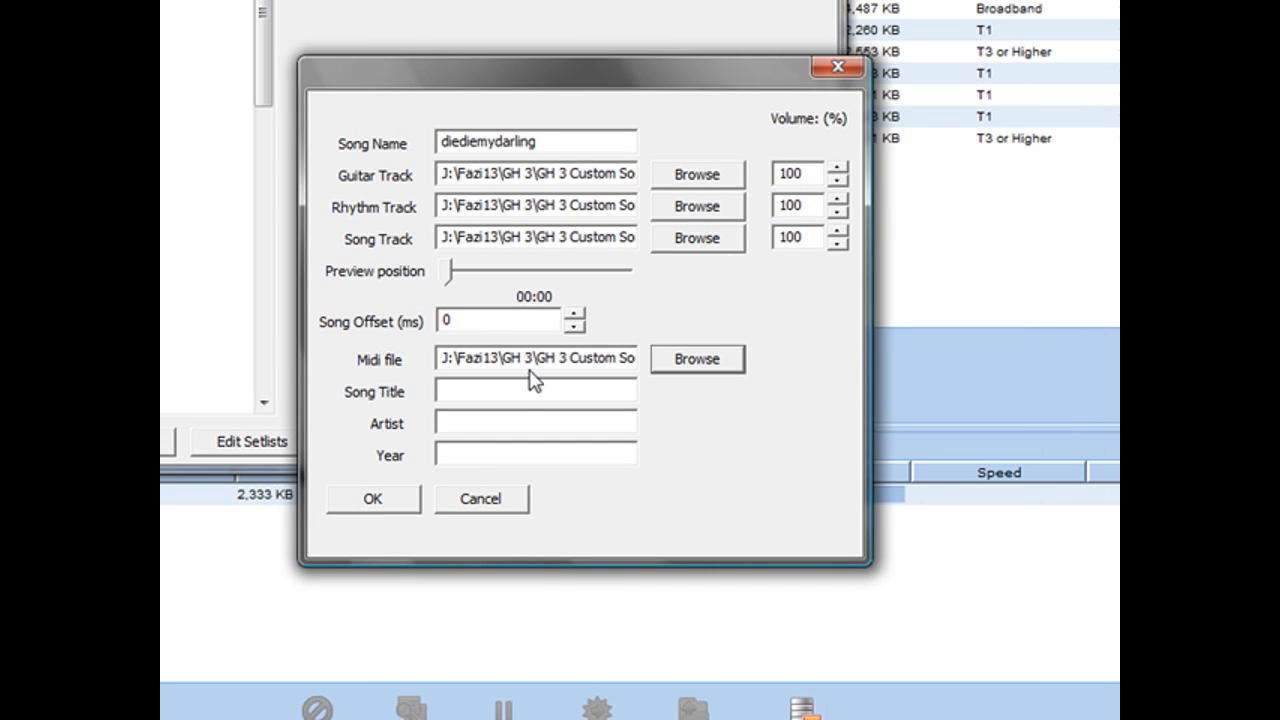
pyautogui.click(536, 390)
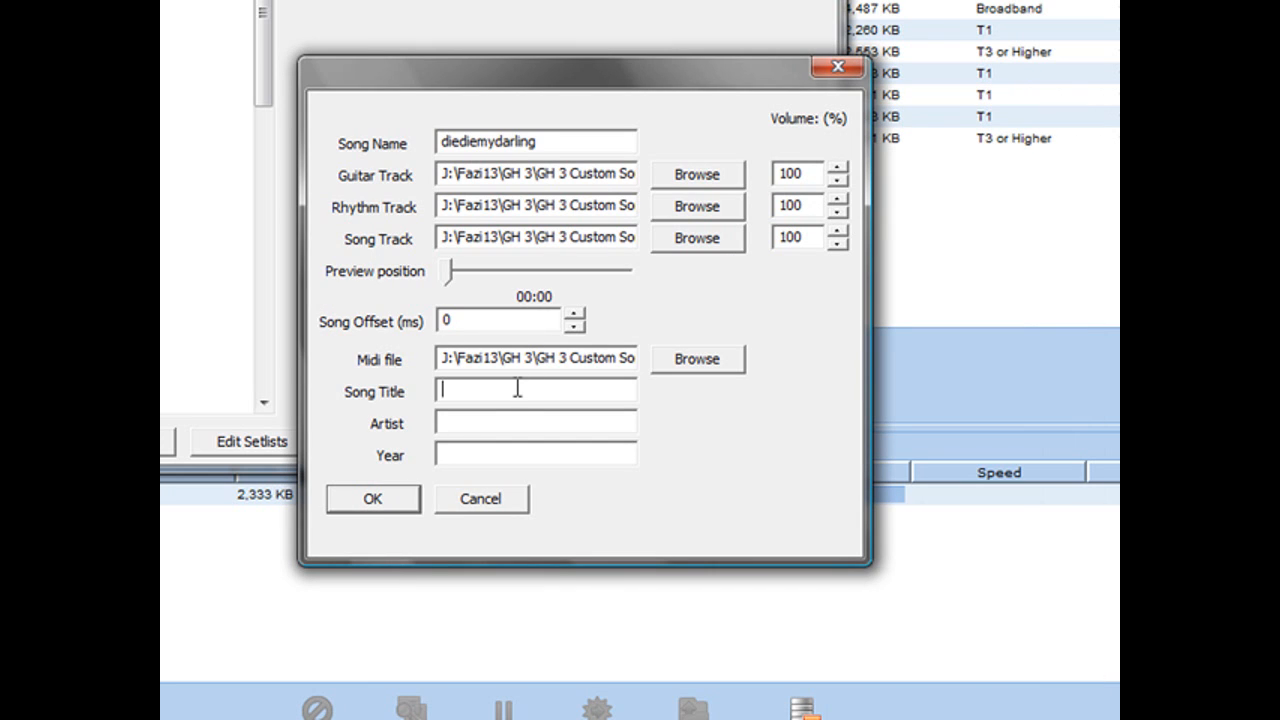
pyautogui.write('Die, Die')
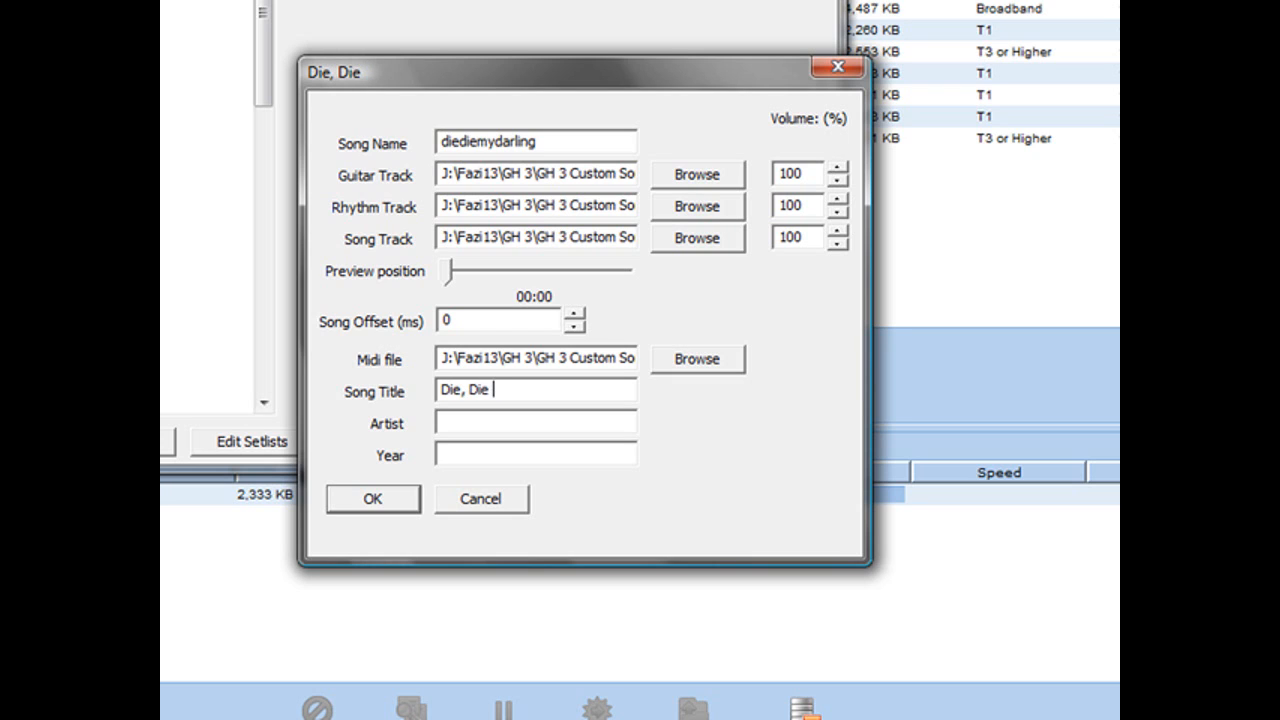
pyautogui.write('My Darlin')
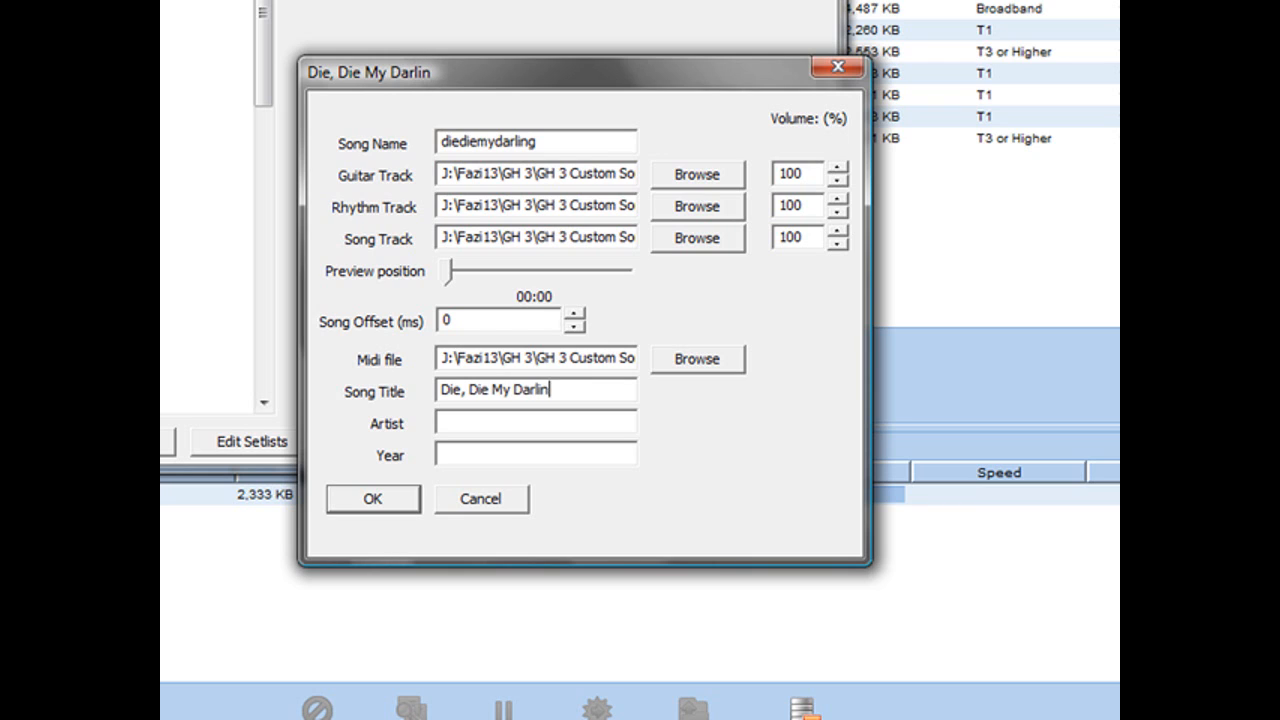
# Enter Metallica as the artist and a 200x release year.
pyautogui.click(536, 422)
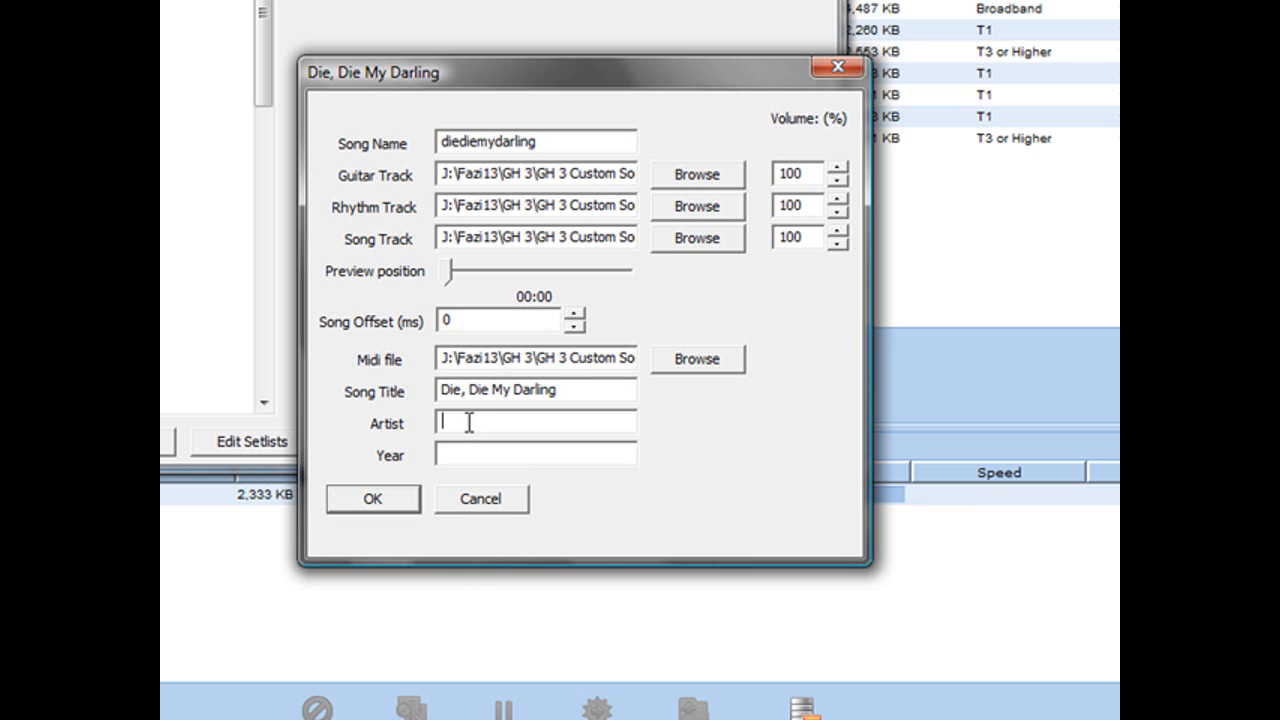
pyautogui.write('Metal')
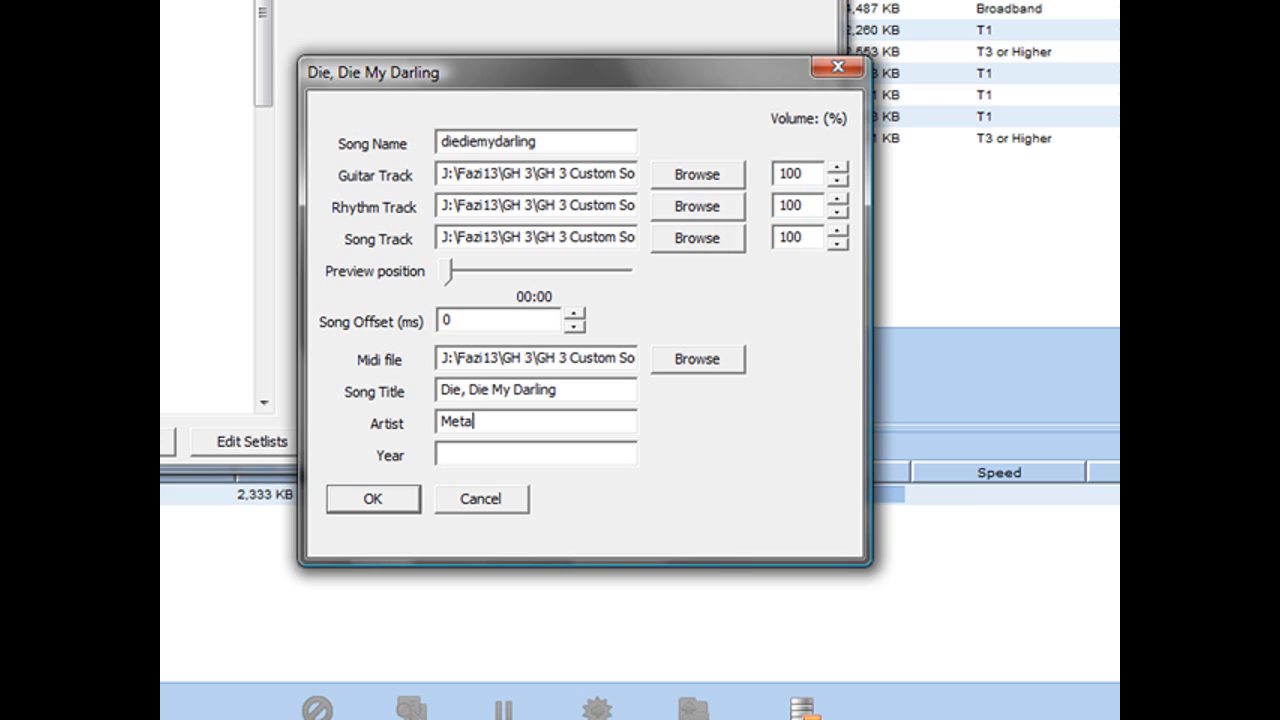
pyautogui.write('lica')
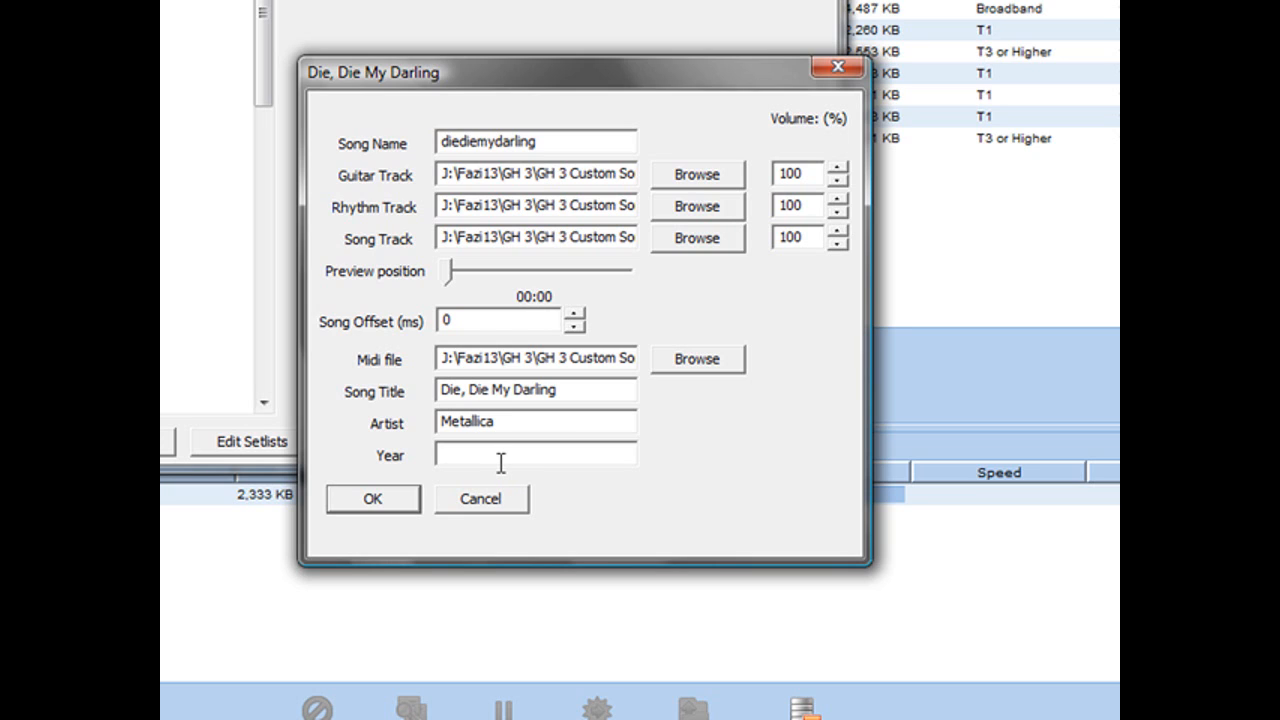
pyautogui.write('200')
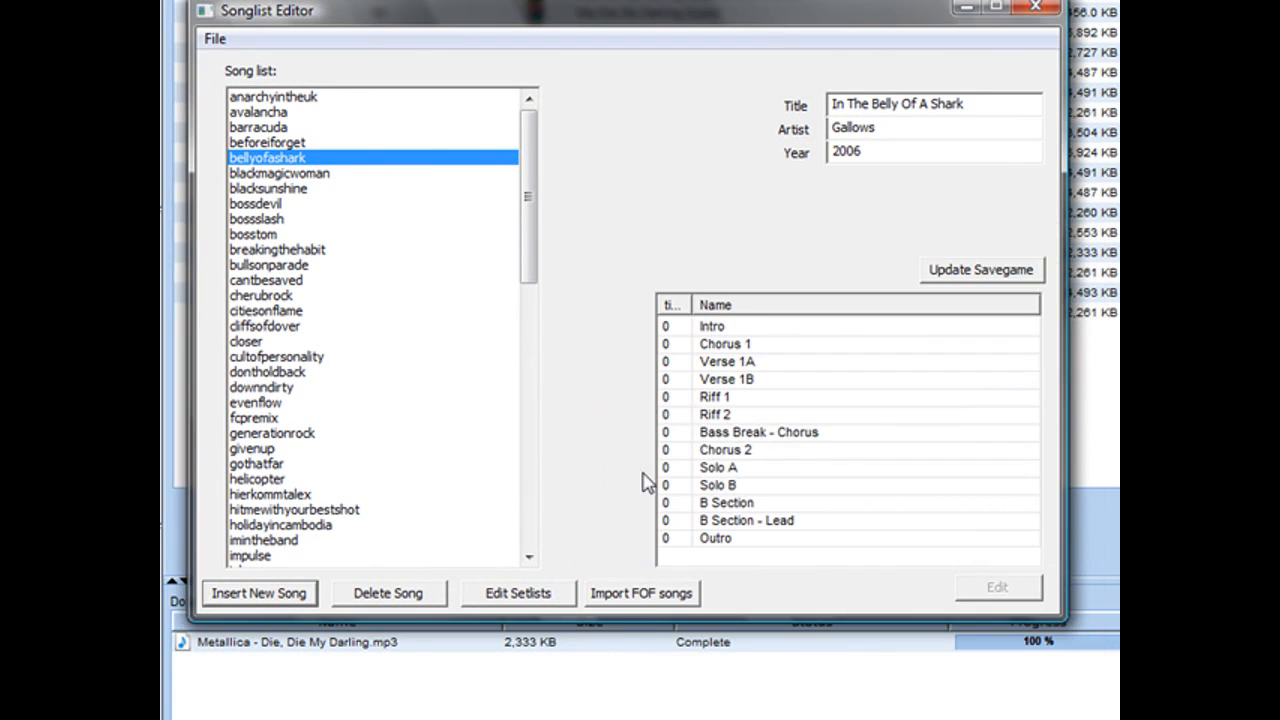
pyautogui.moveTo(518, 170)
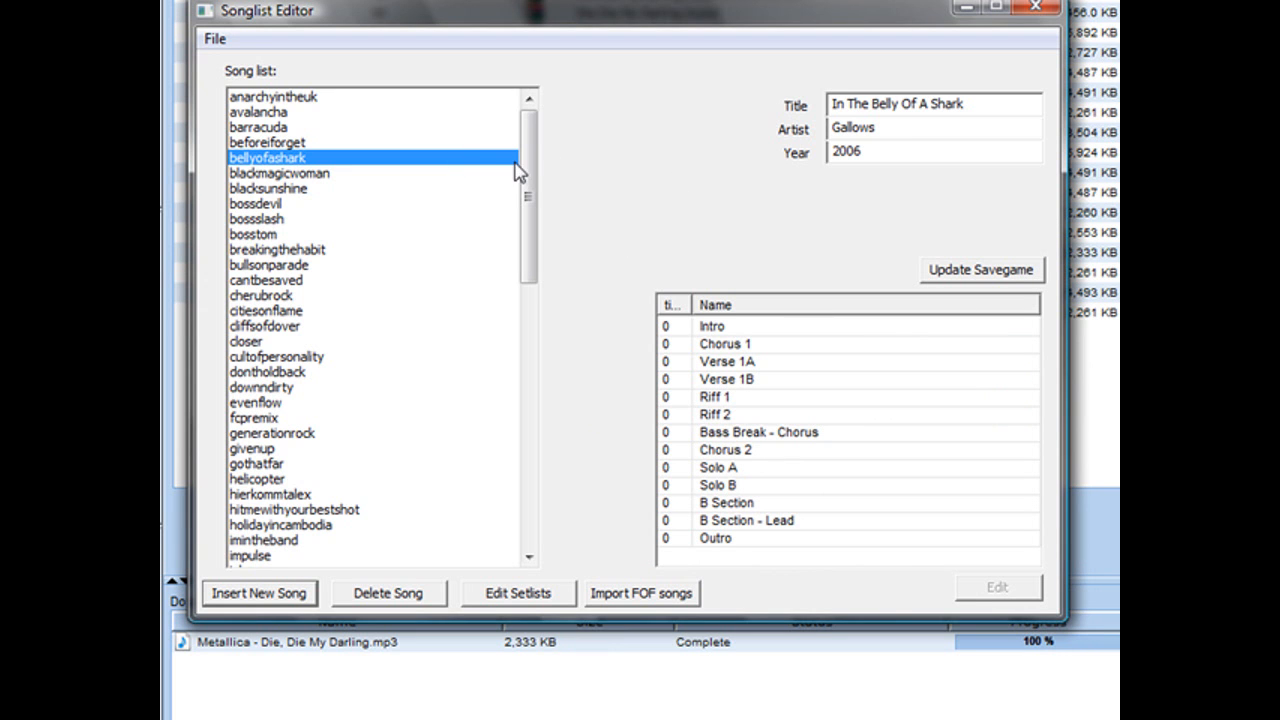
pyautogui.moveTo(284, 502)
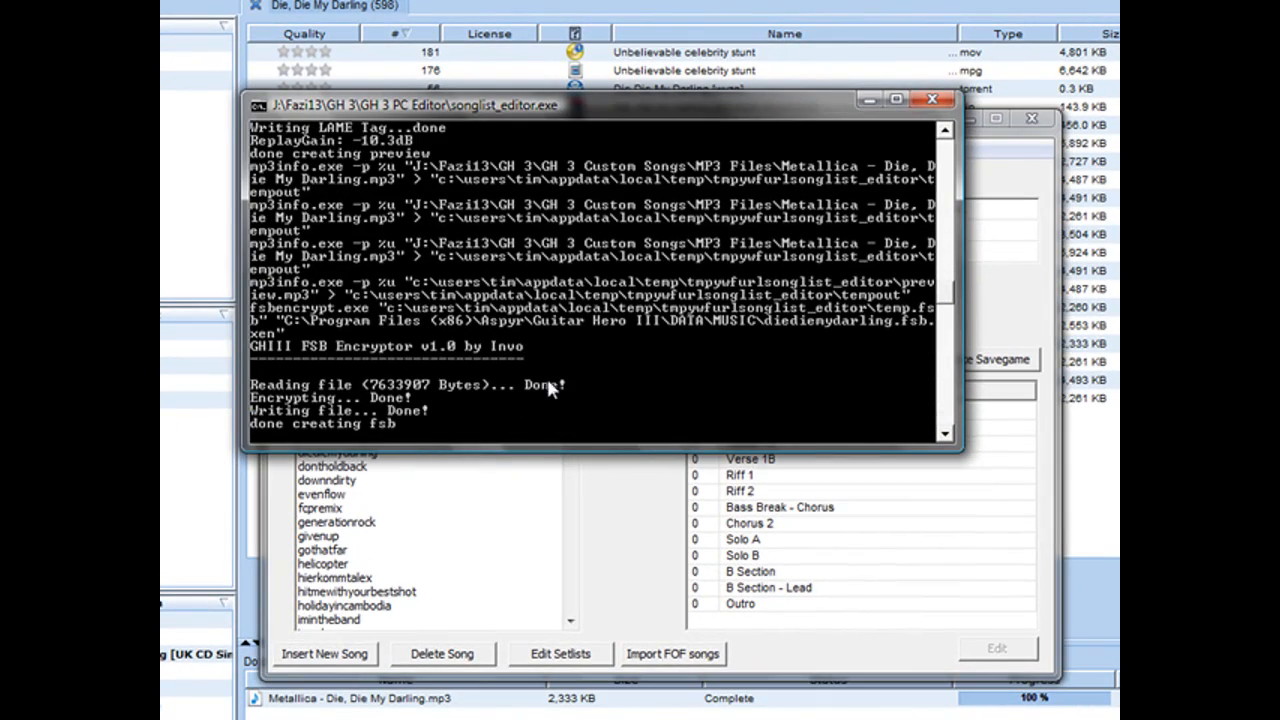
pyautogui.moveTo(290, 430)
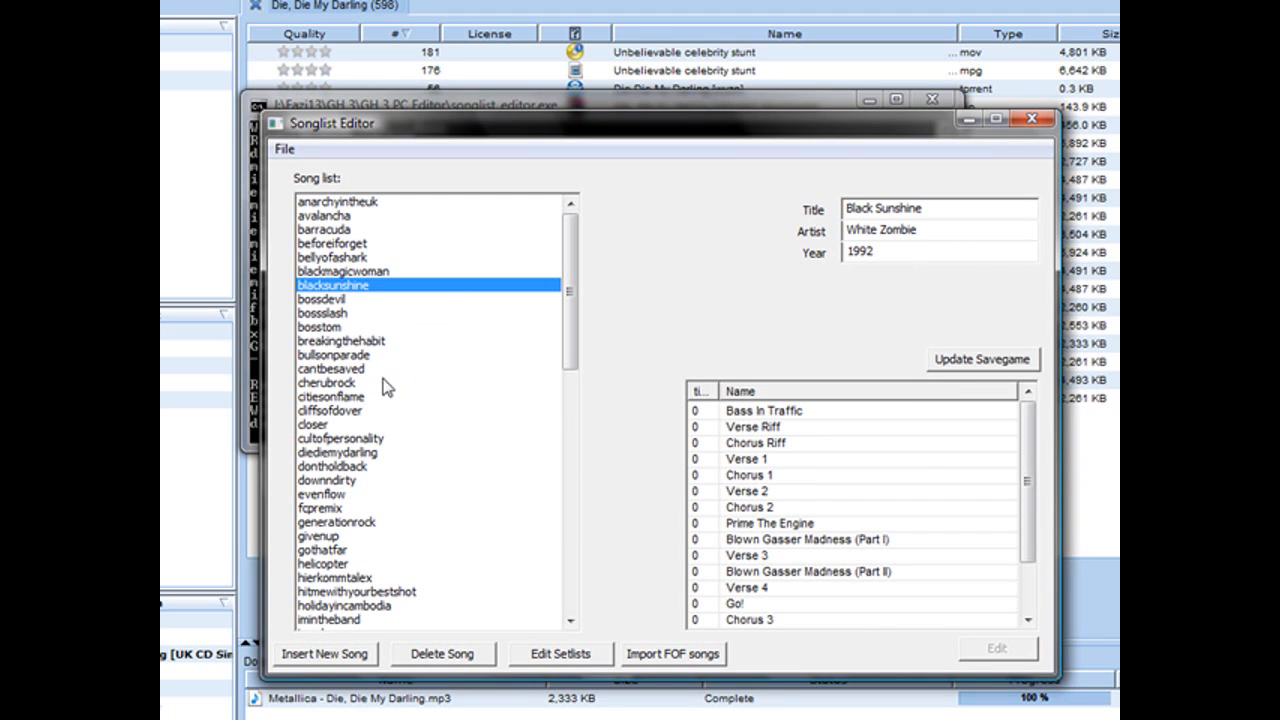
# Confirm diediemydarling shows Metallica, 2008 in the song list and start editing setlists.
pyautogui.click(336, 452)
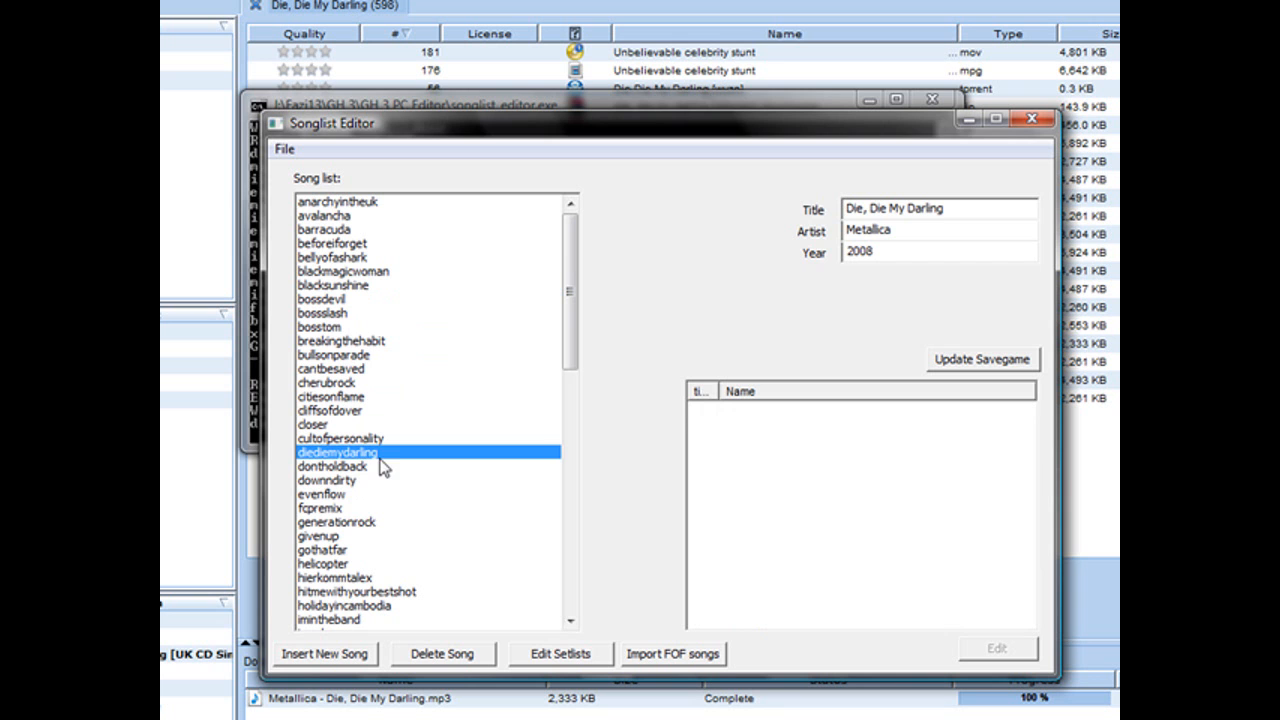
pyautogui.moveTo(552, 660)
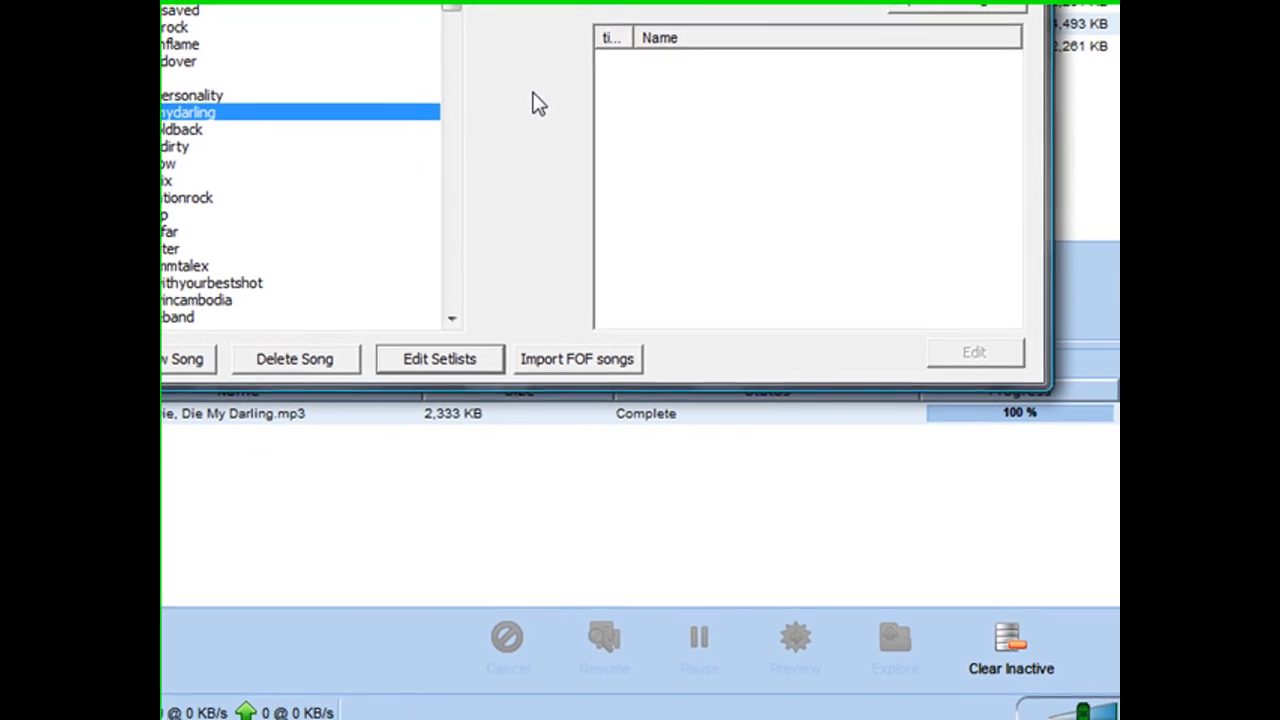
pyautogui.click(438, 360)
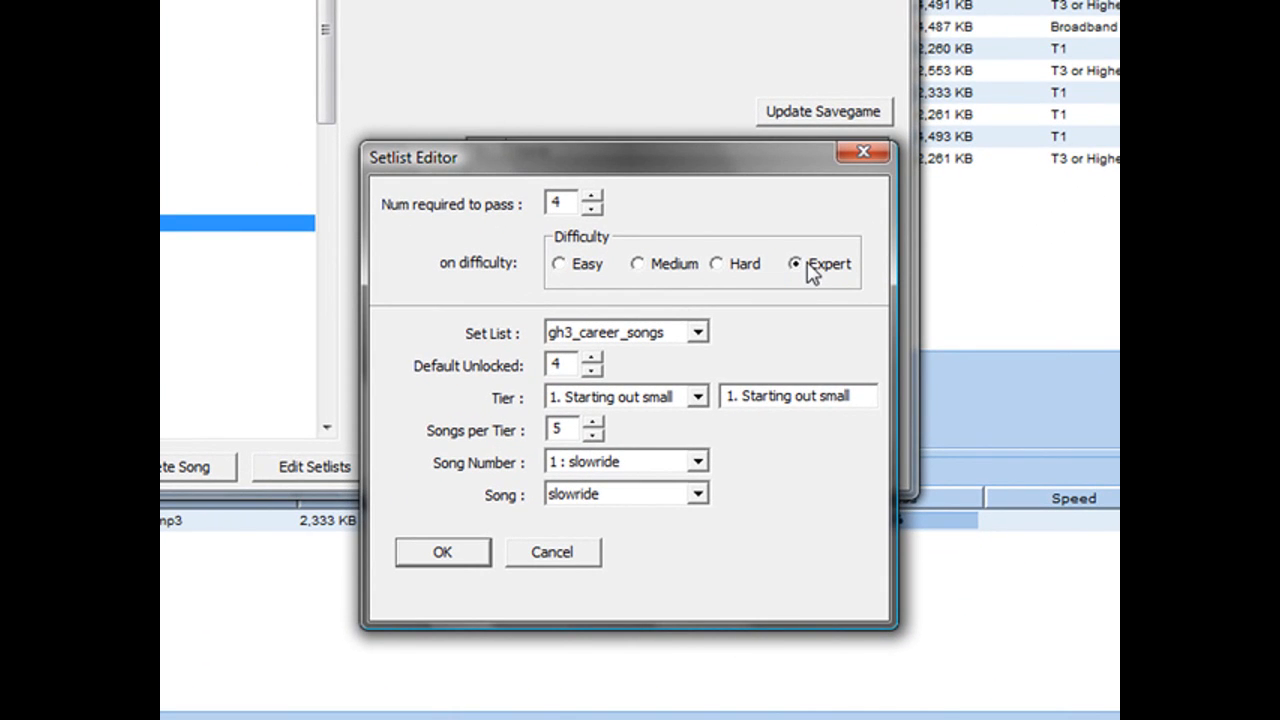
pyautogui.moveTo(844, 280)
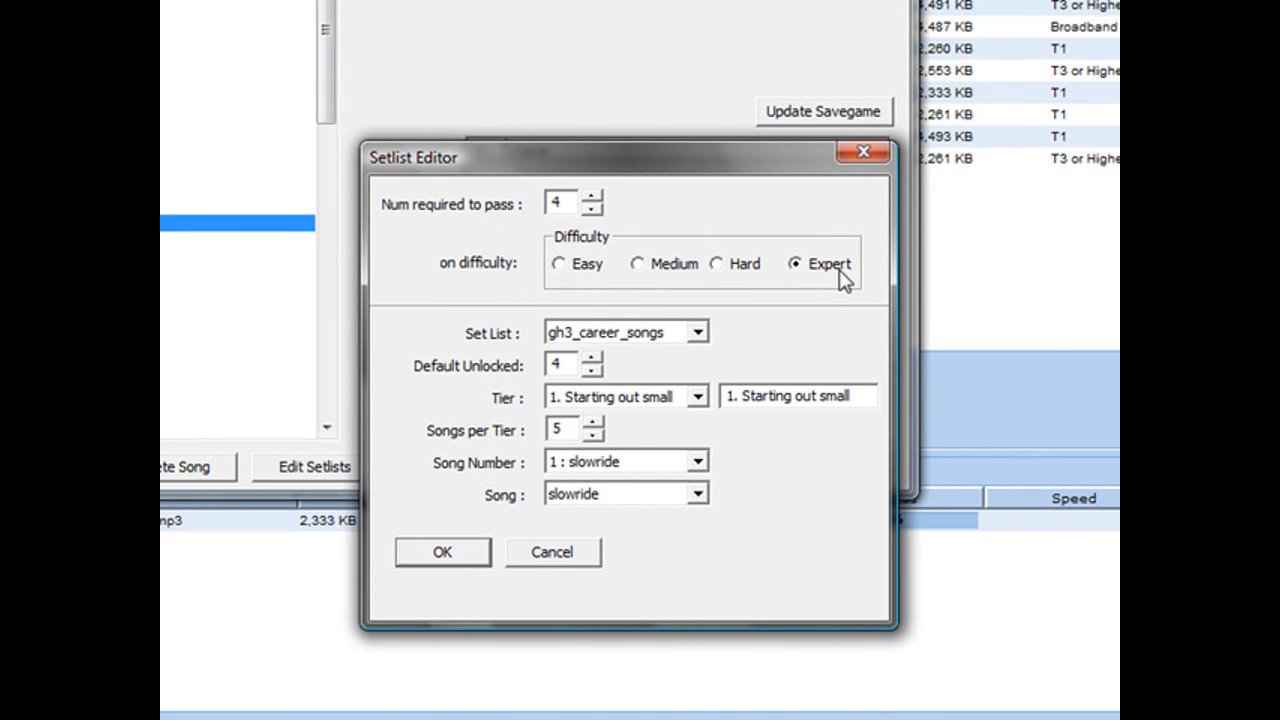
pyautogui.moveTo(688, 350)
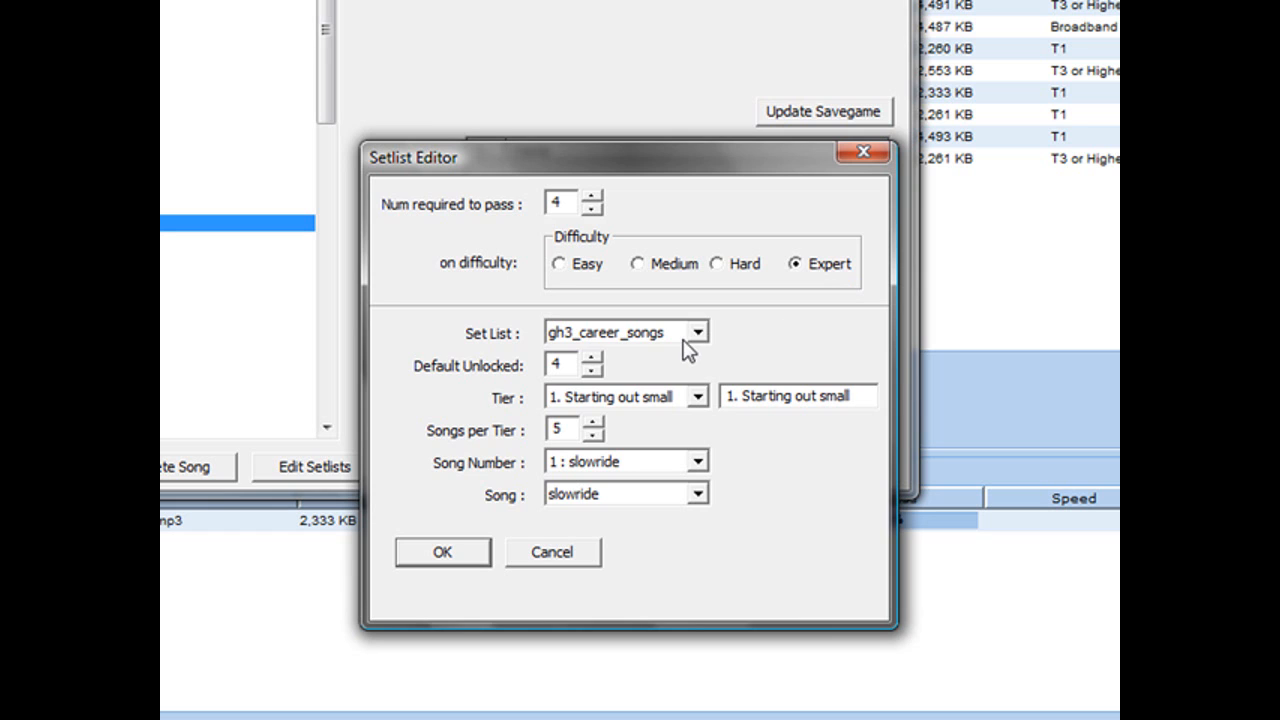
# Assign diediemydarling to slot 30 of Bonus Songs at 30 songs per tier and confirm.
pyautogui.click(696, 332)
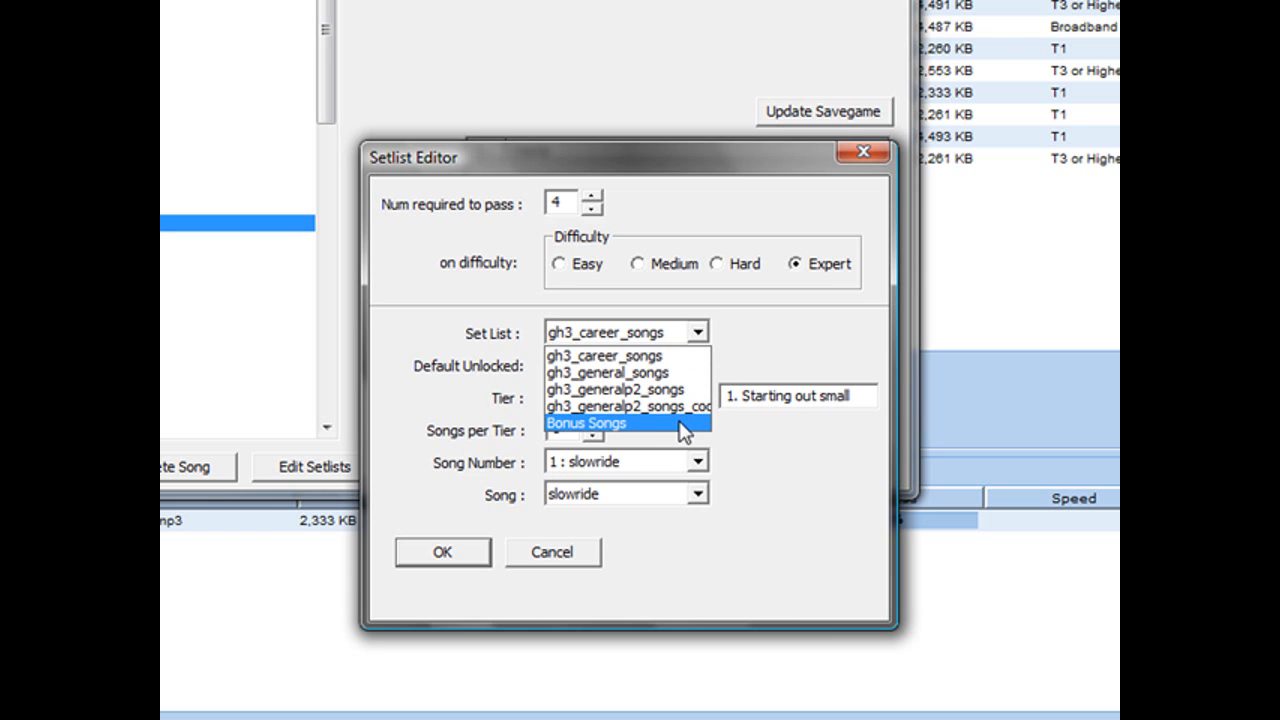
pyautogui.click(586, 424)
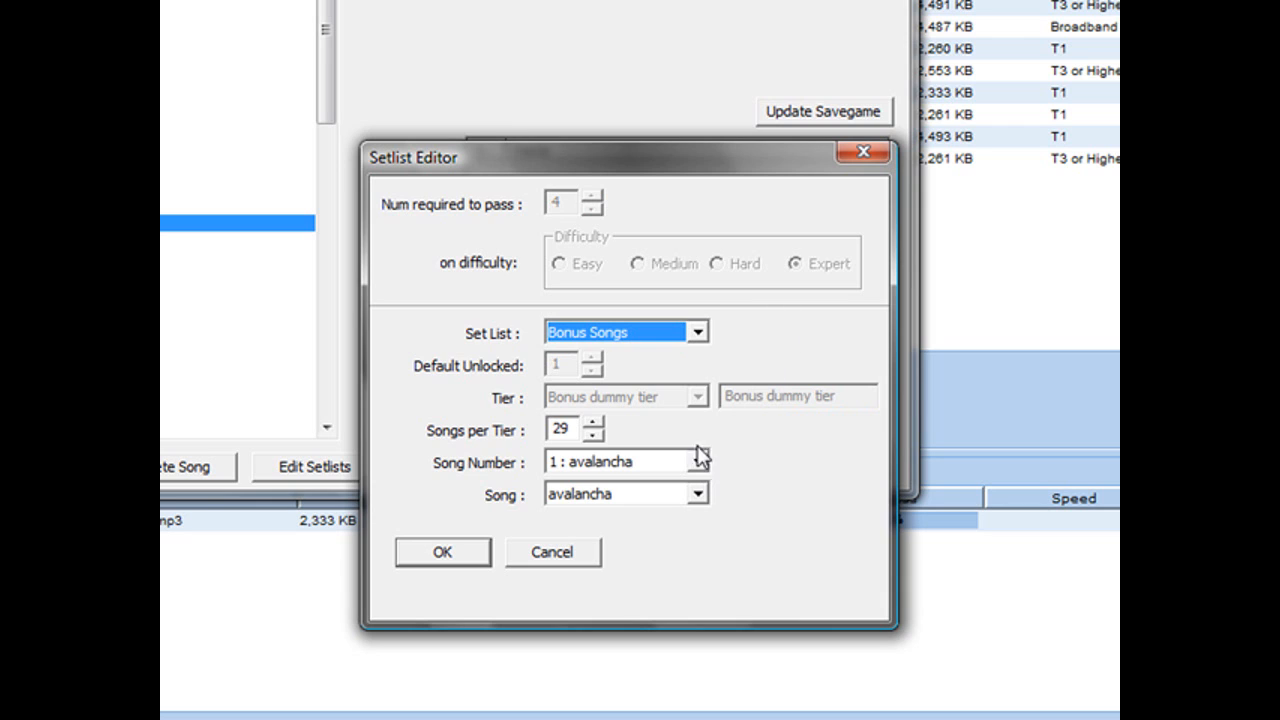
pyautogui.moveTo(660, 432)
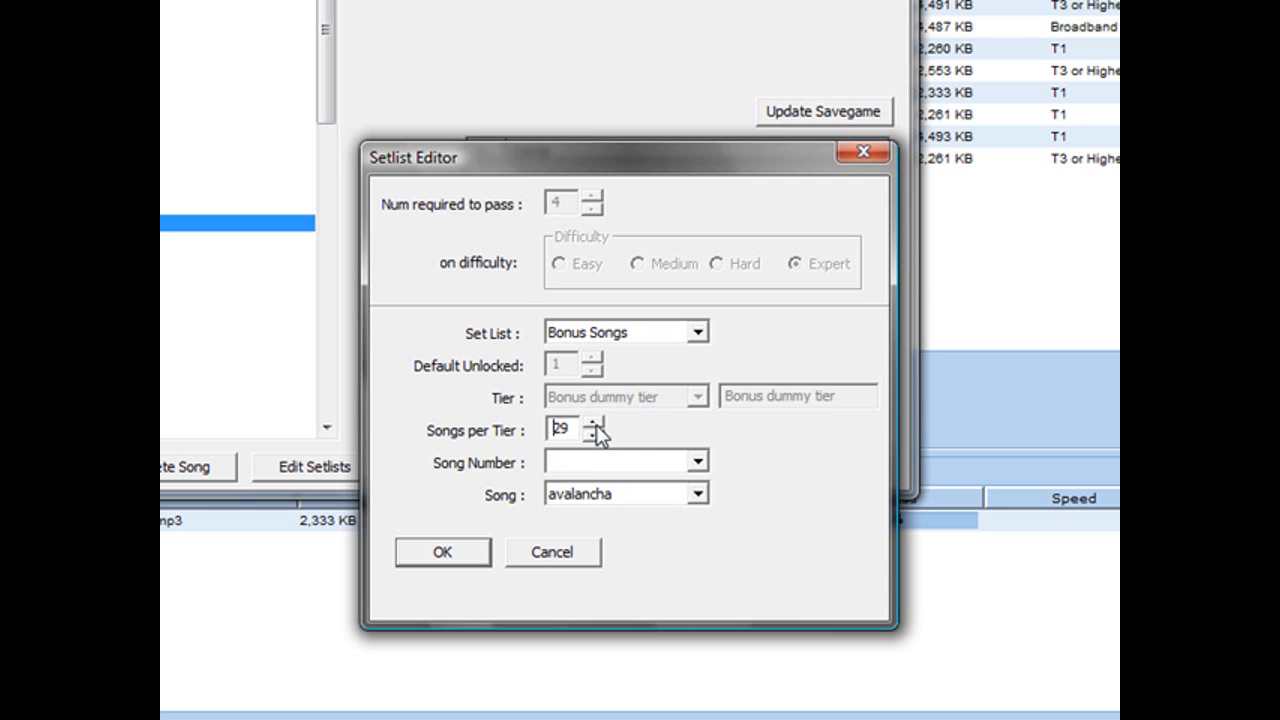
pyautogui.click(696, 460)
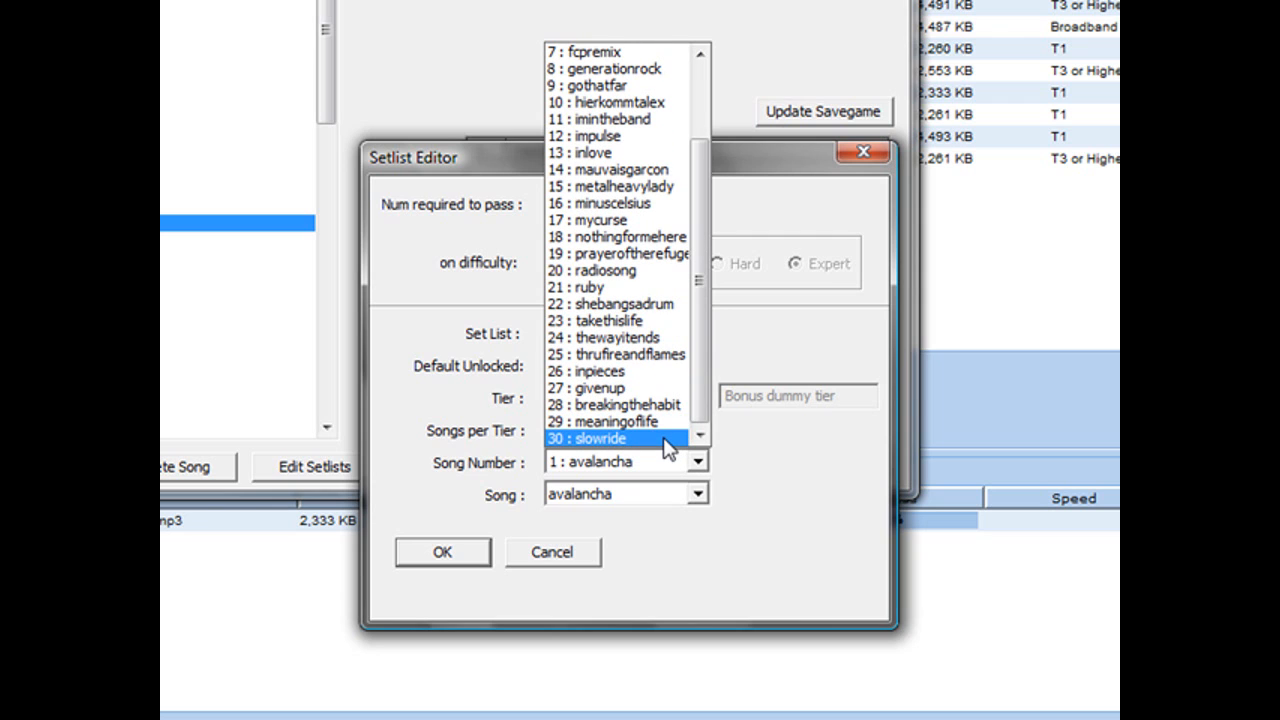
pyautogui.click(596, 438)
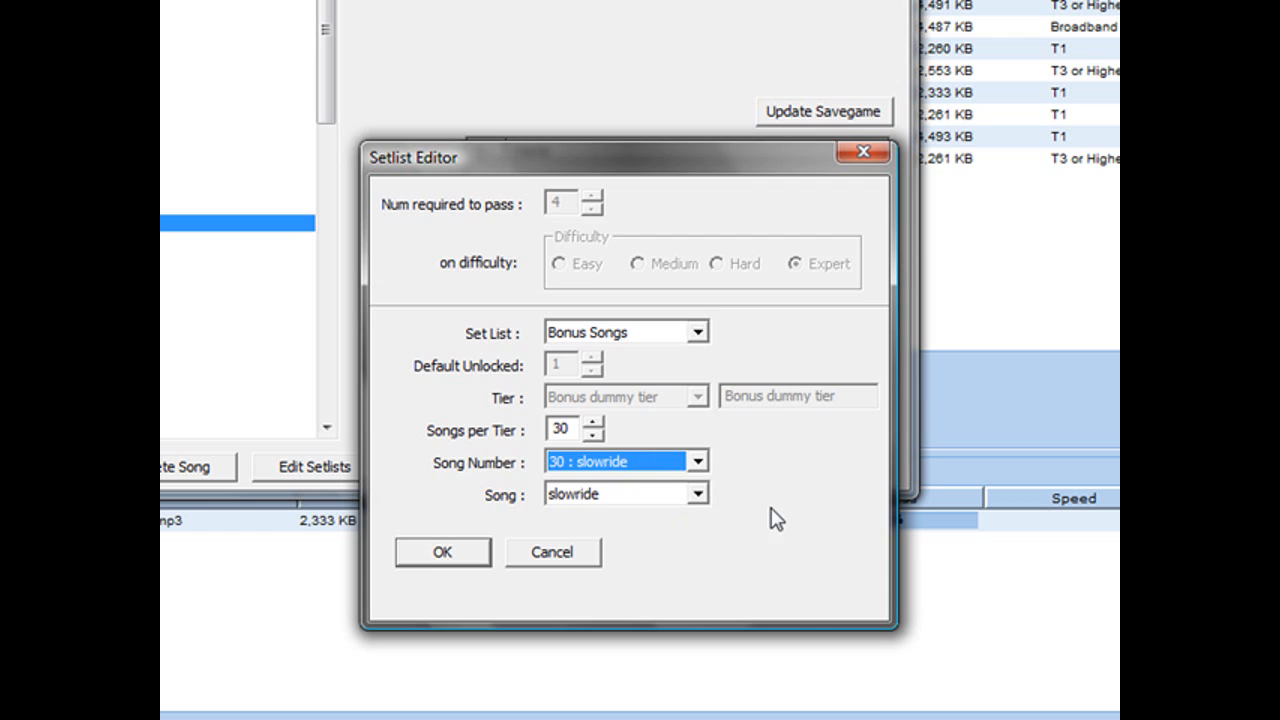
pyautogui.click(696, 492)
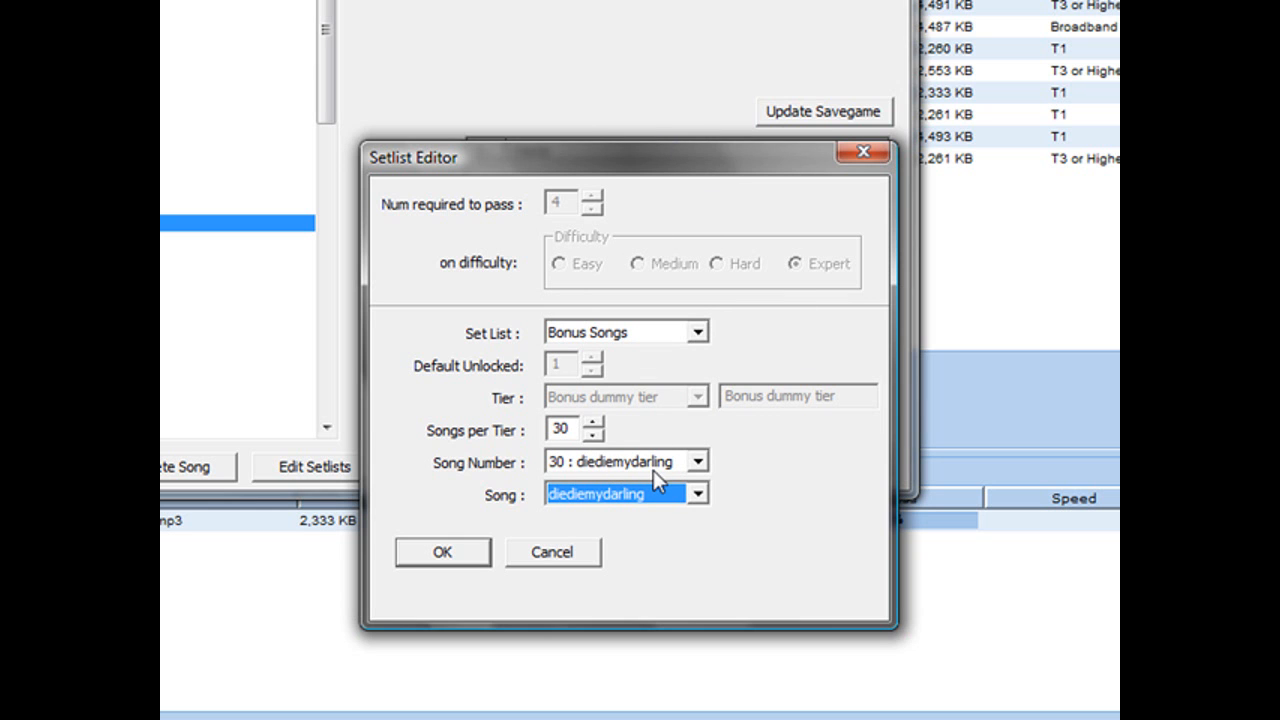
pyautogui.moveTo(562, 476)
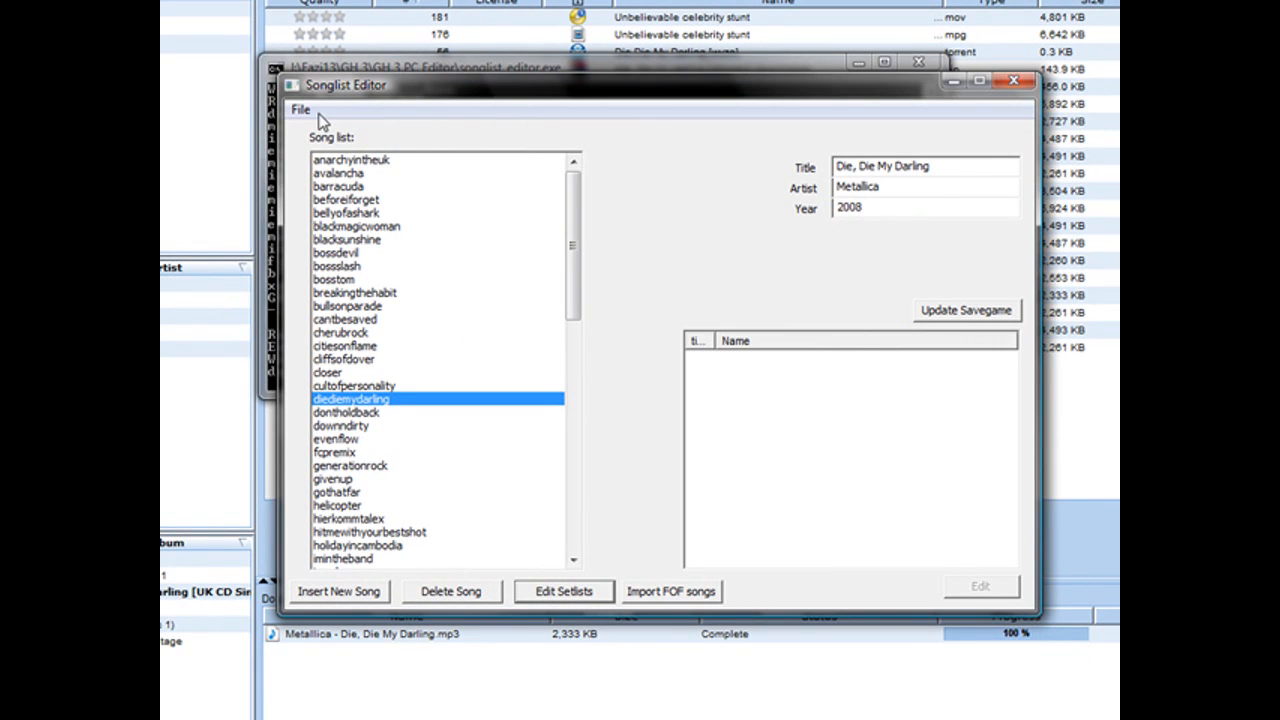
pyautogui.click(964, 310)
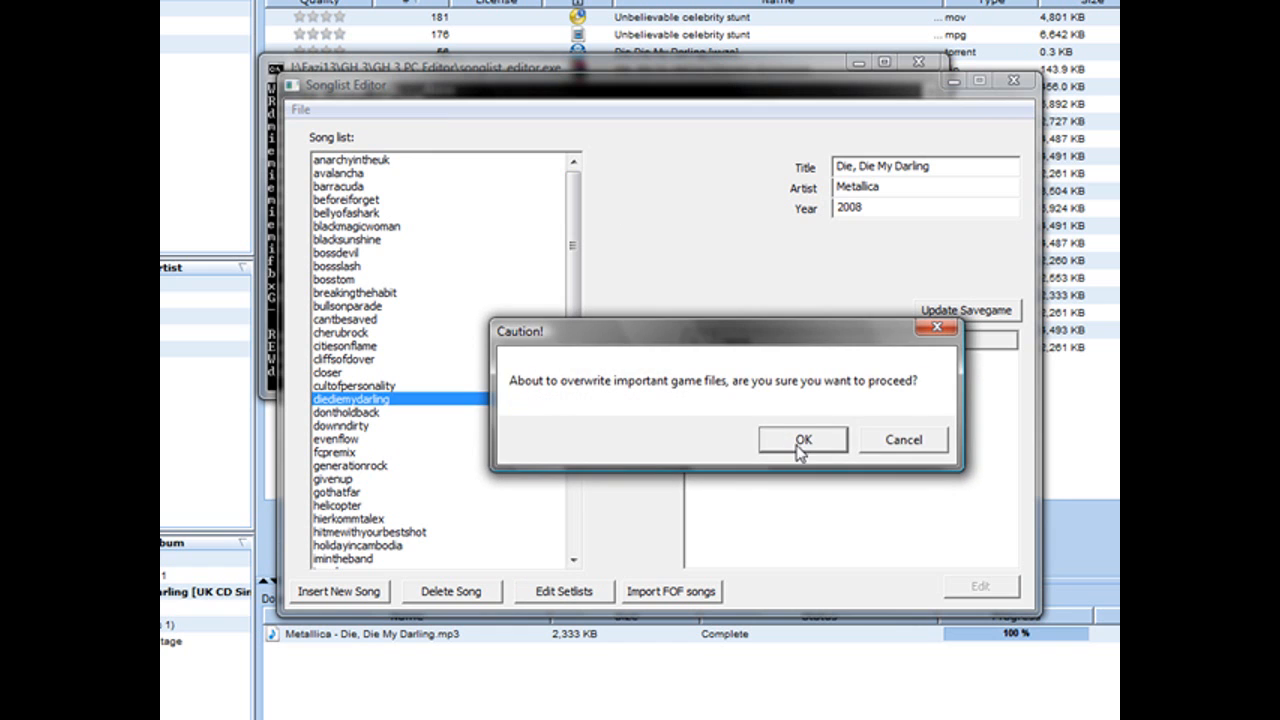
# Accept the Caution warning so the song list and setlist overwrite the game files.
pyautogui.click(804, 440)
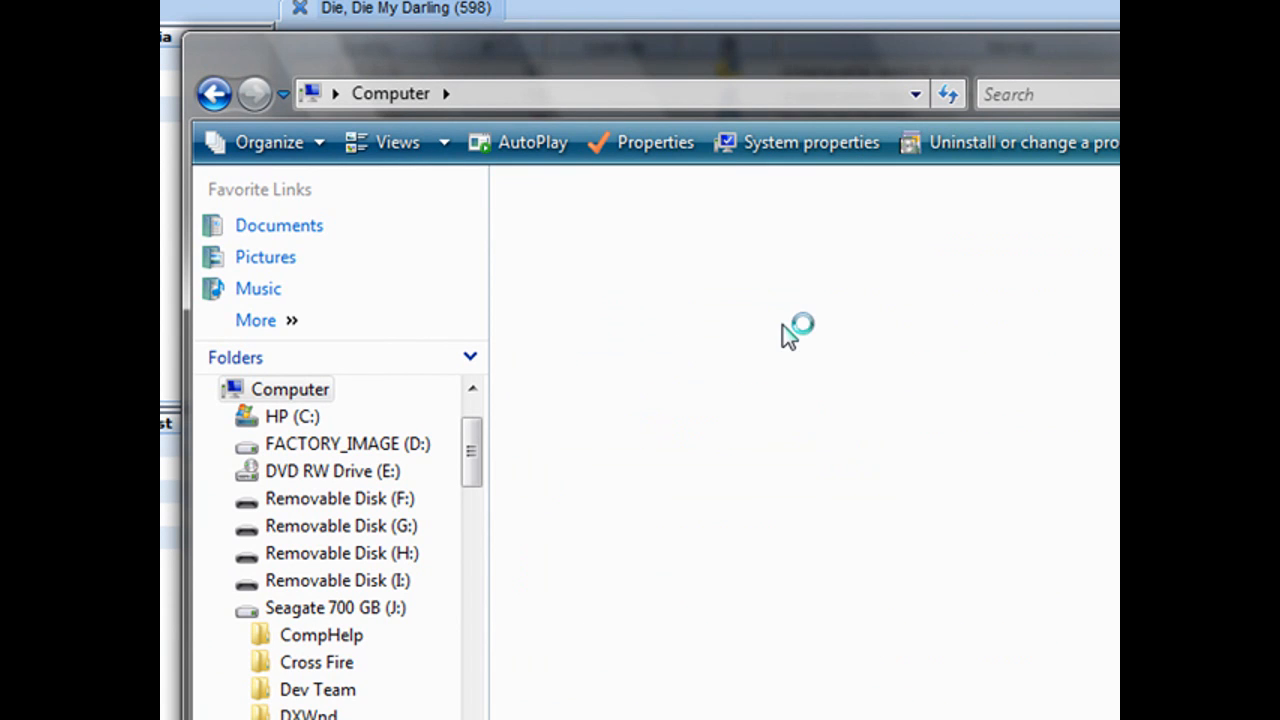
# Launch GH3.exe from C:\Program Files (x86)\Aspyr\Guitar Hero III.
pyautogui.doubleClick(292, 416)
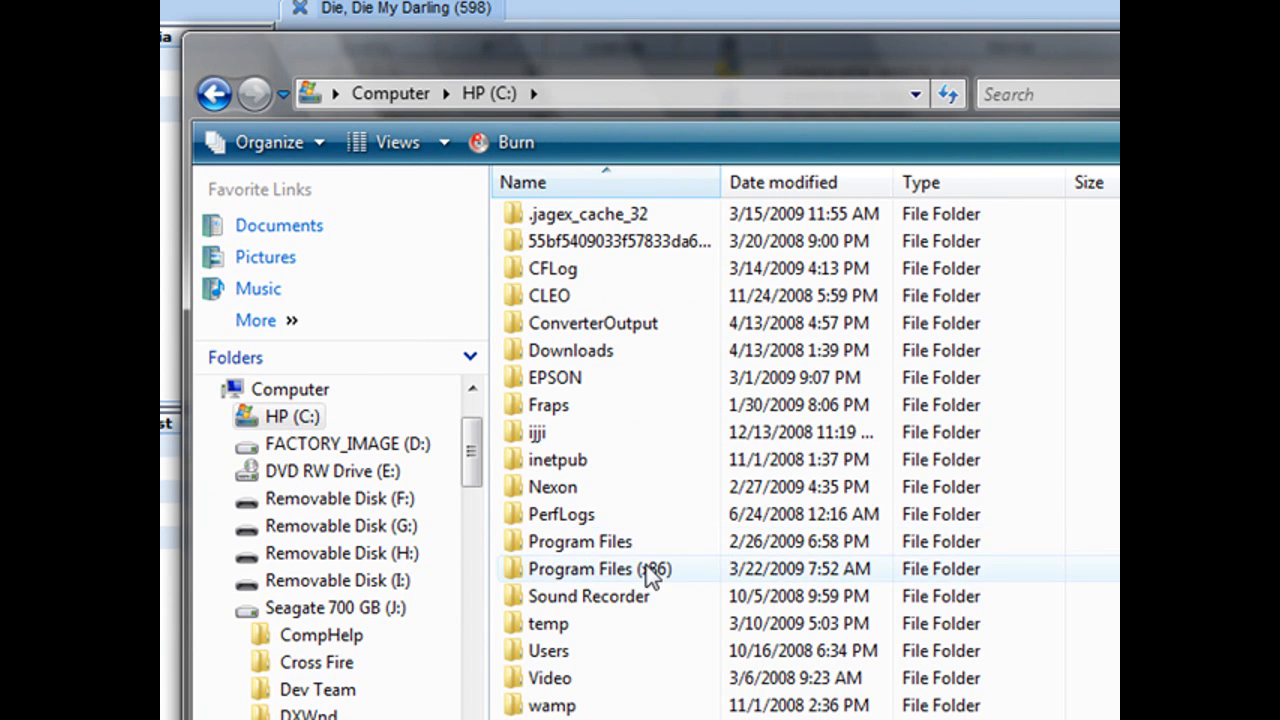
pyautogui.doubleClick(600, 568)
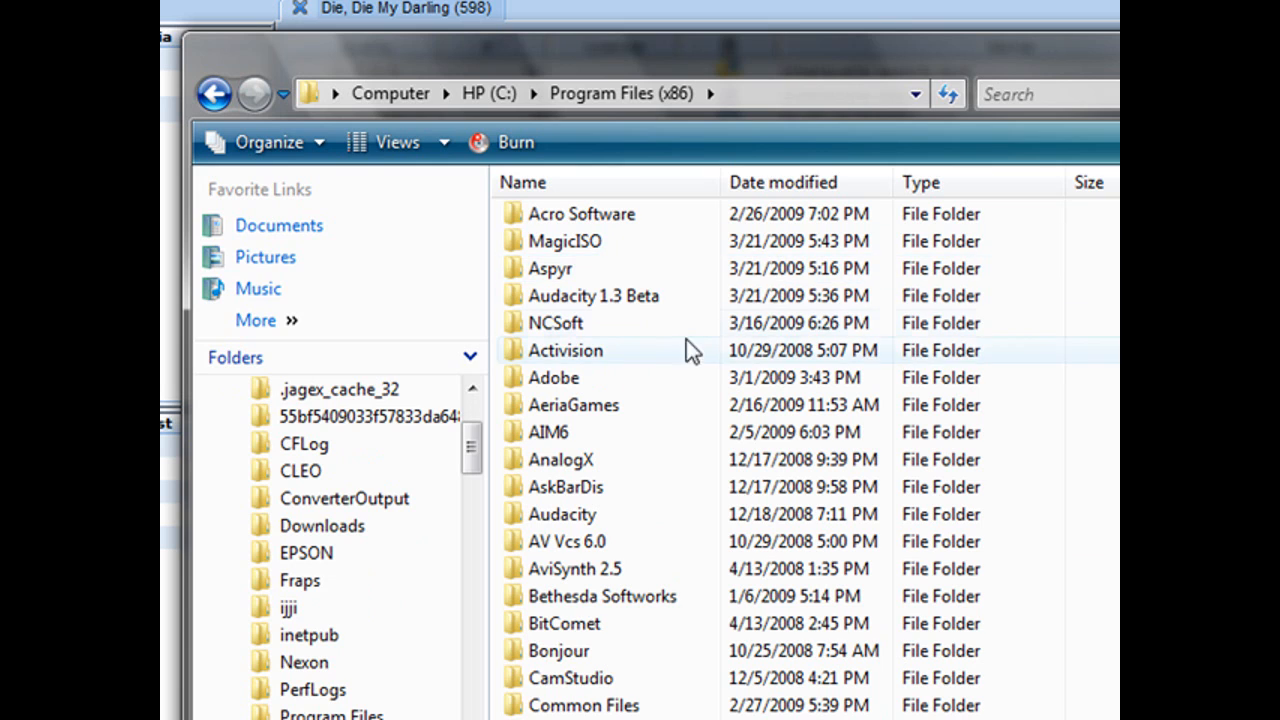
pyautogui.doubleClick(550, 268)
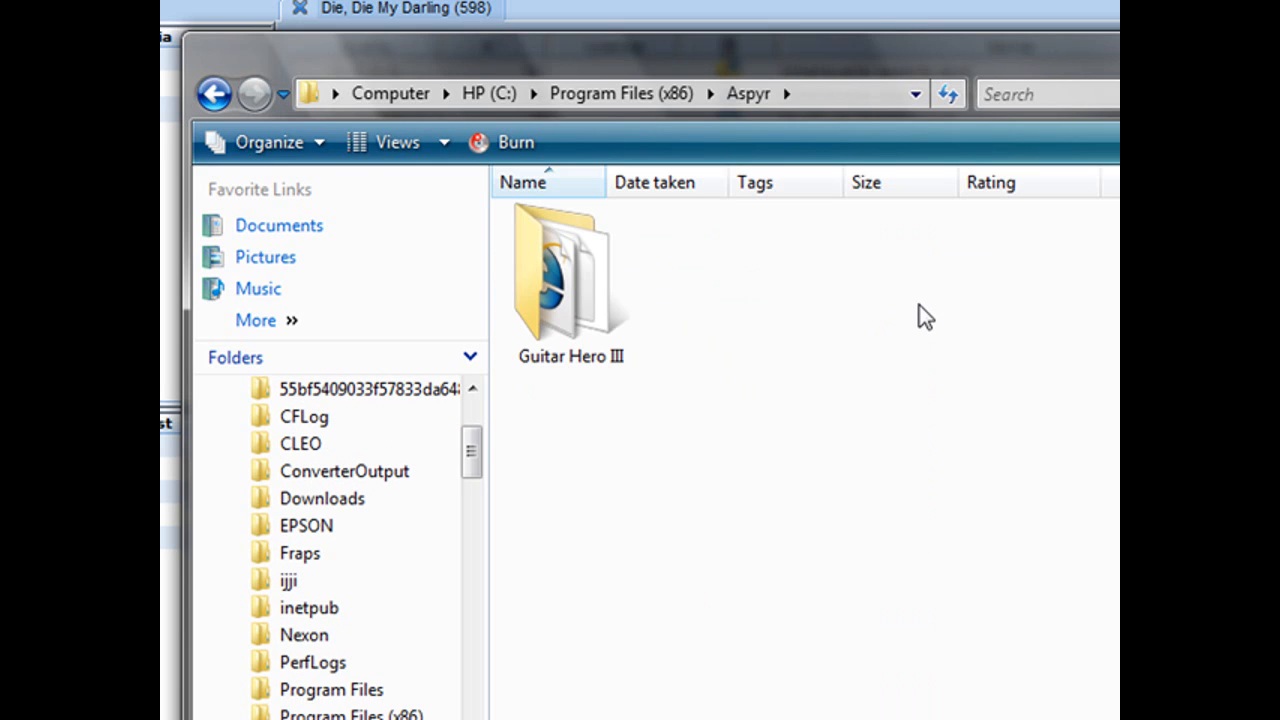
pyautogui.doubleClick(570, 264)
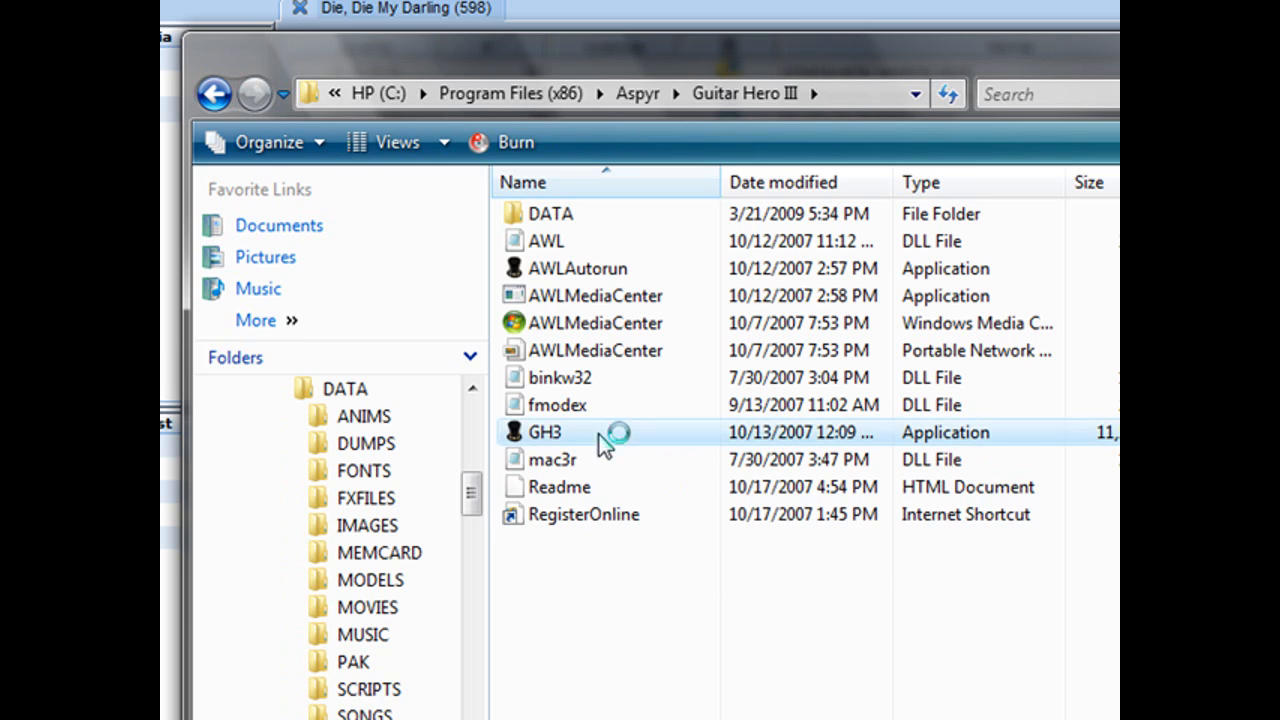
pyautogui.click(544, 432)
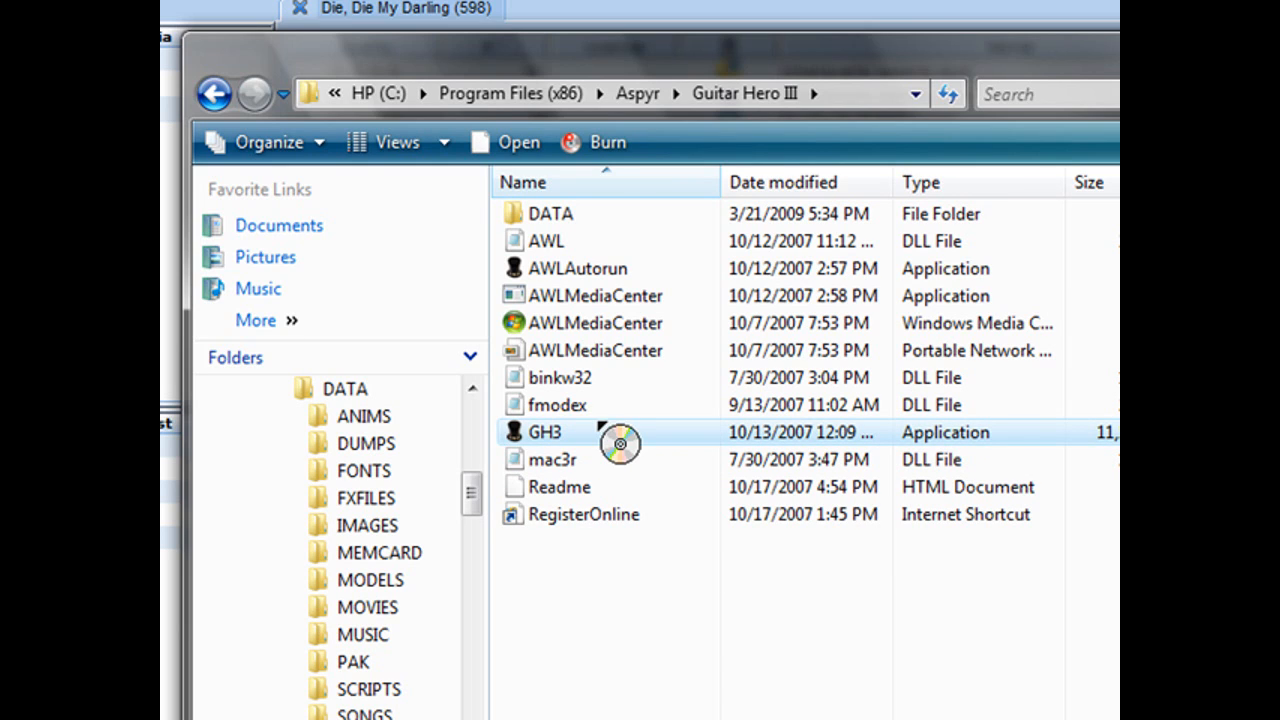
pyautogui.moveTo(600, 442)
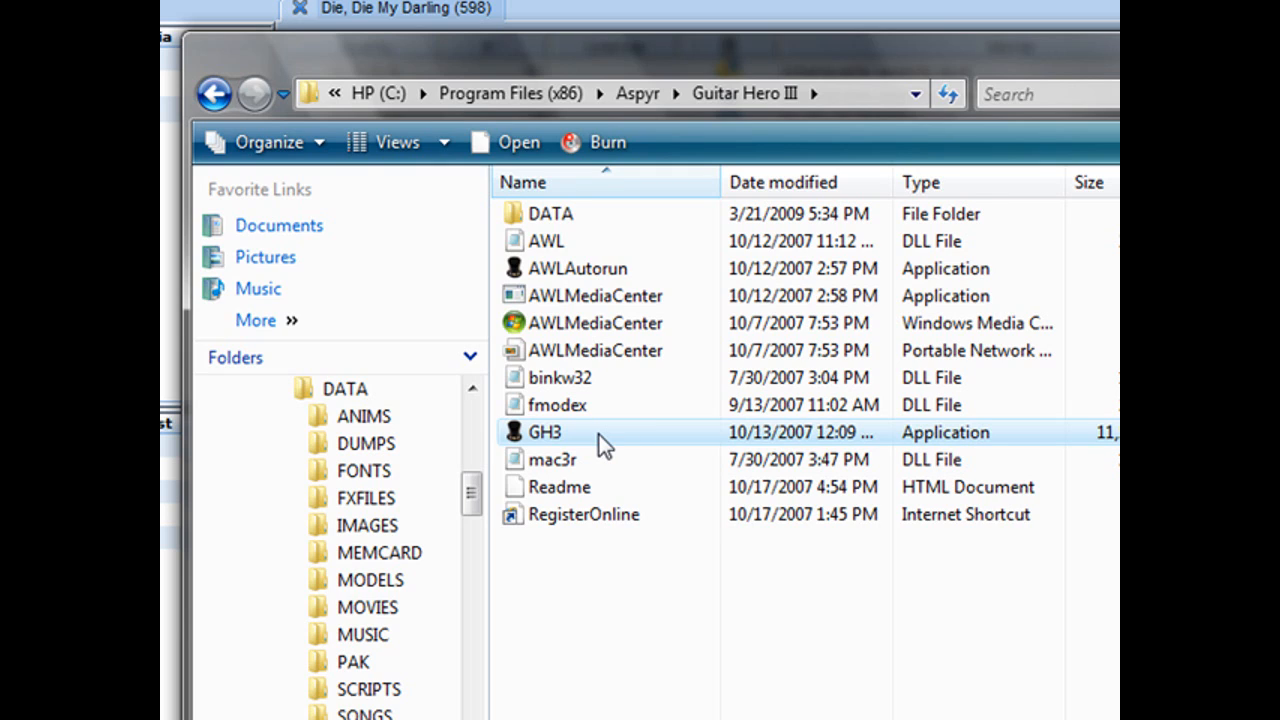
pyautogui.doubleClick(544, 432)
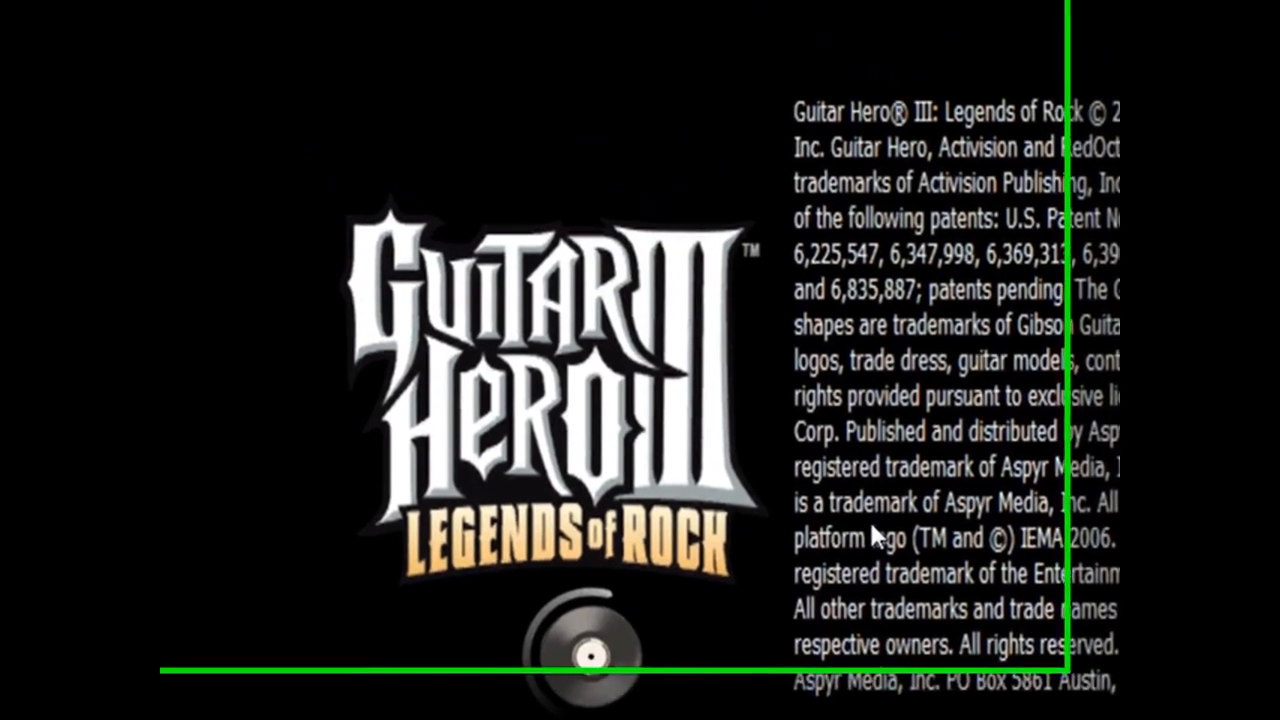